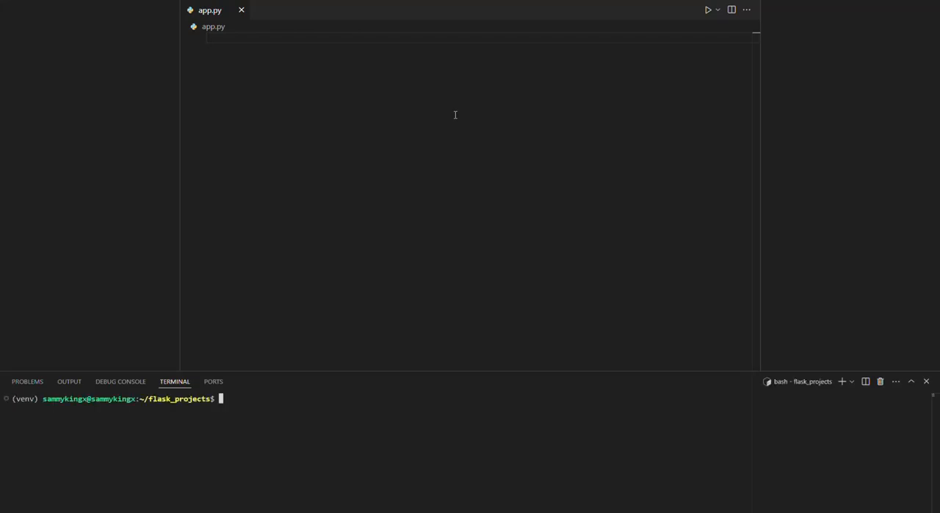
# - Run pip list | grep Faker in the terminal, confirming Faker 30.1.0 is installed
pyautogui.write('pip install faker')
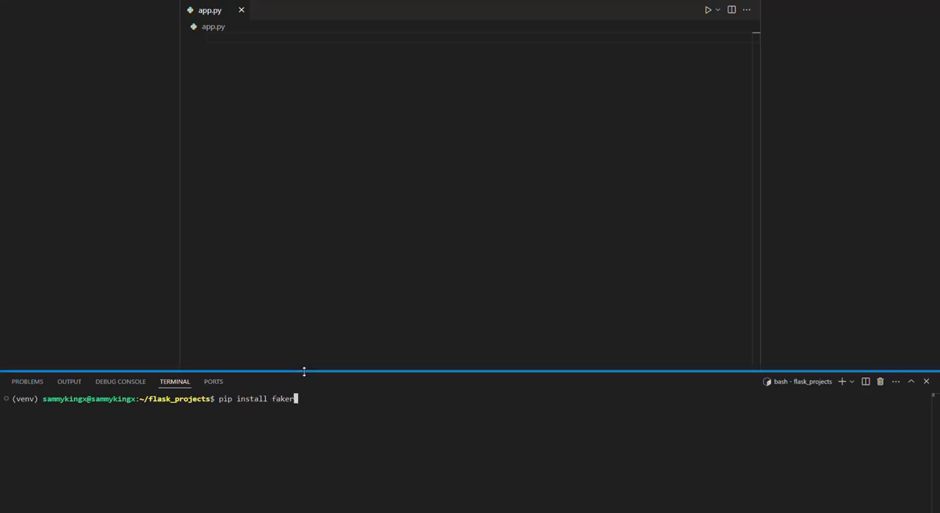
pyautogui.moveTo(326, 394)
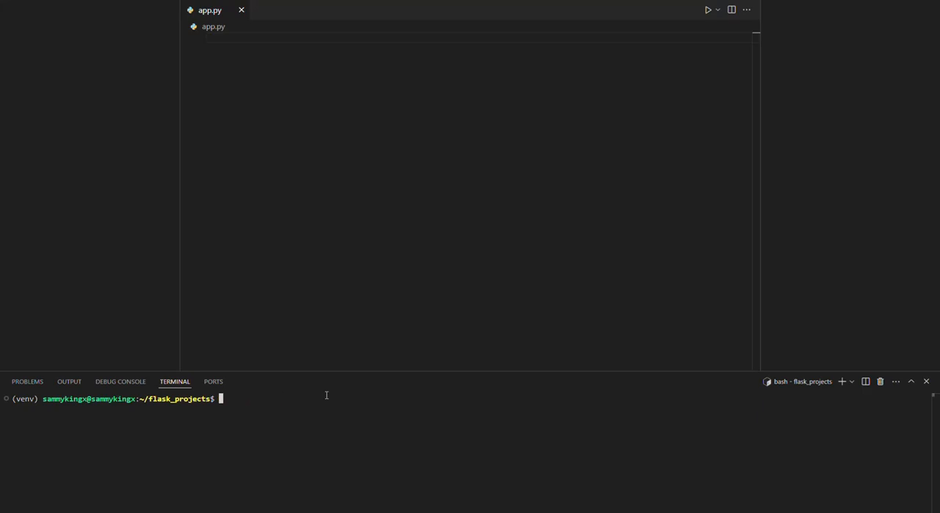
pyautogui.write('pip list')
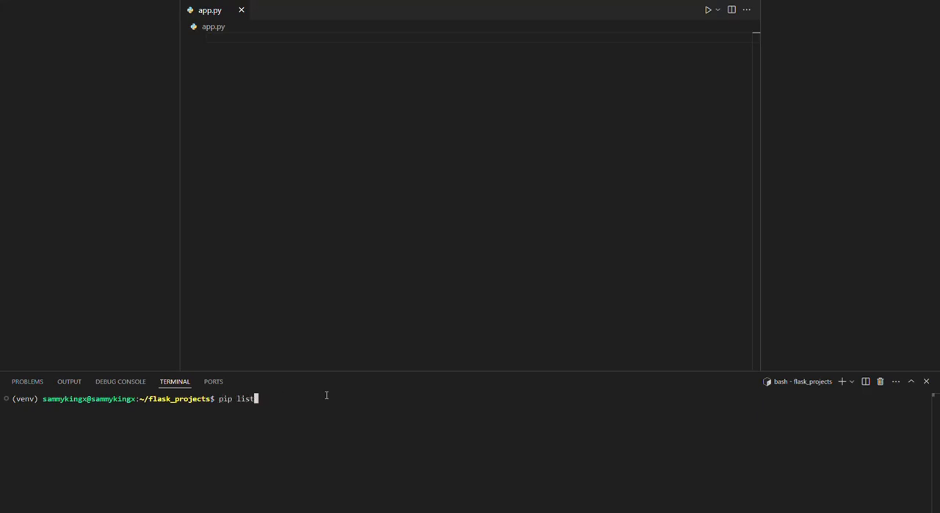
pyautogui.write('| grep')
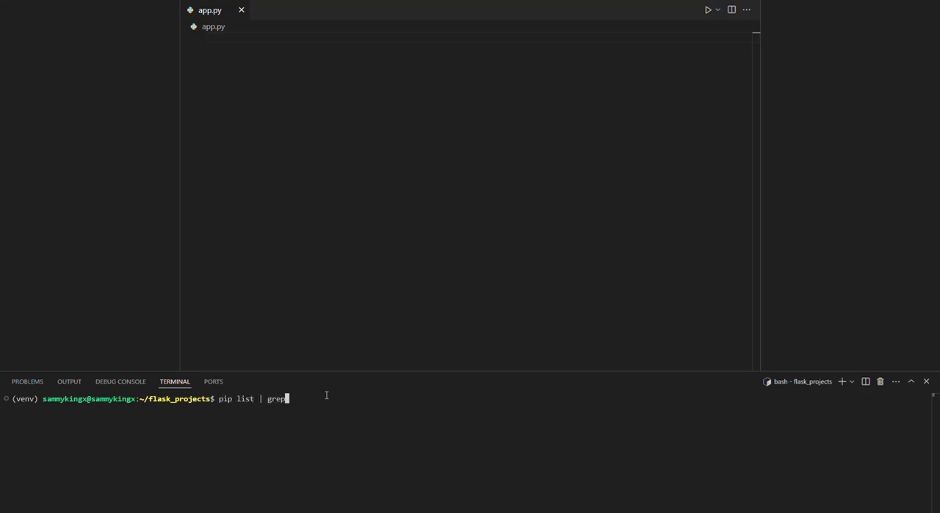
pyautogui.write('Faker')
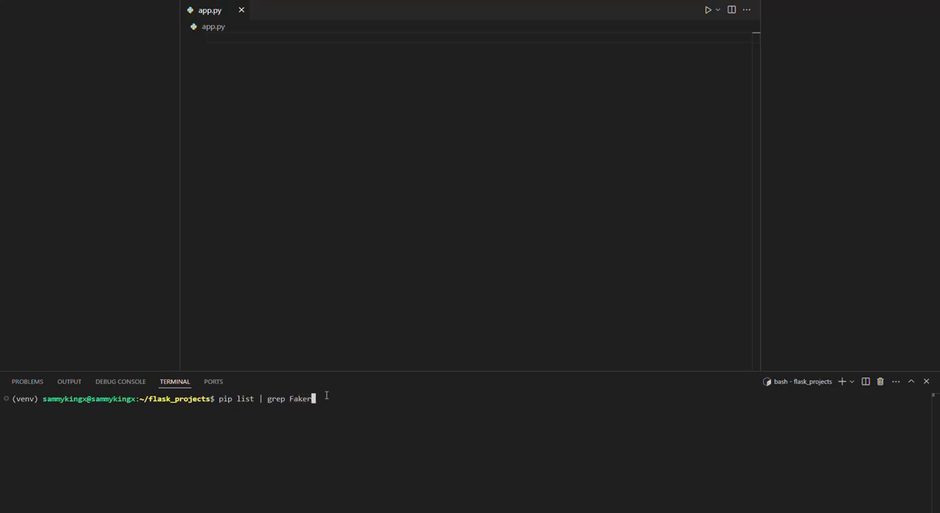
pyautogui.press('Enter')
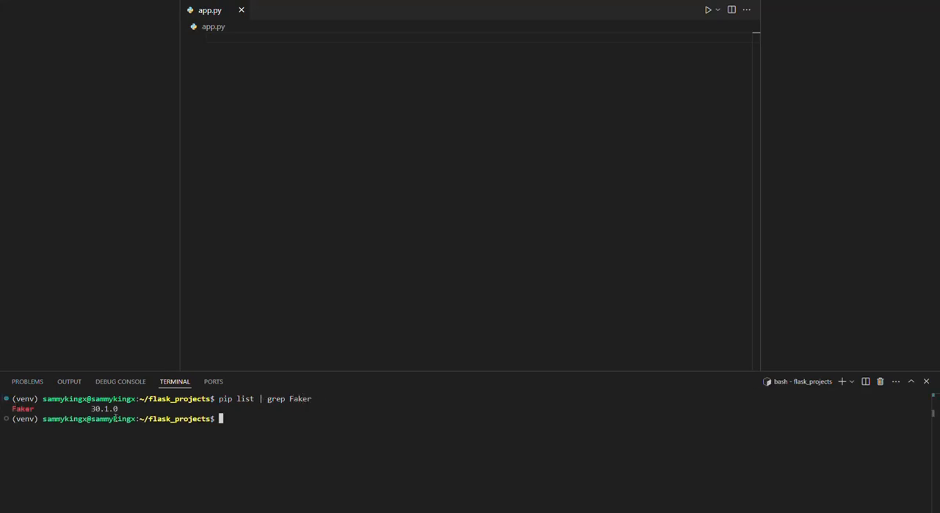
pyautogui.moveTo(271, 208)
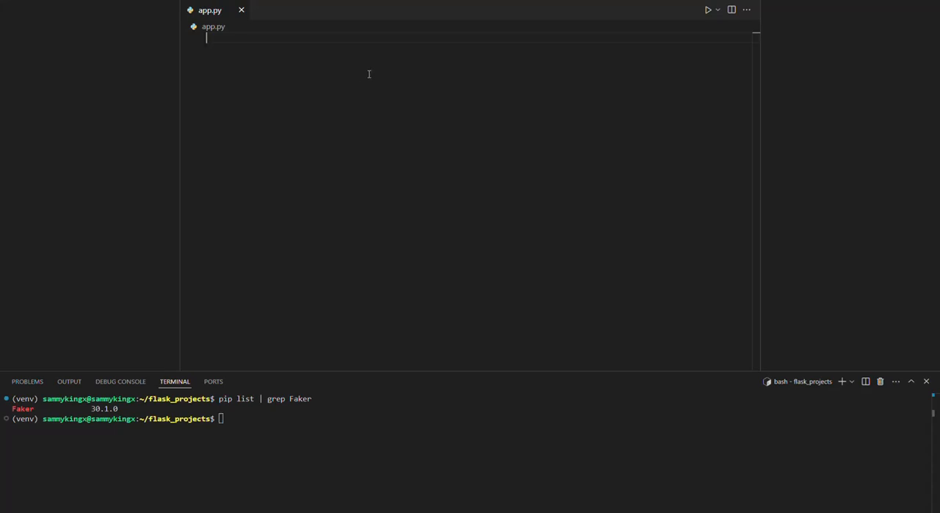
# - Write 'from flask import Flask' and 'app = Flask(__name__)' at the top of app.py
pyautogui.write('from flask imp')
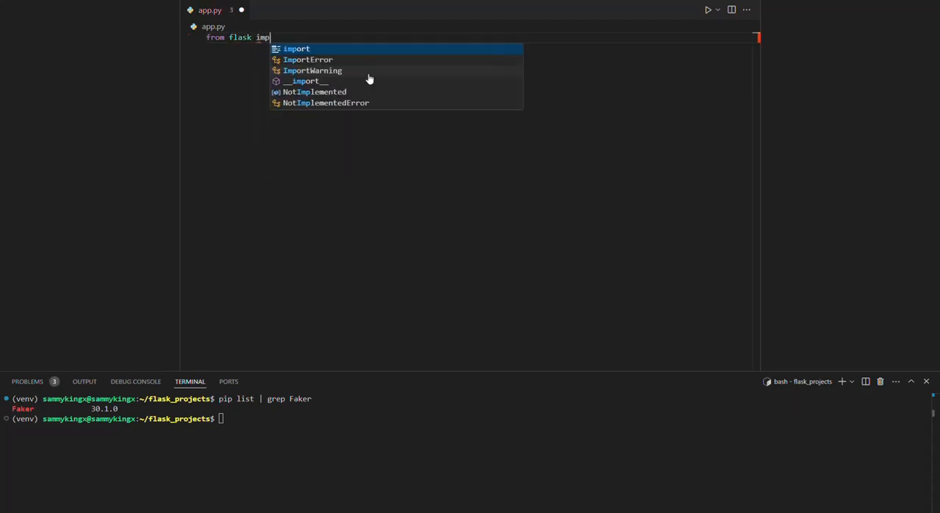
pyautogui.write('ort Flask')
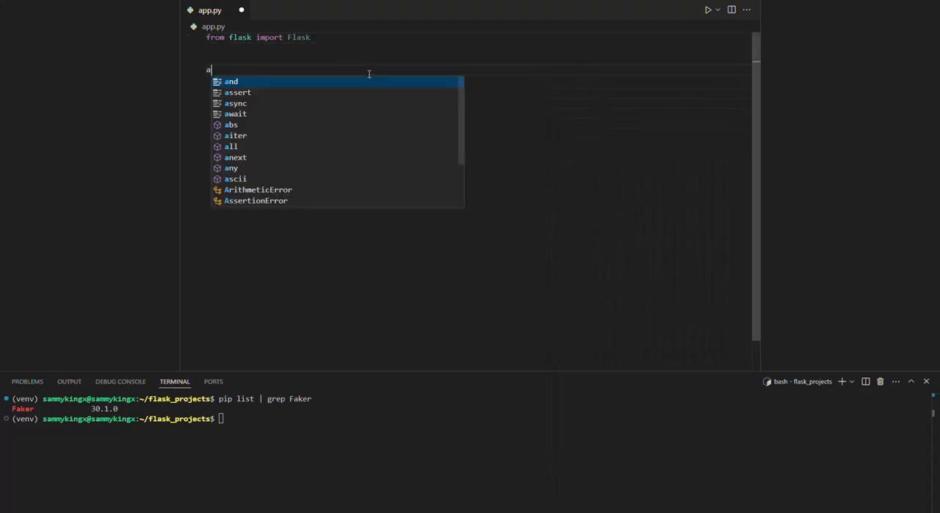
pyautogui.write('pp =')
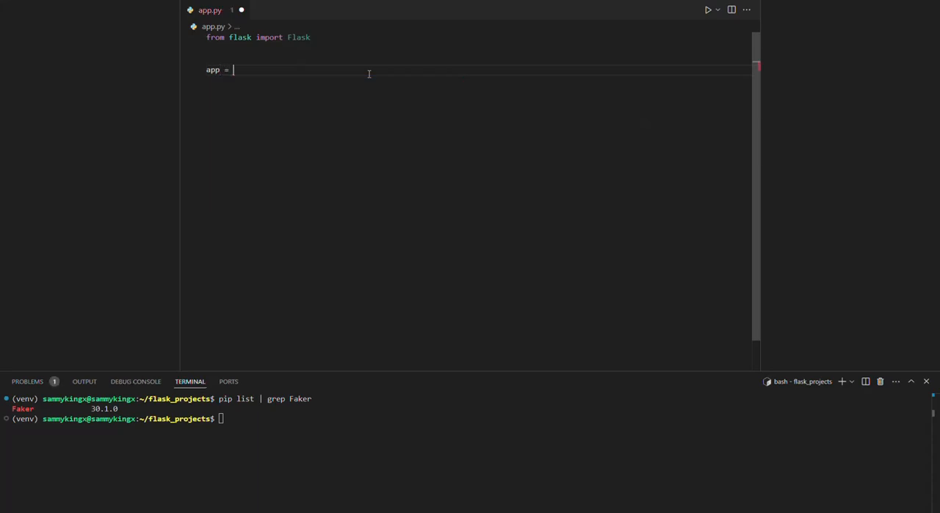
pyautogui.write('Flask(')
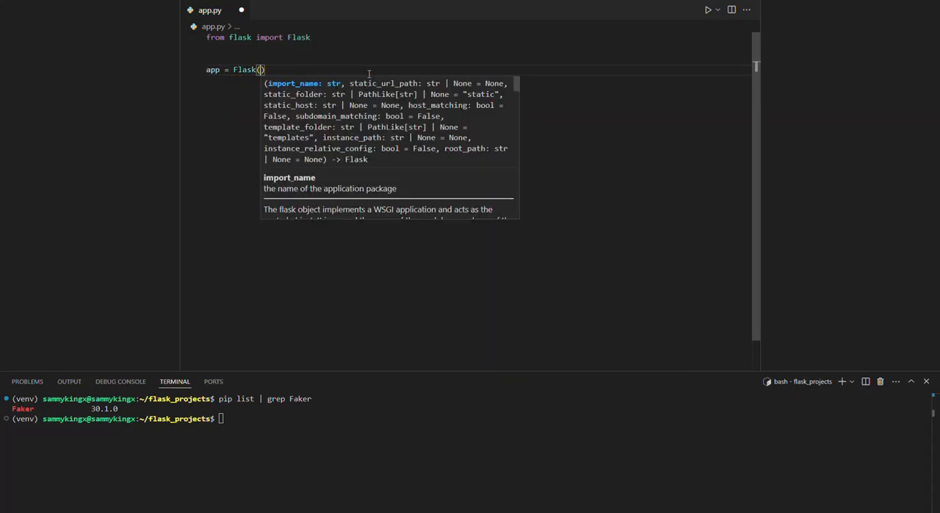
pyautogui.write('__name__')
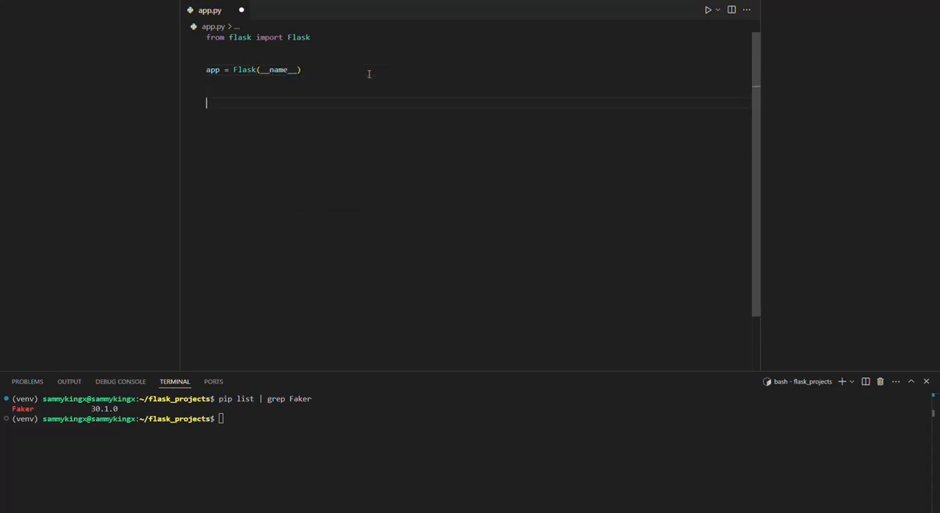
pyautogui.write('@app.')
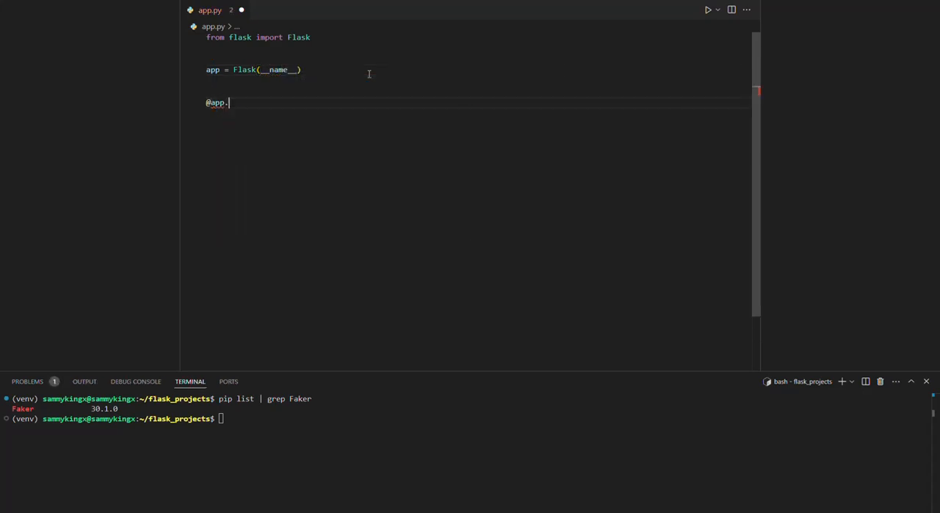
pyautogui.write('route()')
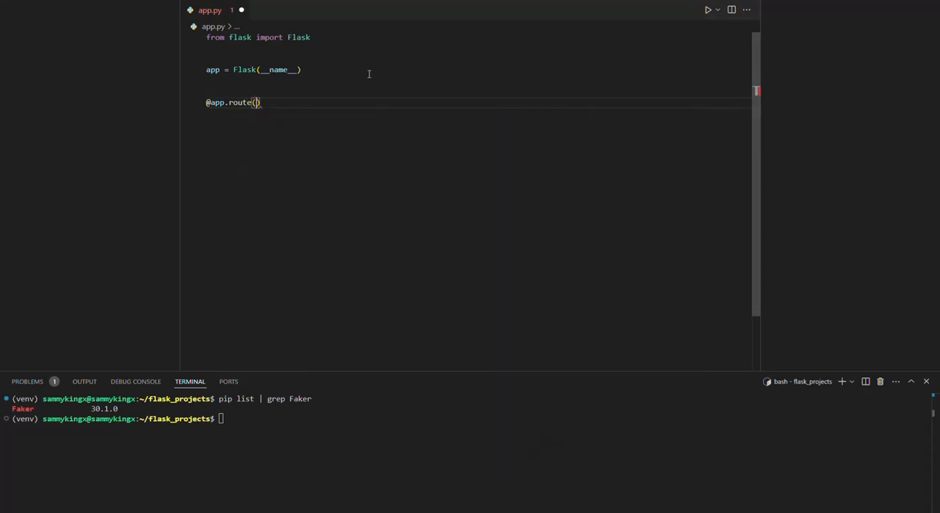
pyautogui.write('"/"')
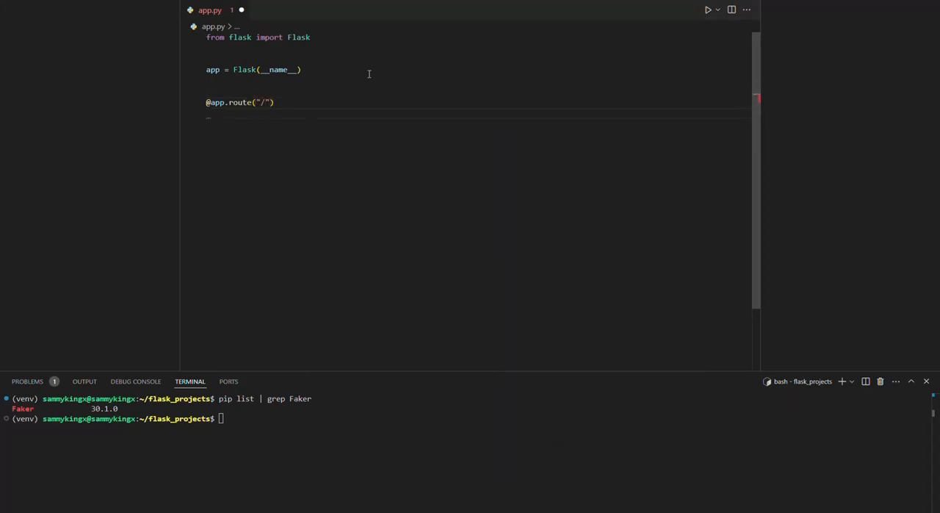
pyautogui.write('def ind')
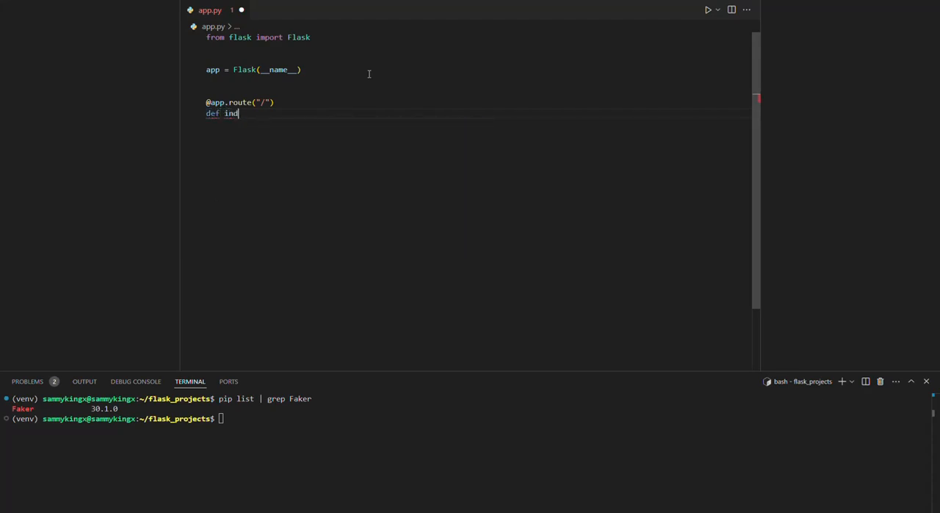
pyautogui.write('ex():')
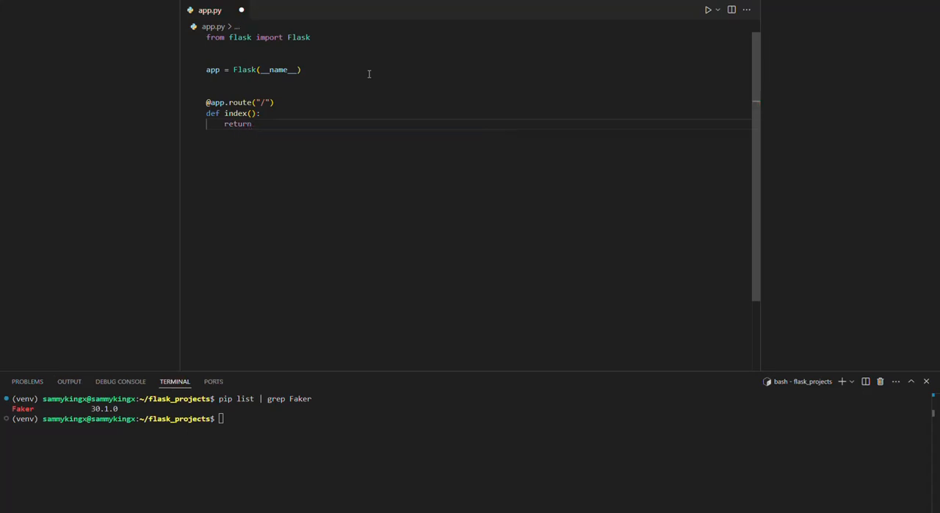
pyautogui.write('{')
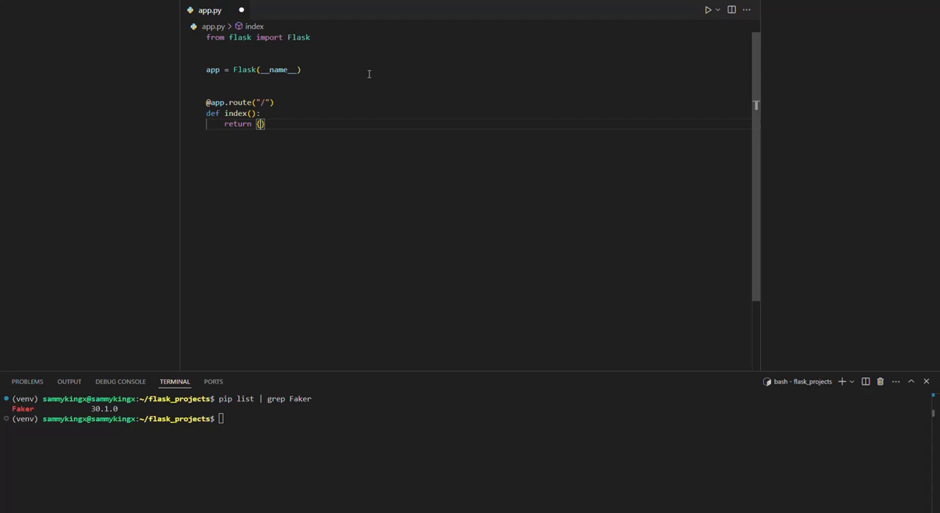
pyautogui.write('""')
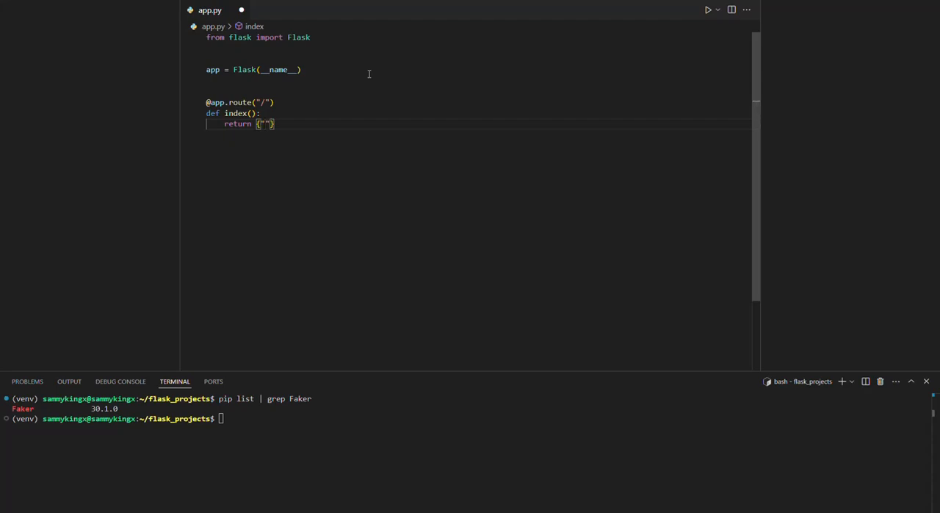
pyautogui.write('status')
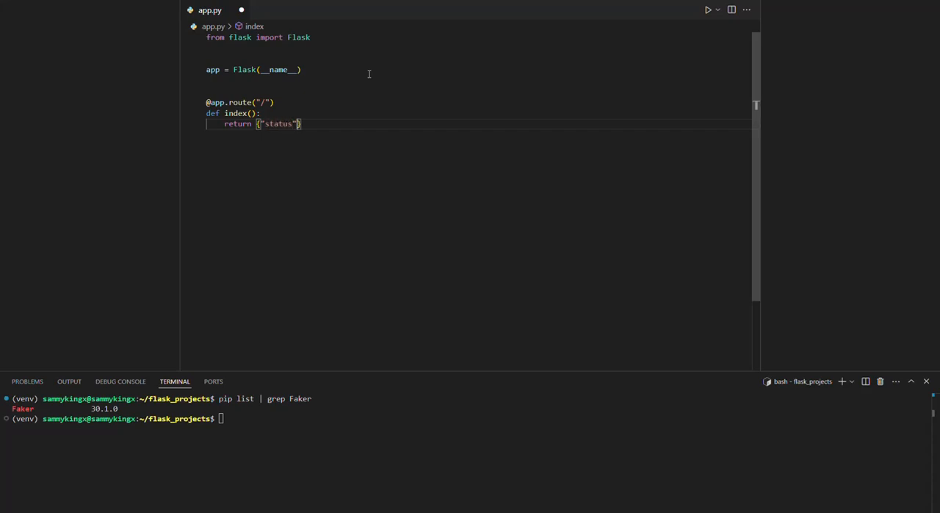
pyautogui.write(': "')
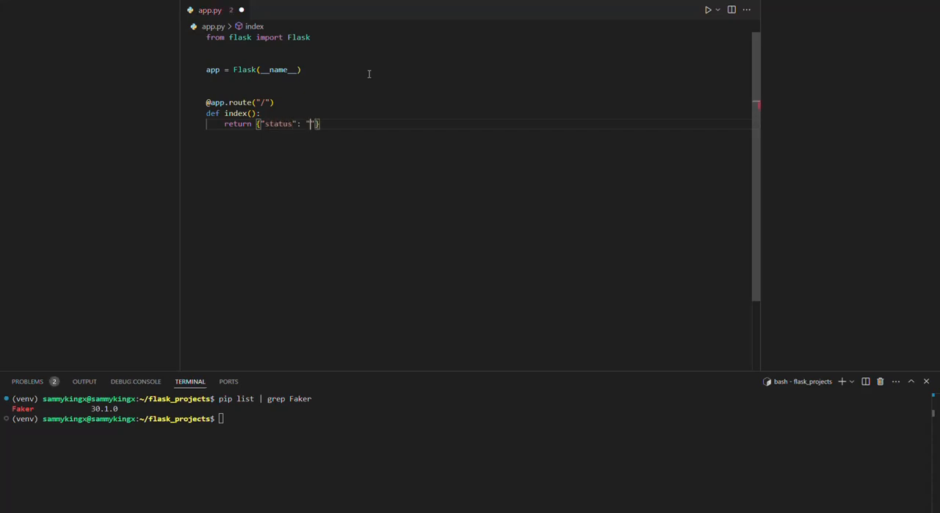
pyautogui.write('Online')
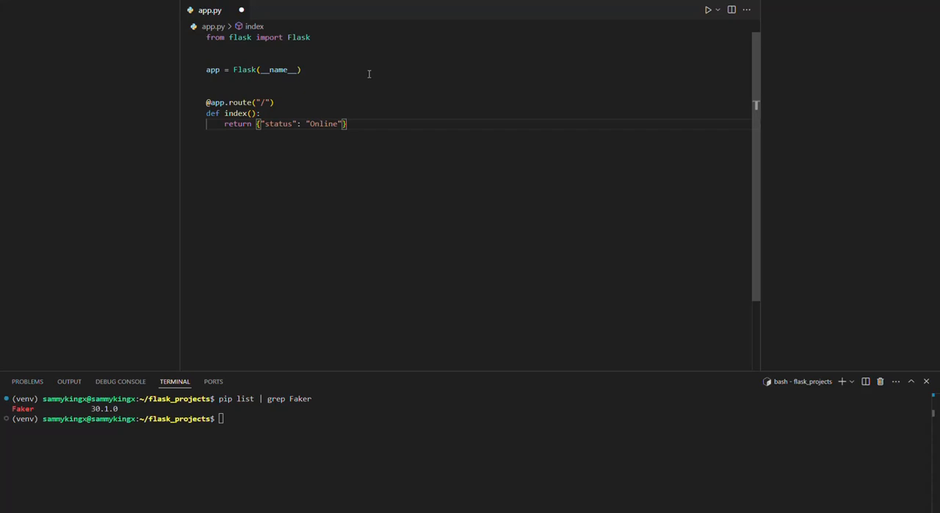
pyautogui.moveTo(382, 109)
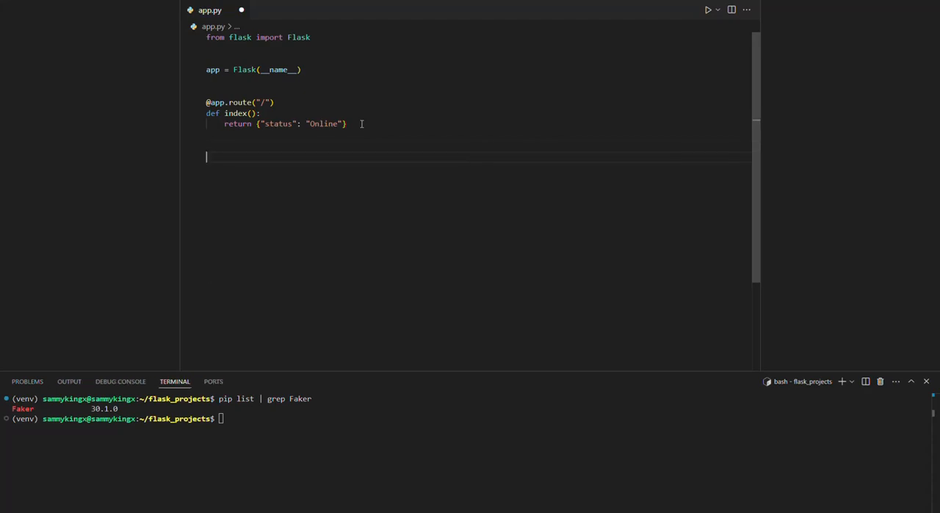
# - Declare class MyUsers(MethodView) and add 'from flask.views import MethodView' to the imports
pyautogui.write('cla')
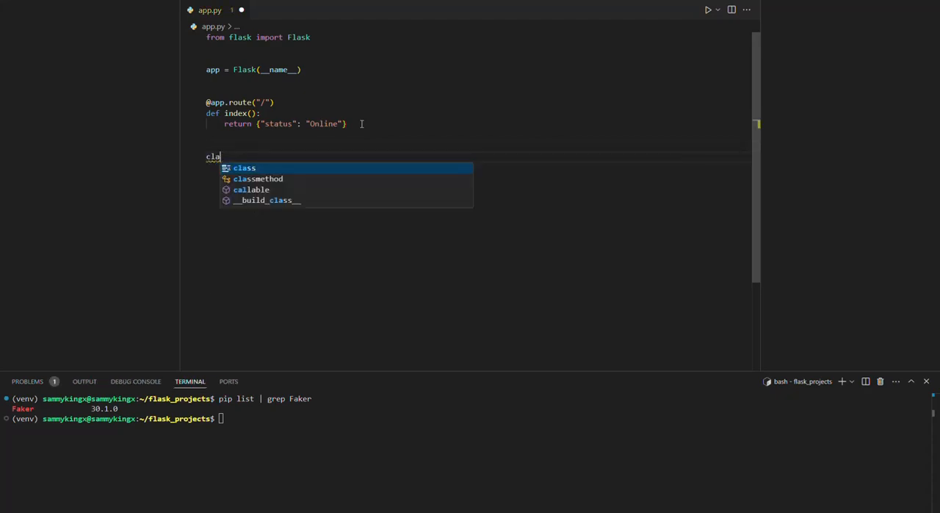
pyautogui.press('Tab')
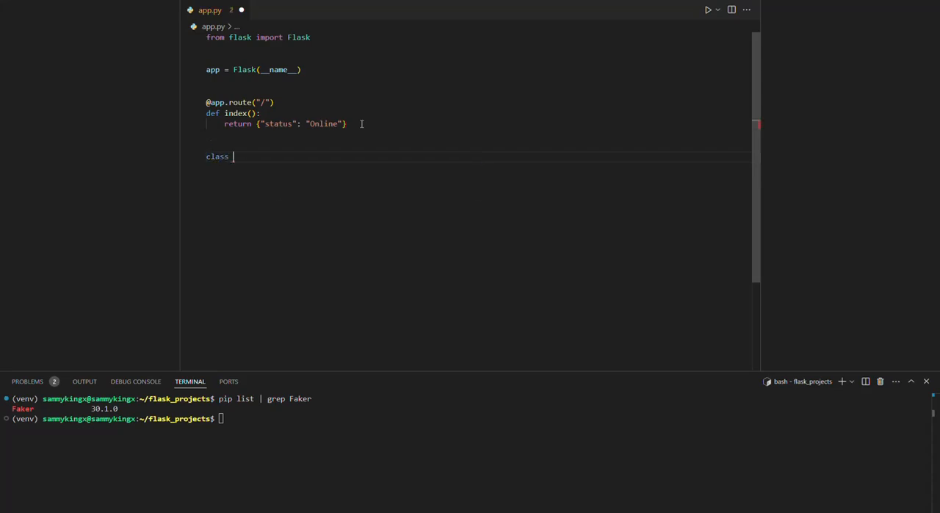
pyautogui.write('M')
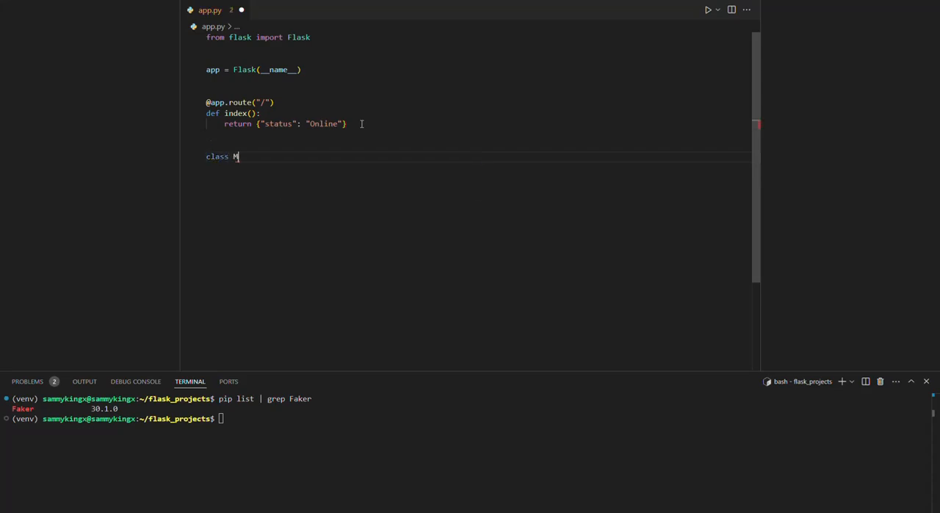
pyautogui.write('yU')
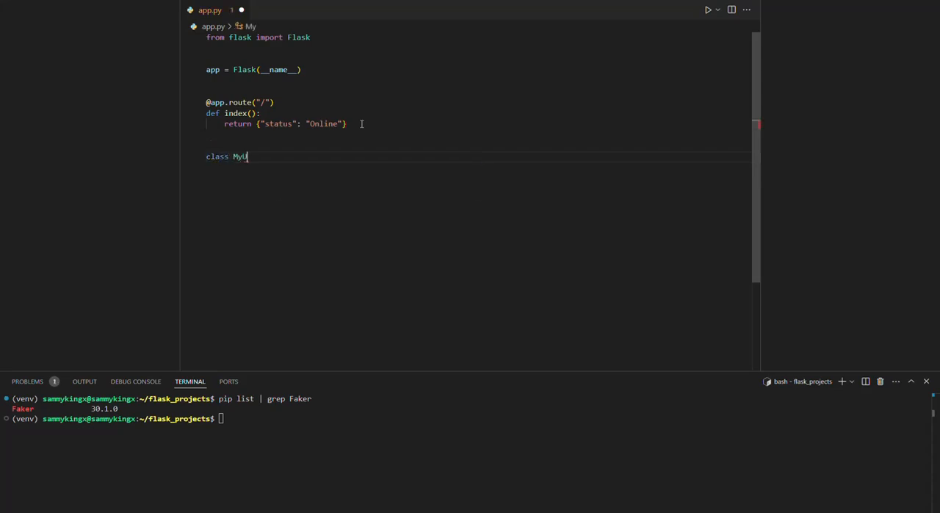
pyautogui.write('sers')
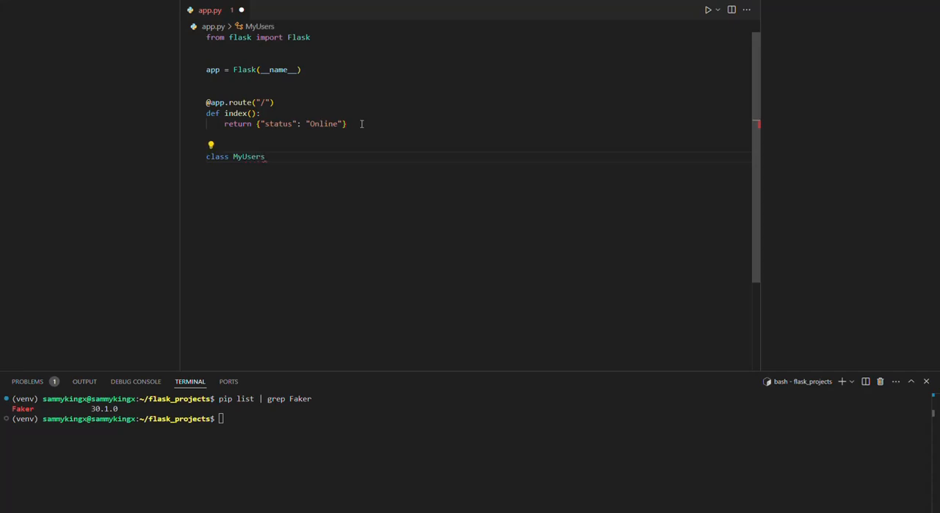
pyautogui.write('()')
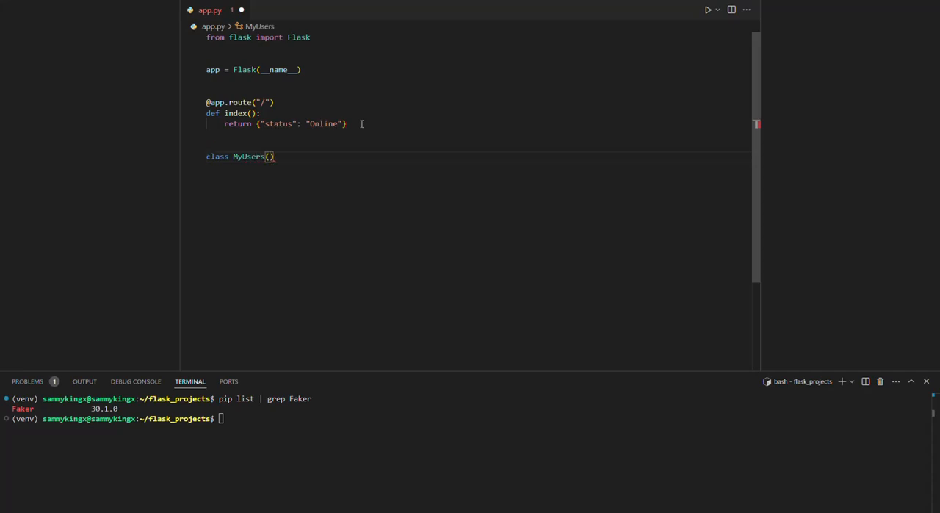
pyautogui.write('MethodView')
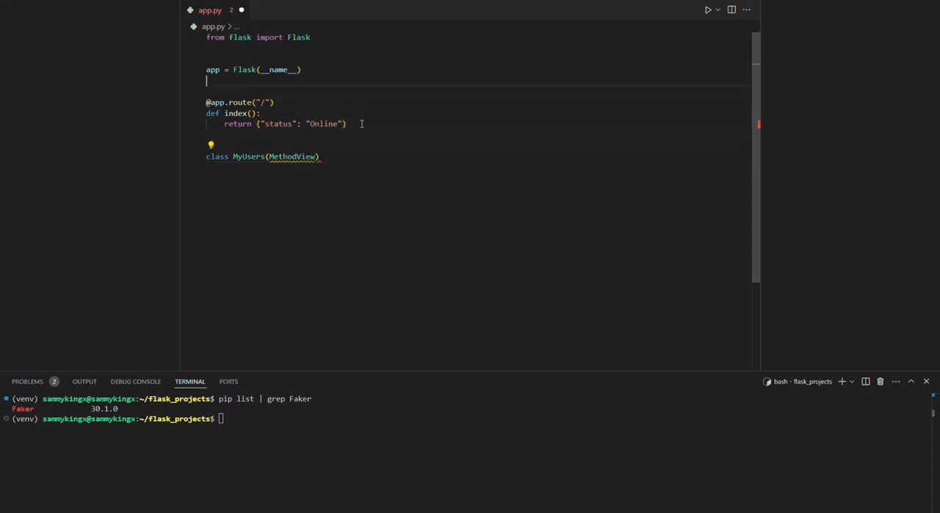
pyautogui.write('from')
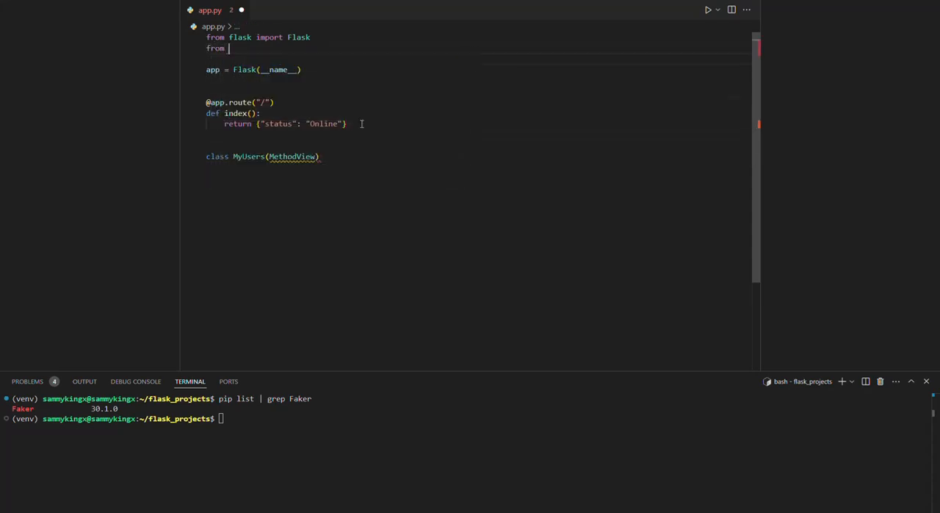
pyautogui.write('flask.views import MethodView')
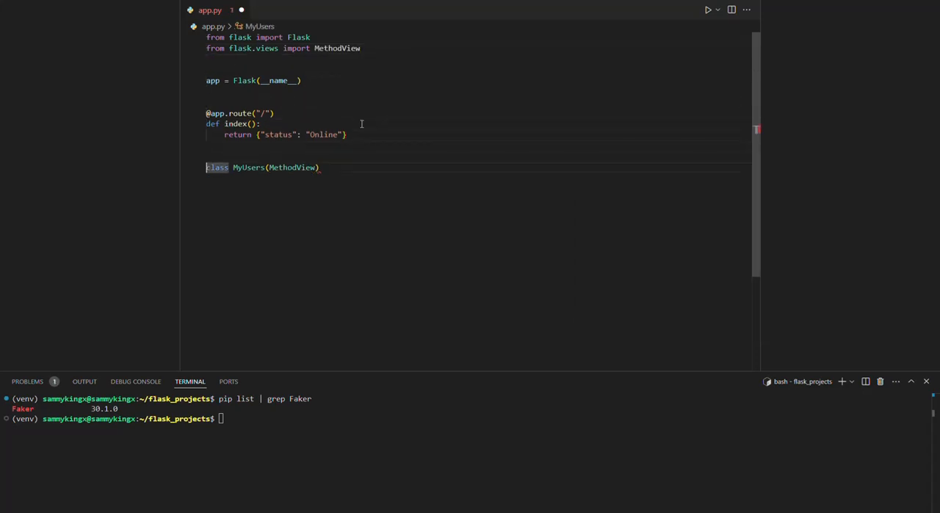
# - Declare def get(self) -> list[dict[str, str]]: inside MyUsers
pyautogui.write(':')
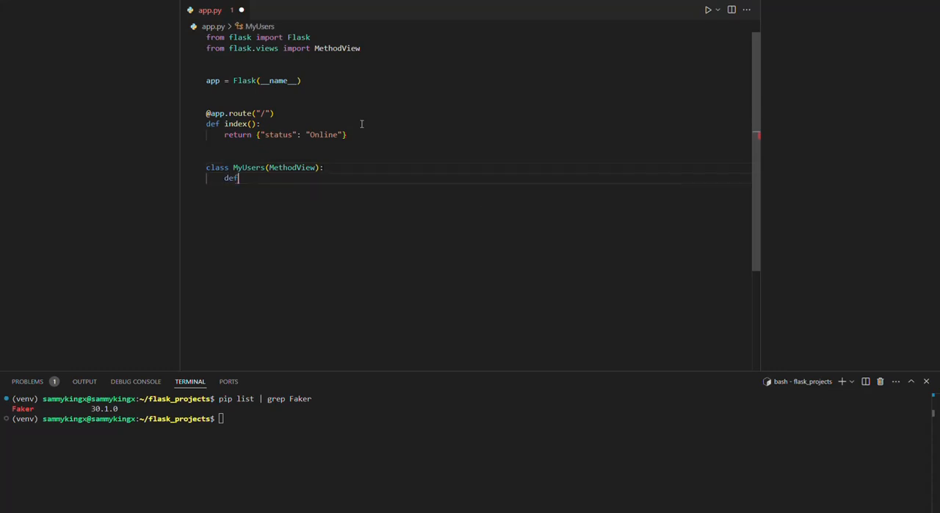
pyautogui.write('get()')
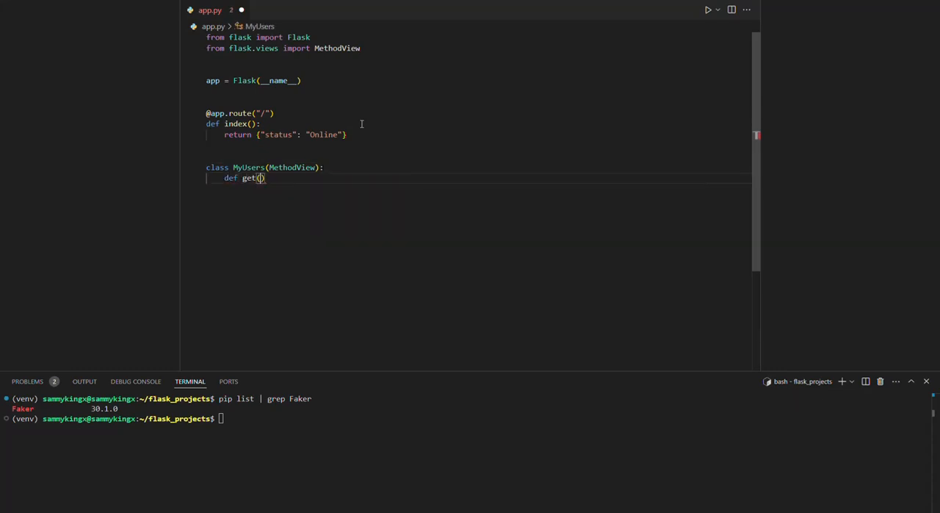
pyautogui.write('self')
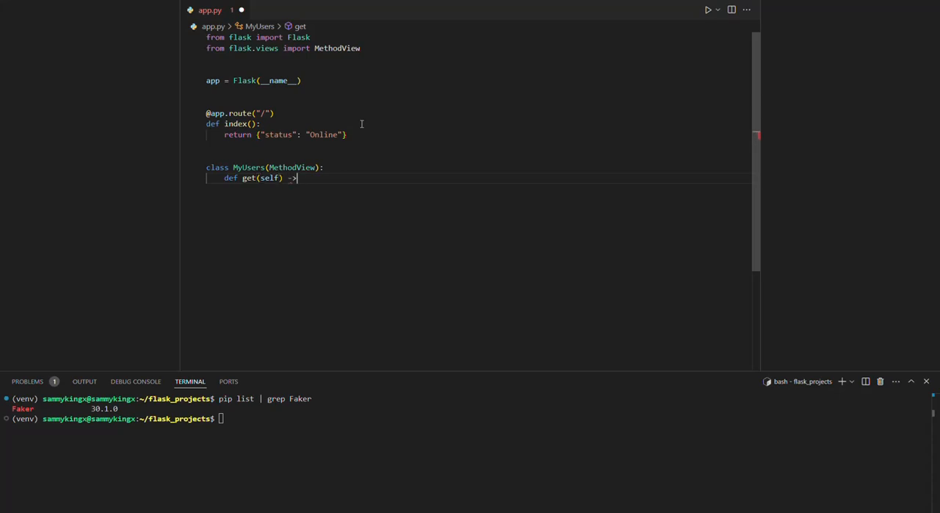
pyautogui.write('list')
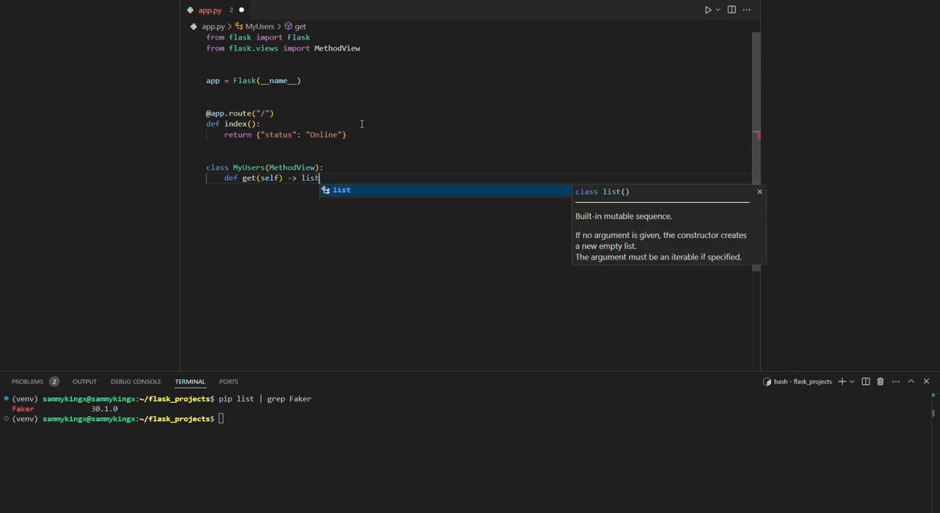
pyautogui.write('[')
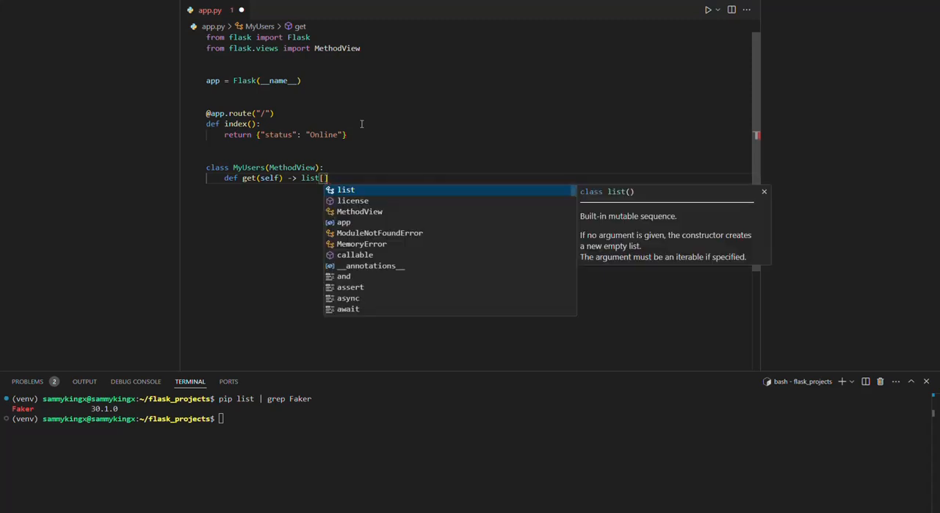
pyautogui.write('dict')
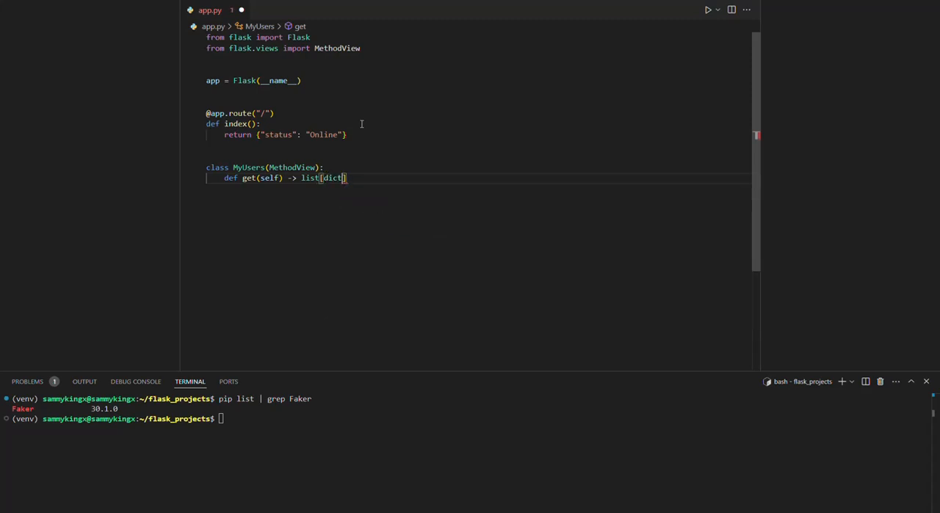
pyautogui.write('str')
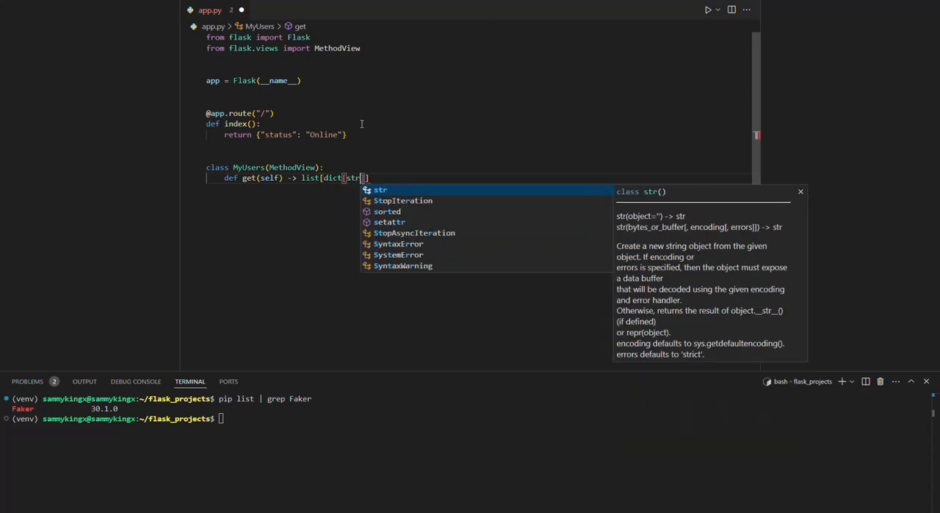
pyautogui.write(', s')
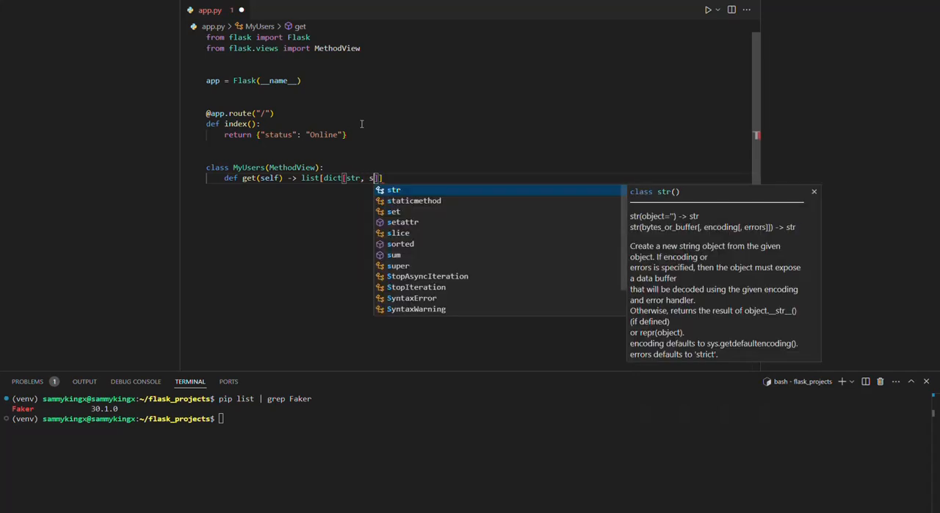
pyautogui.write('tr')
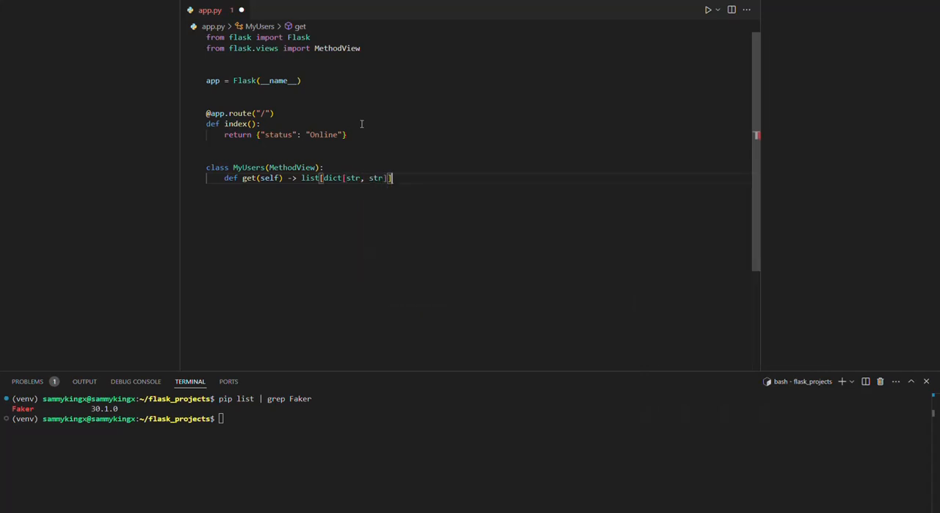
pyautogui.write(':')
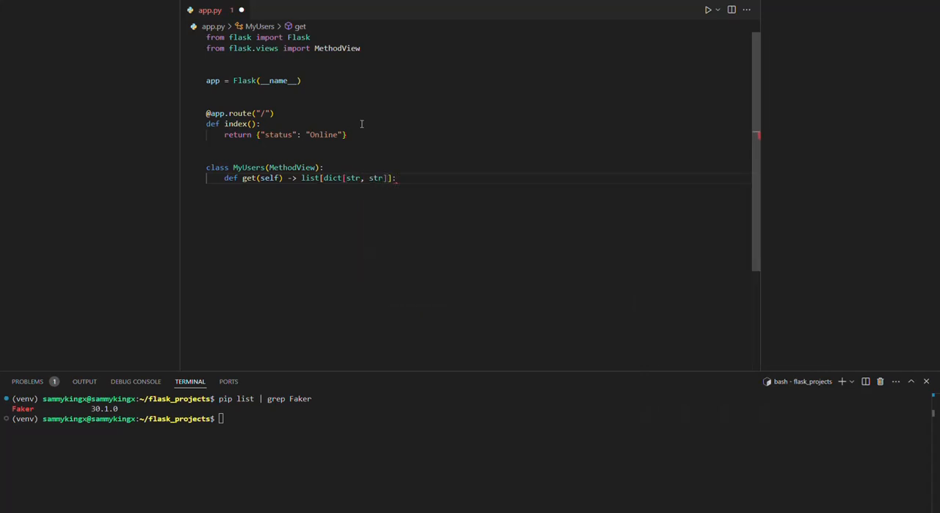
# - Make get return Users, removing a stray character after it
pyautogui.write('re')
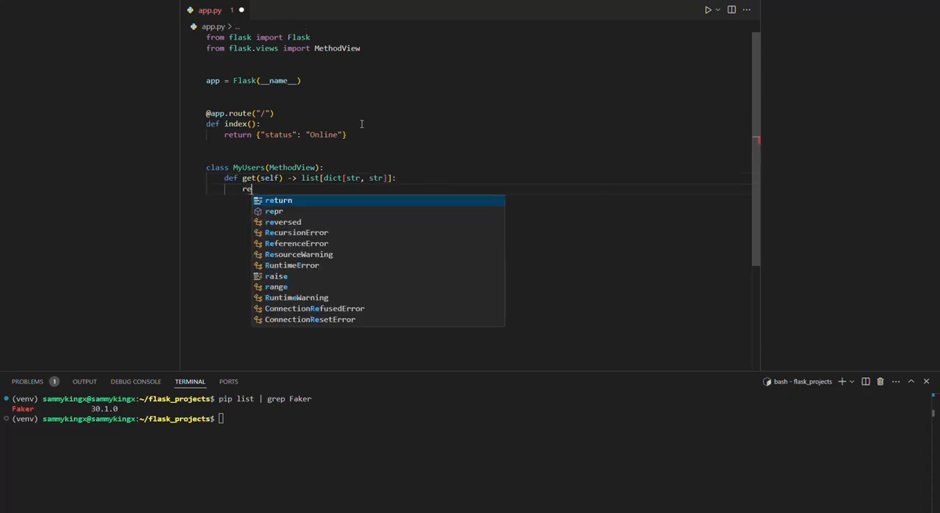
pyautogui.write('turn')
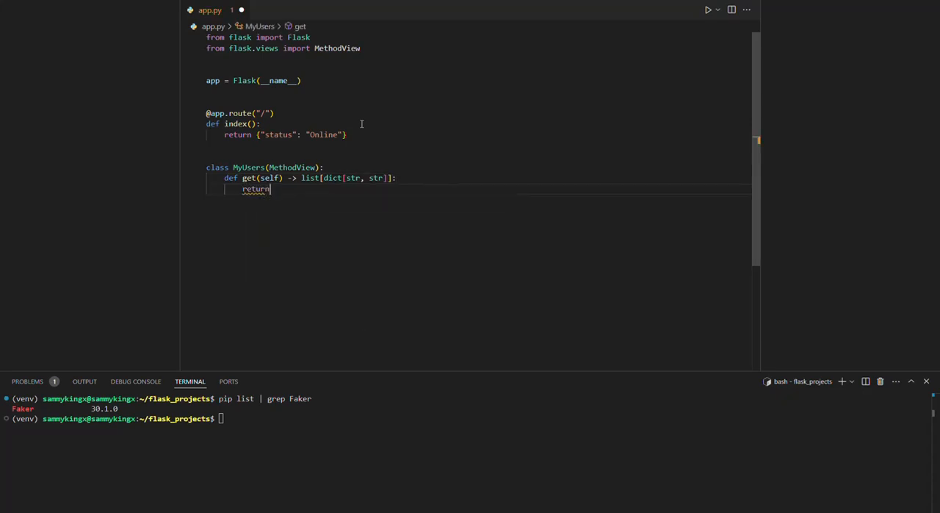
pyautogui.write('Usersd')
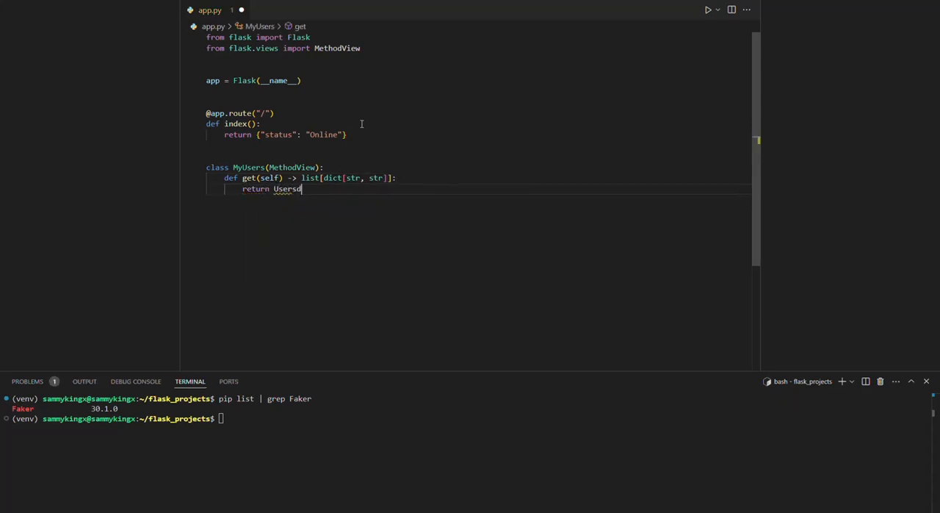
pyautogui.press('Backspace')
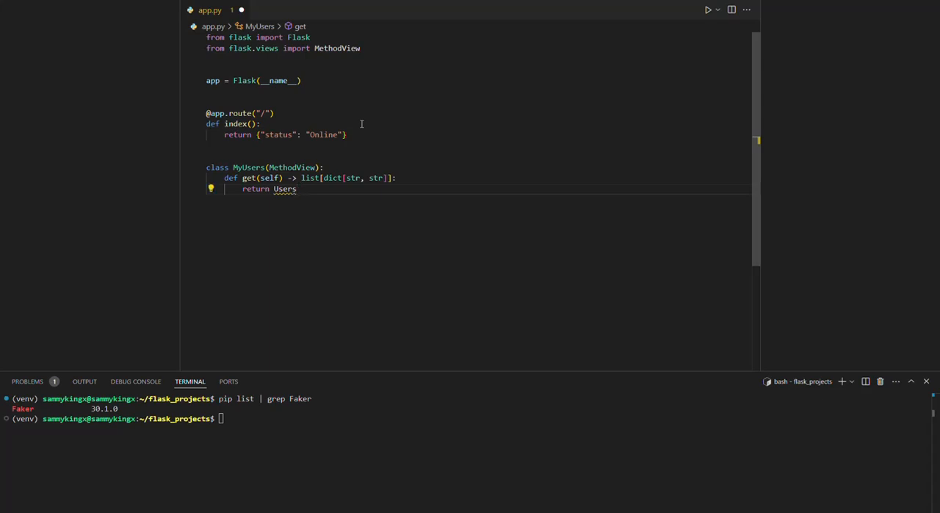
pyautogui.write('def')
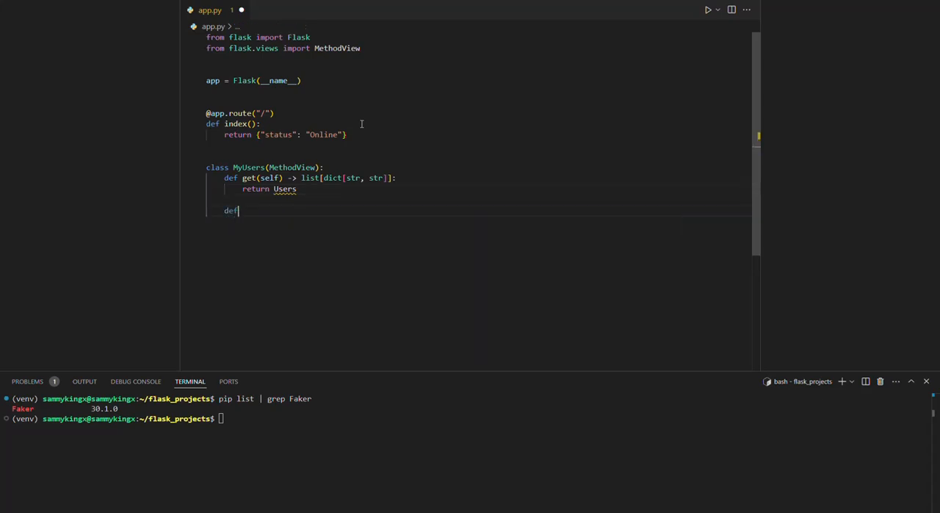
# - Add def post(self, user_data) -> dict[str, str]: returning user_data to MyUsers
pyautogui.write('post(self,')
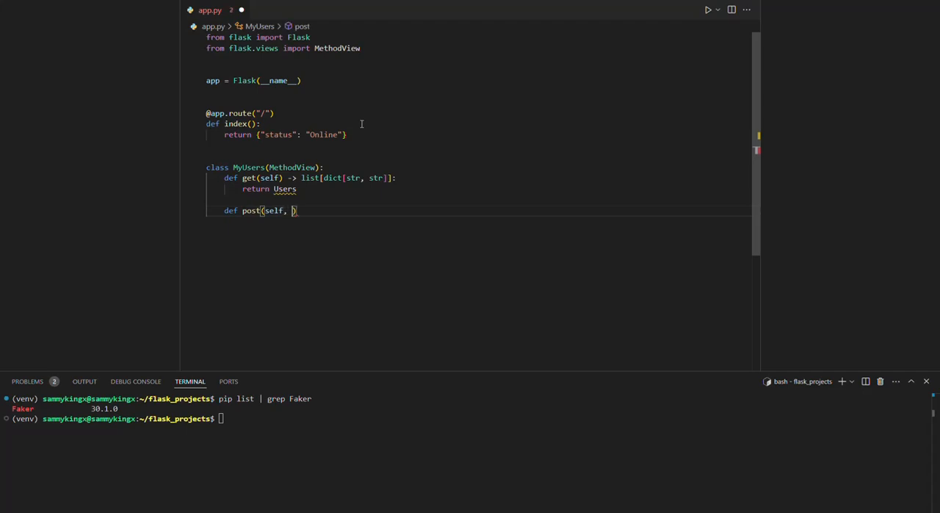
pyautogui.write('user')
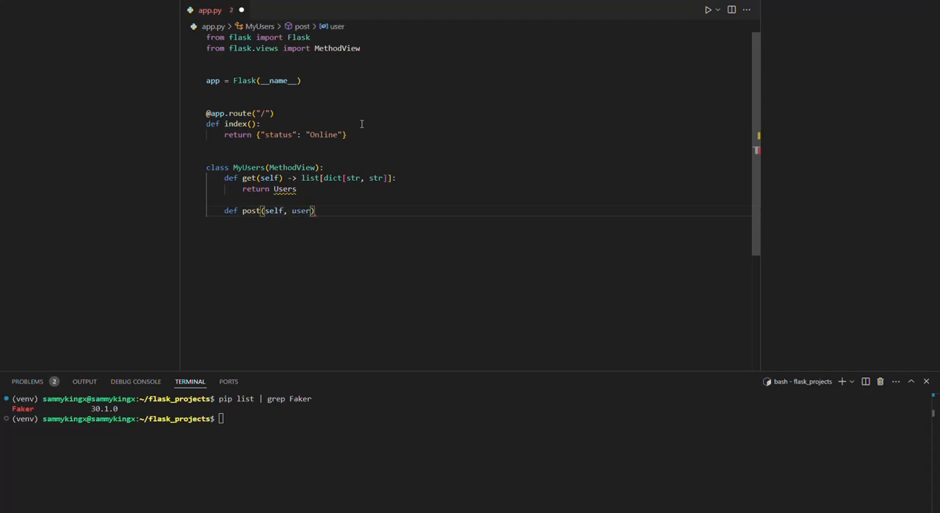
pyautogui.write('_Data')
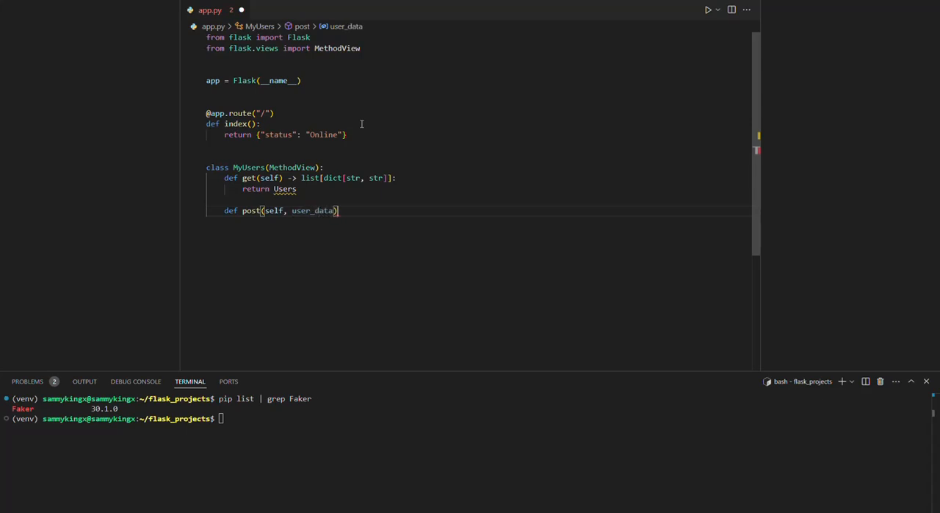
pyautogui.write('-')
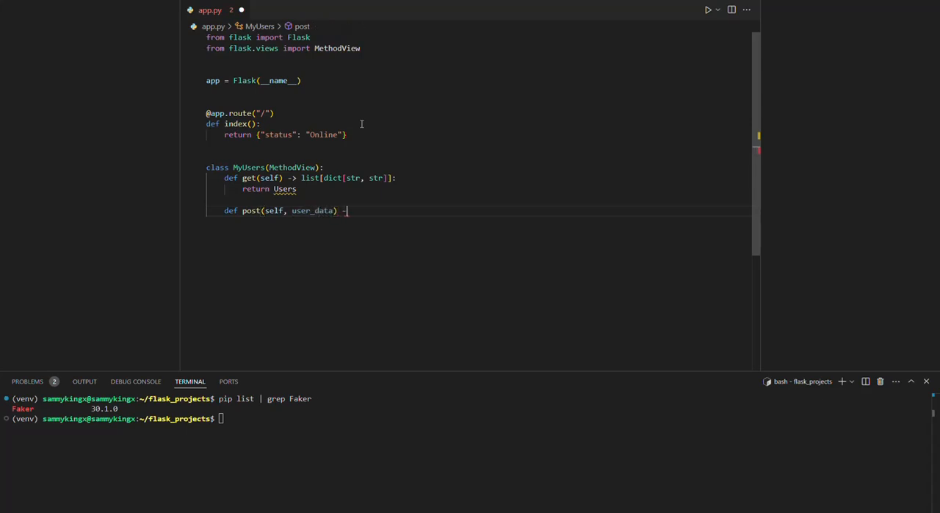
pyautogui.write('> dic')
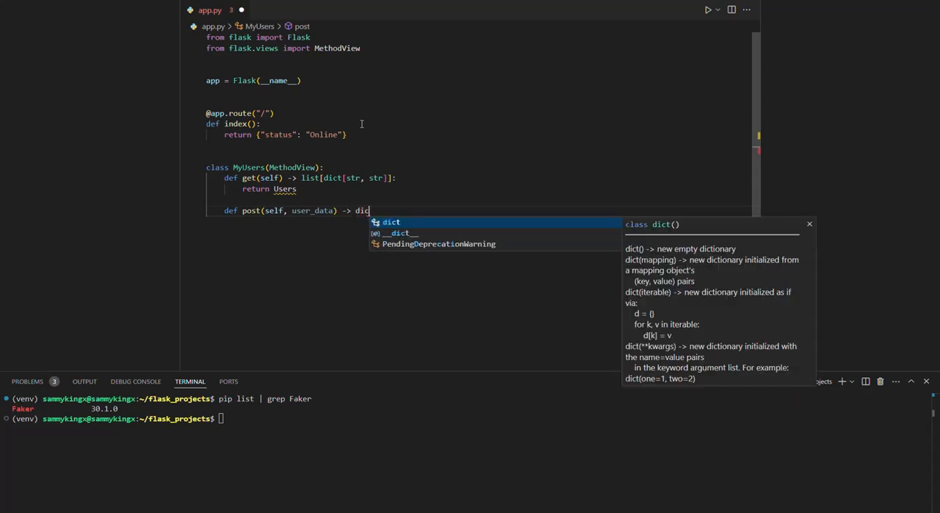
pyautogui.write('[str, str')
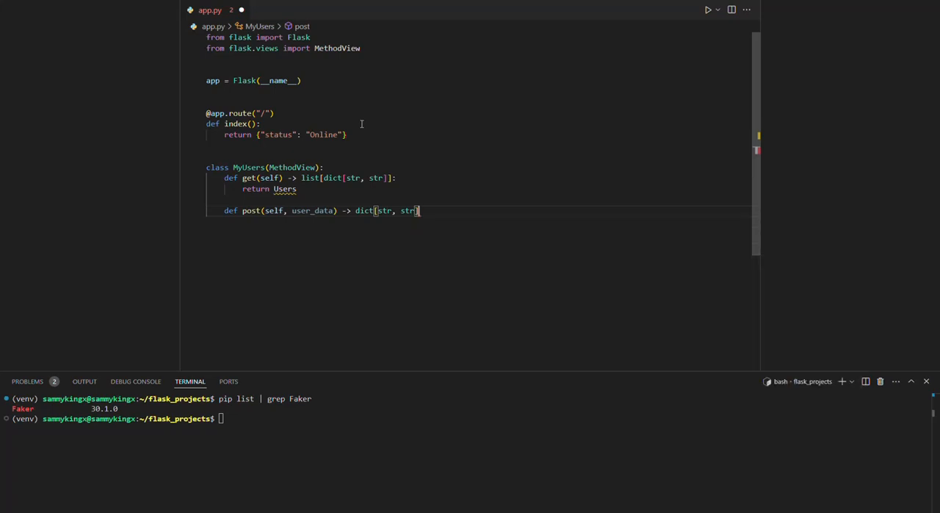
pyautogui.write('rert')
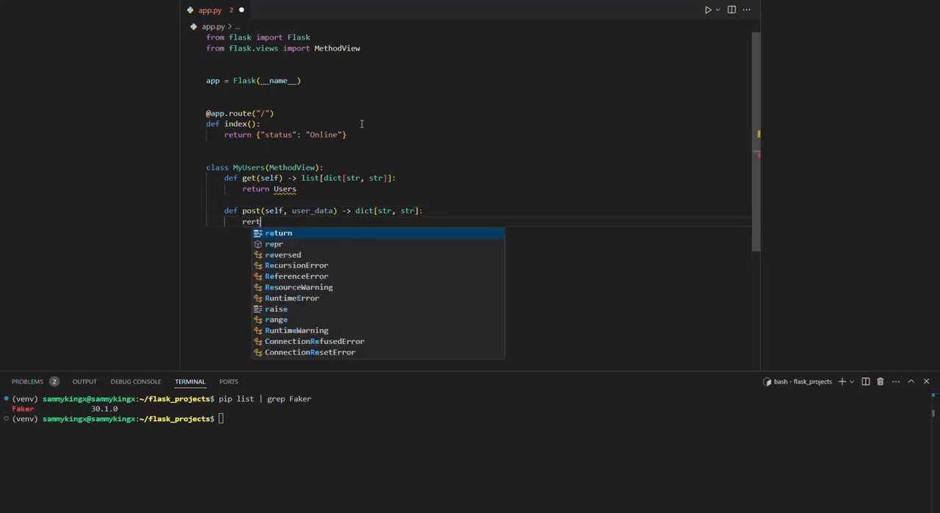
pyautogui.write('return user_data')
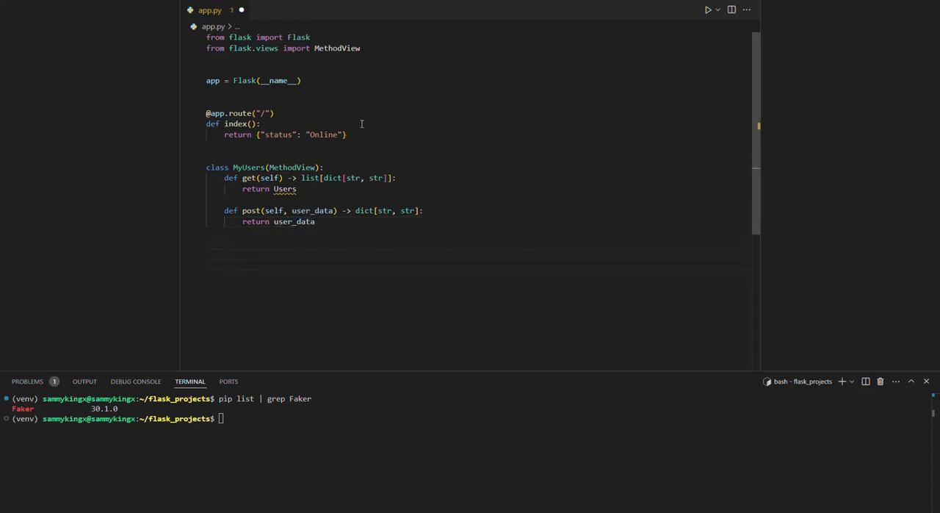
# - Append if __name__ == "__main__": with app.run(debug=True) to app.py
pyautogui.write('if')
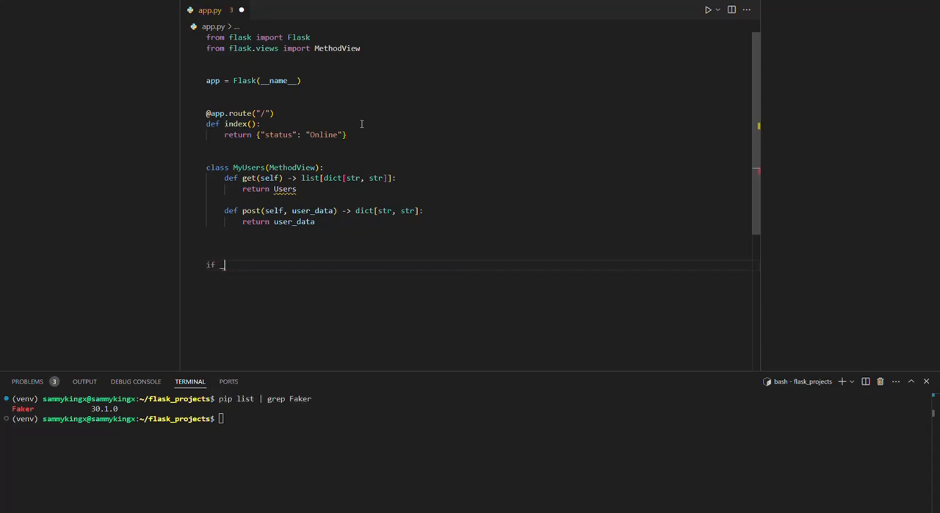
pyautogui.write('__name__')
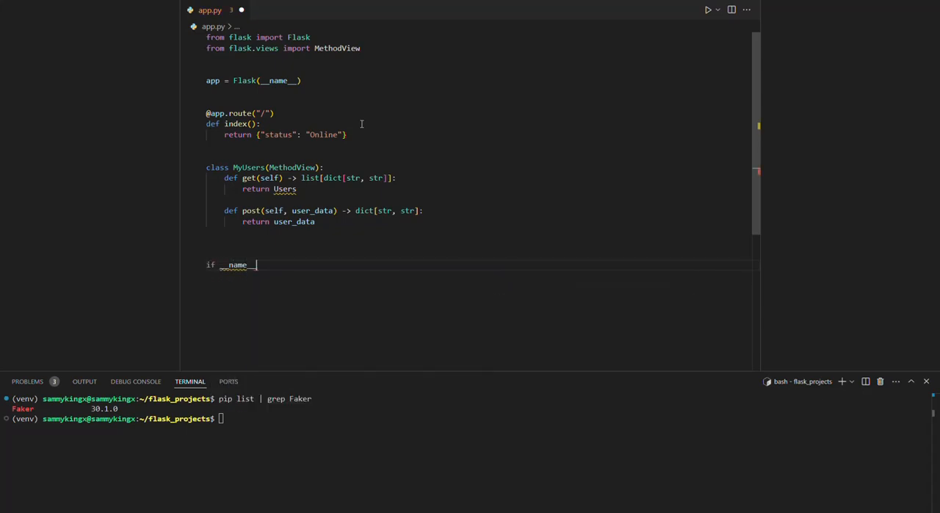
pyautogui.write('== "__main__')
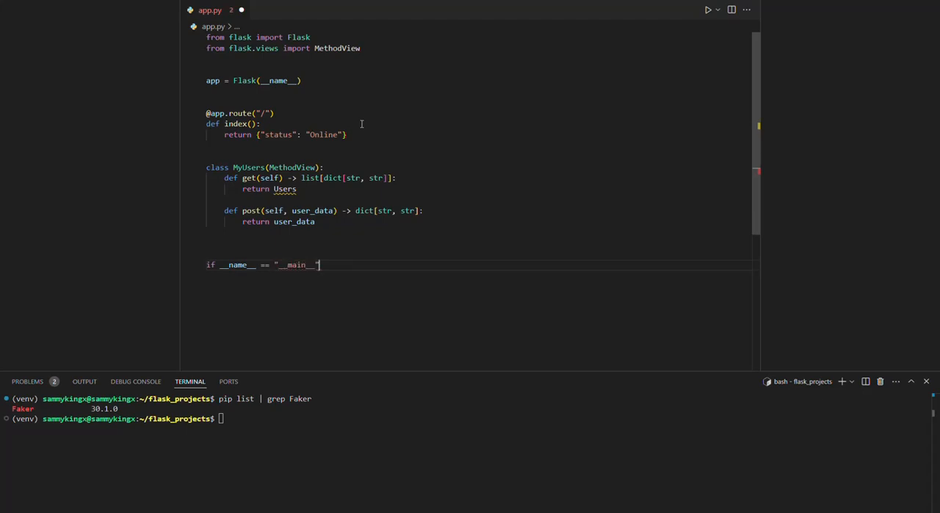
pyautogui.write(':')
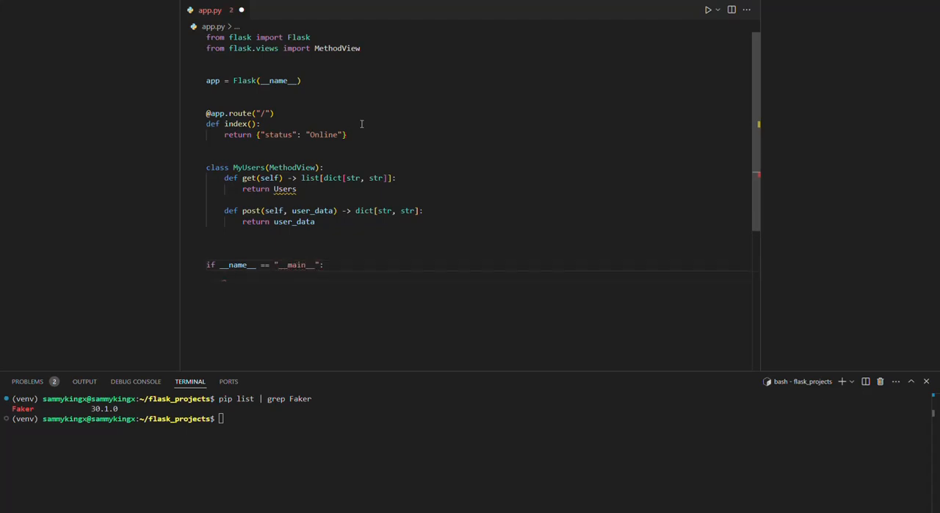
pyautogui.write('app.run')
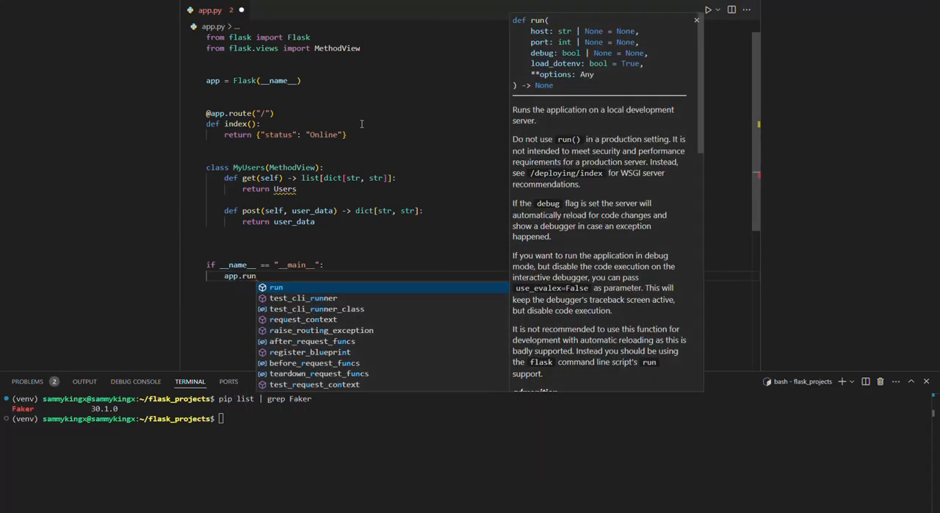
pyautogui.write('(debug=')
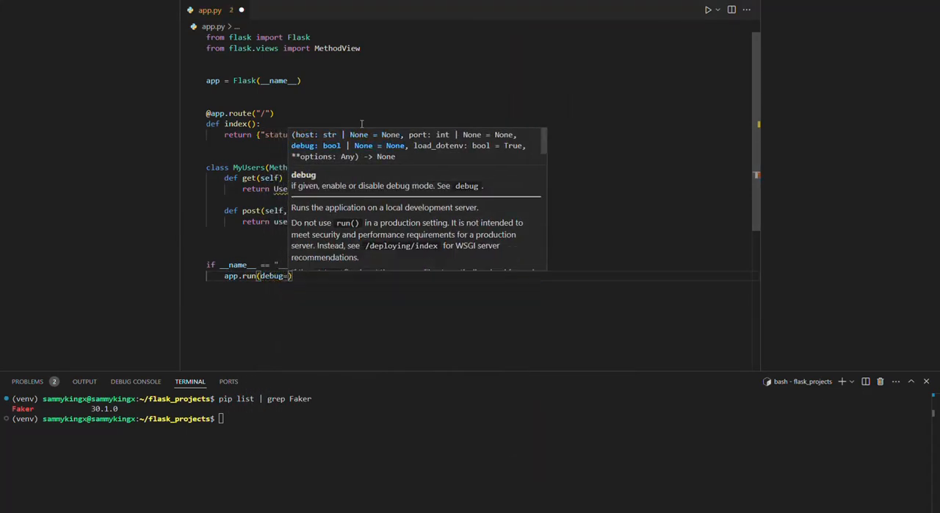
pyautogui.write('True')
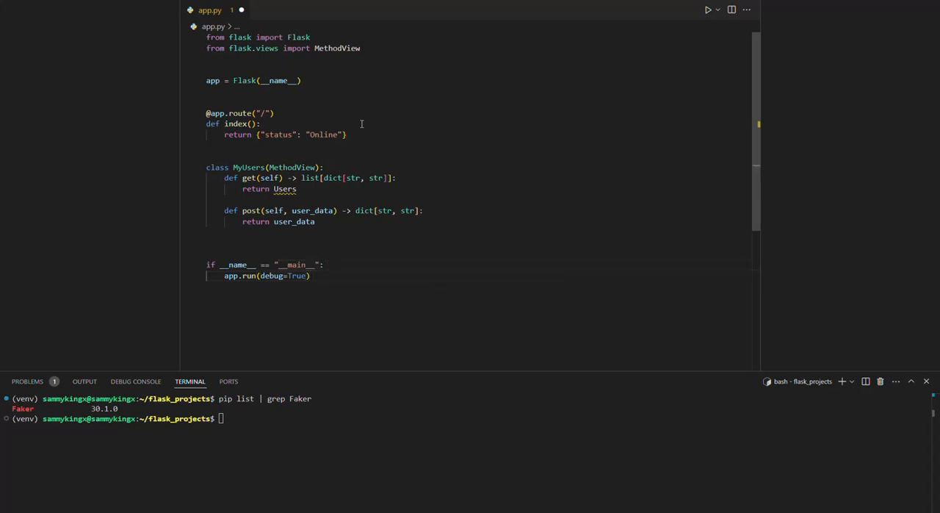
pyautogui.press('enter')
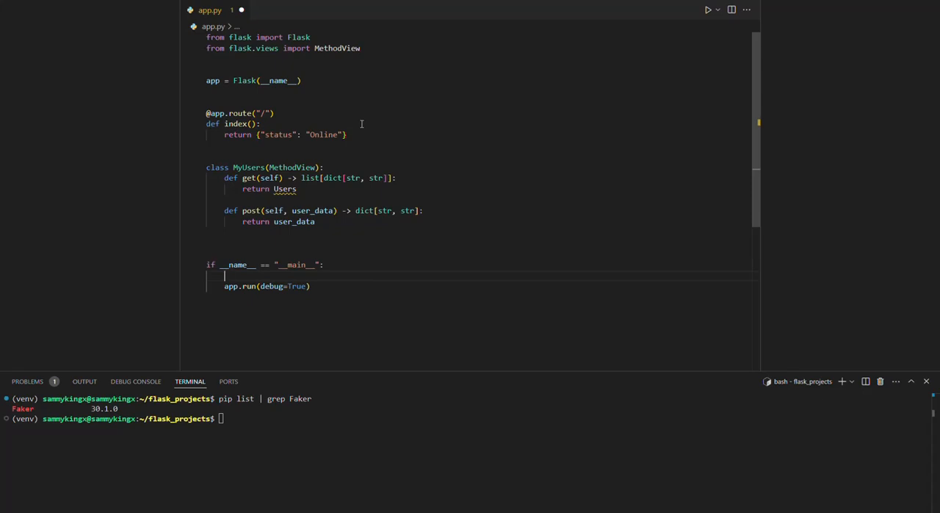
# - Insert app.add_url_rule("/all_users", view_func=MyUsers.as_view("all-users")) above app.run
pyautogui.write('app.')
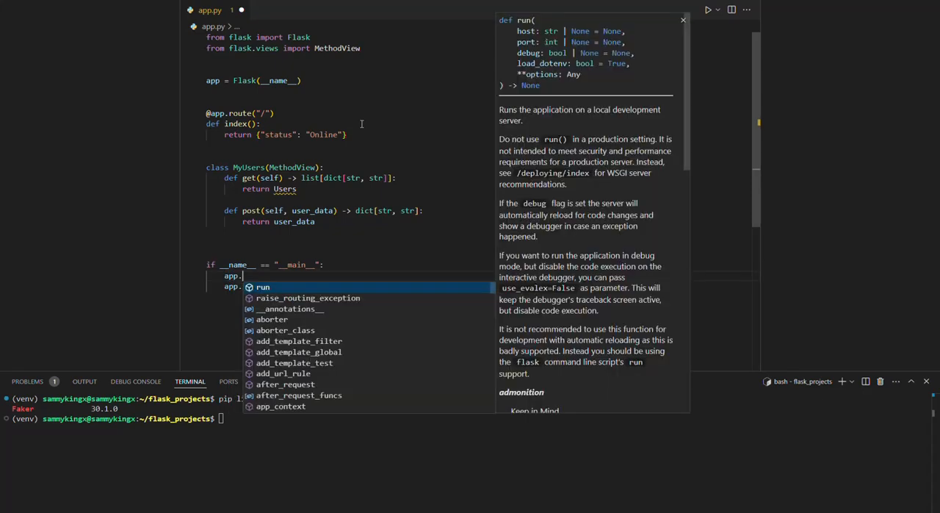
pyautogui.write('add_url_rule')
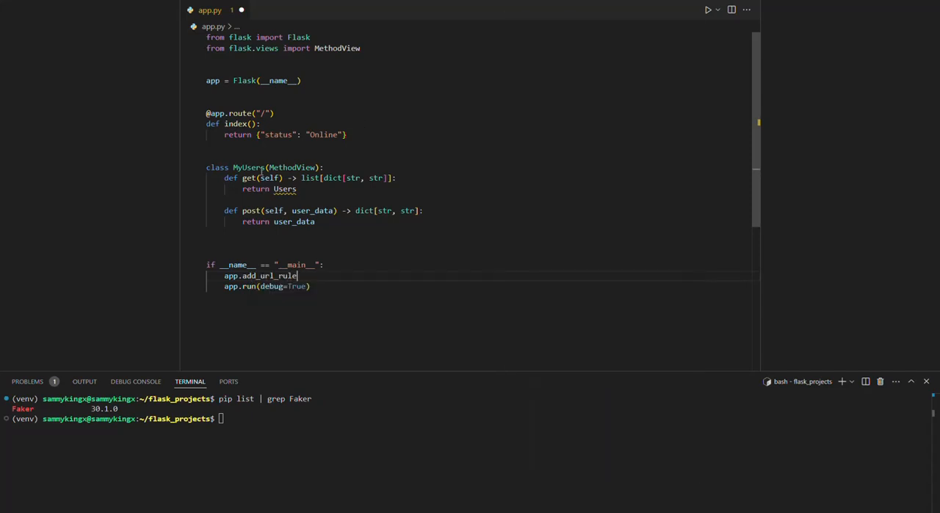
pyautogui.write('(')
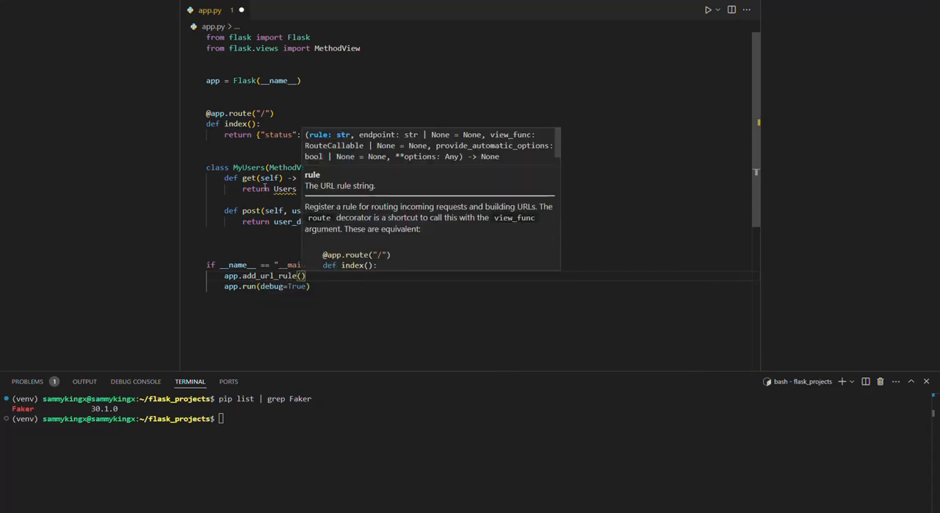
pyautogui.write('"')
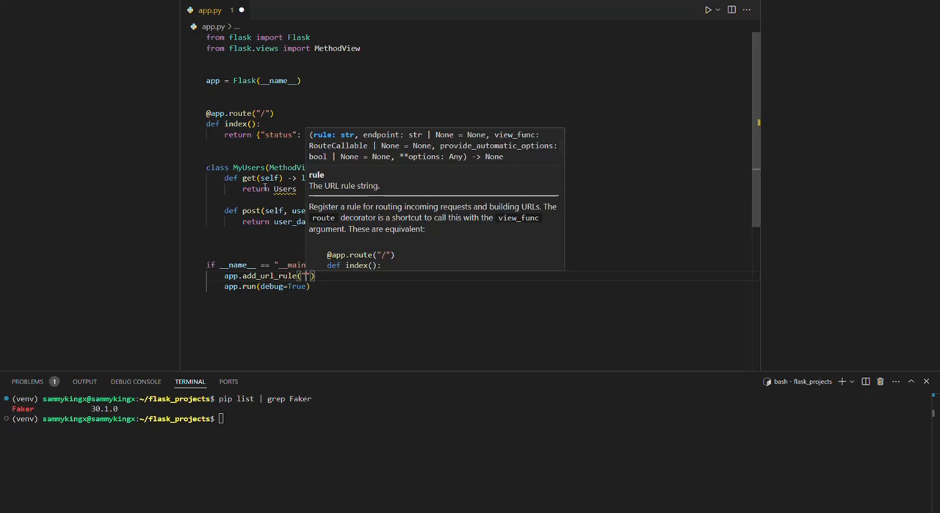
pyautogui.write('/all_users')
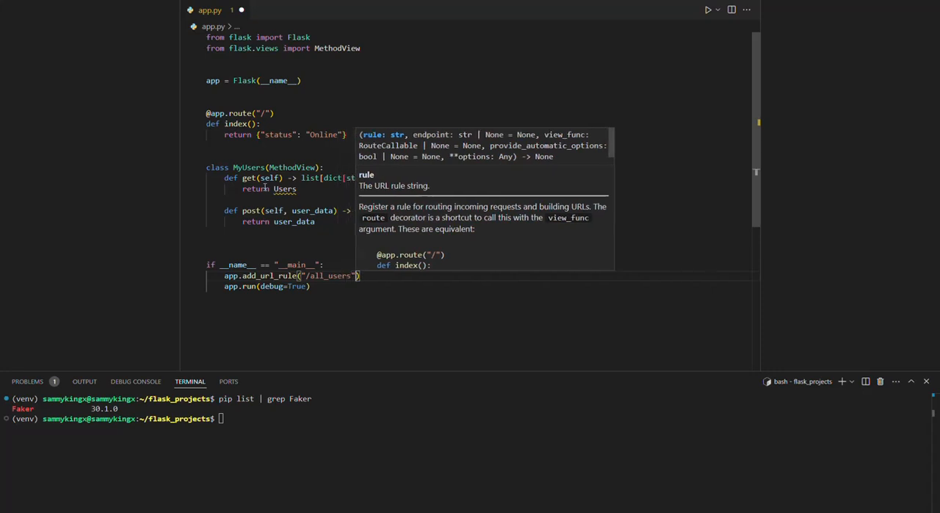
pyautogui.write(', v')
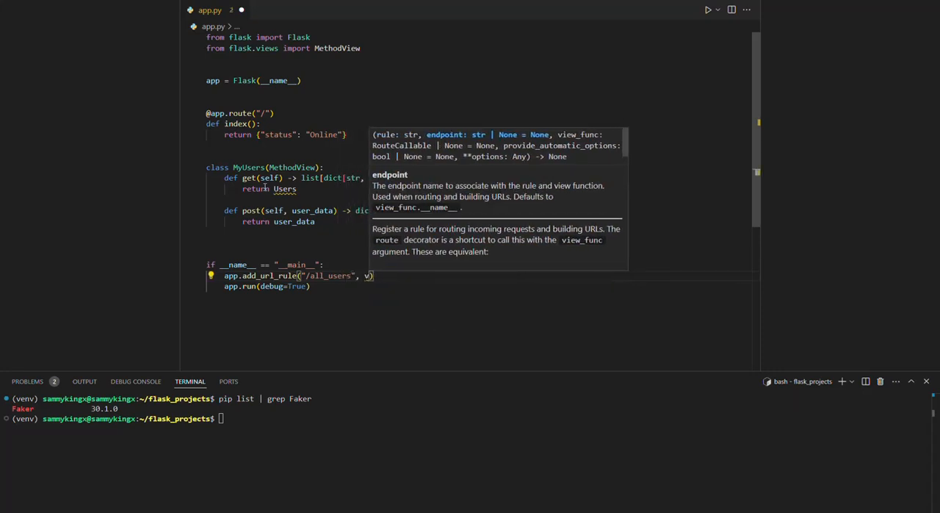
pyautogui.write('view_func=')
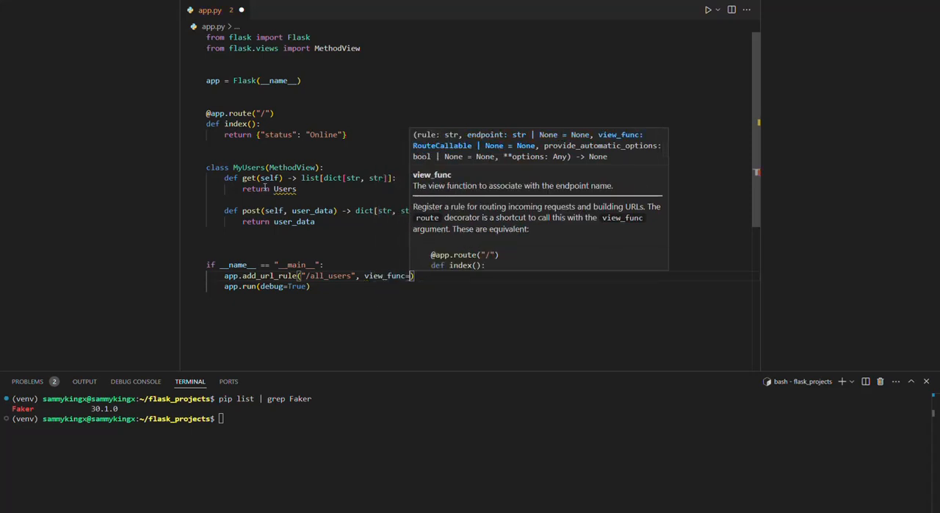
pyautogui.write('M')
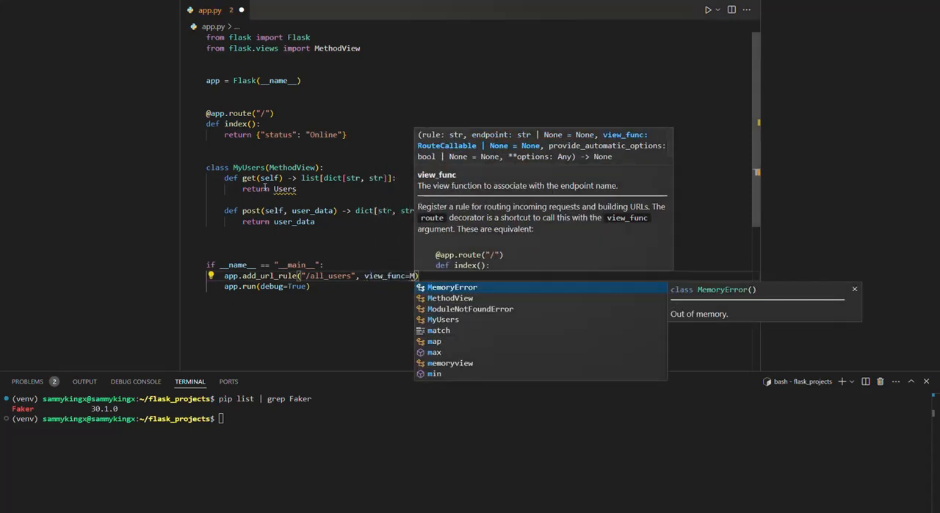
pyautogui.write('yUsers.as_view(')
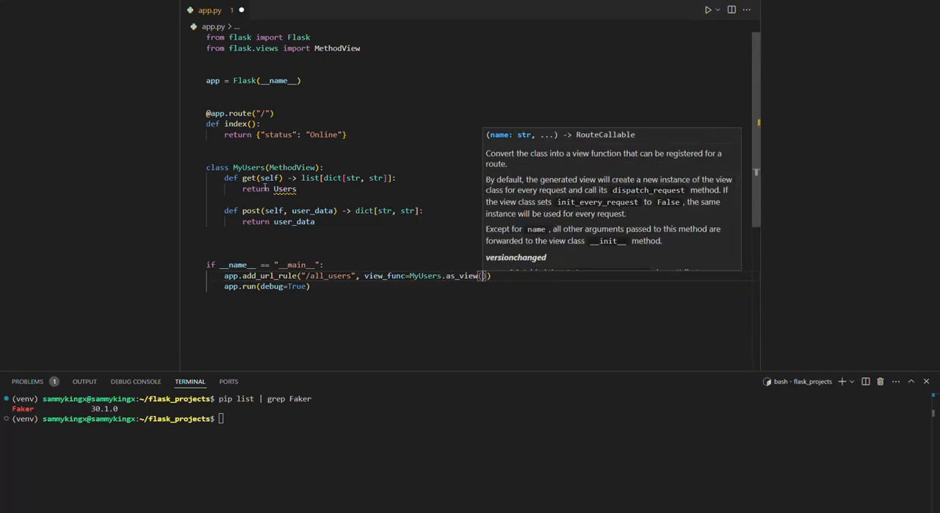
pyautogui.write('"all"')
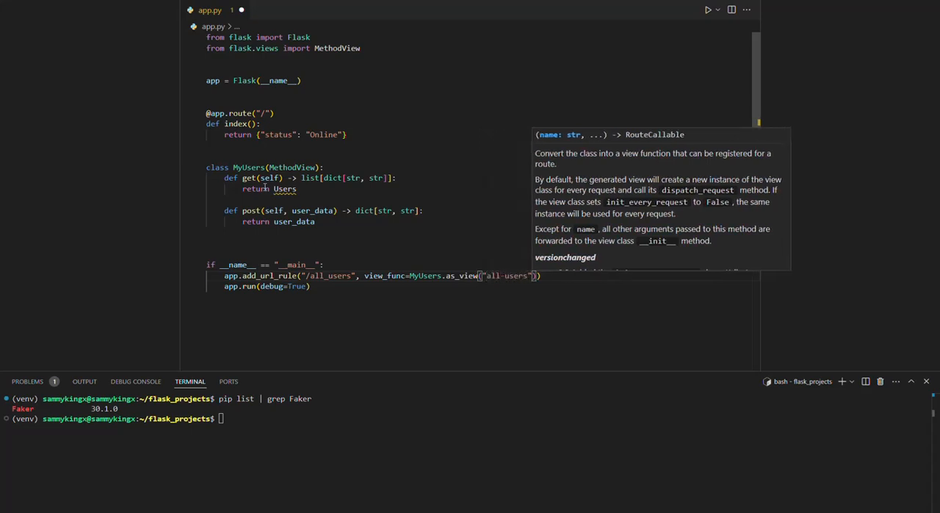
pyautogui.press('Enter')
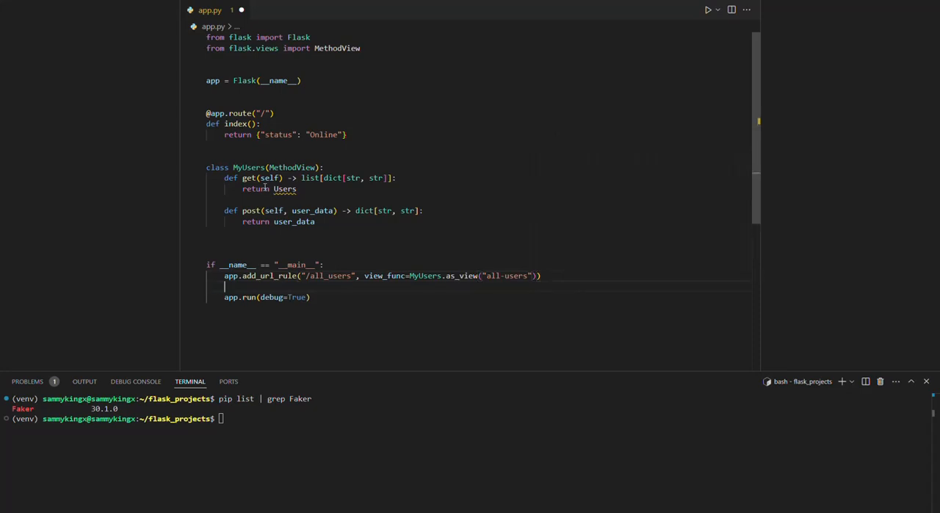
# - Add app.add_url_rule("/create_user", view_func=MyUsers.as_view("create_user")) below the first rule
pyautogui.write('app.add_url_rule')
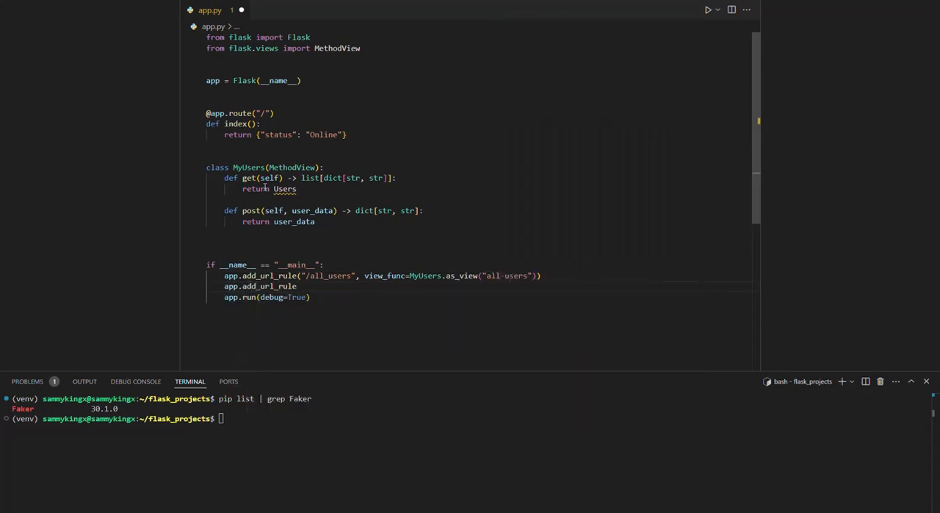
pyautogui.write('()')
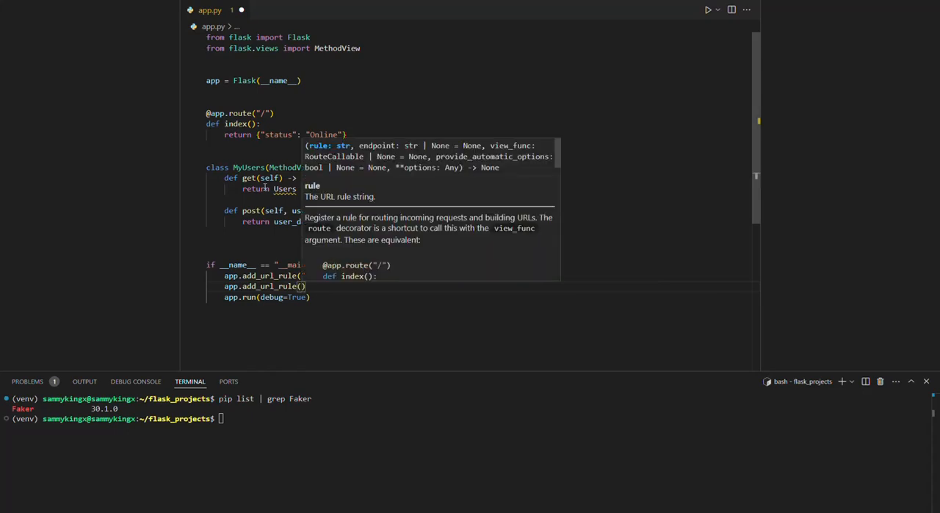
pyautogui.write('"/a"')
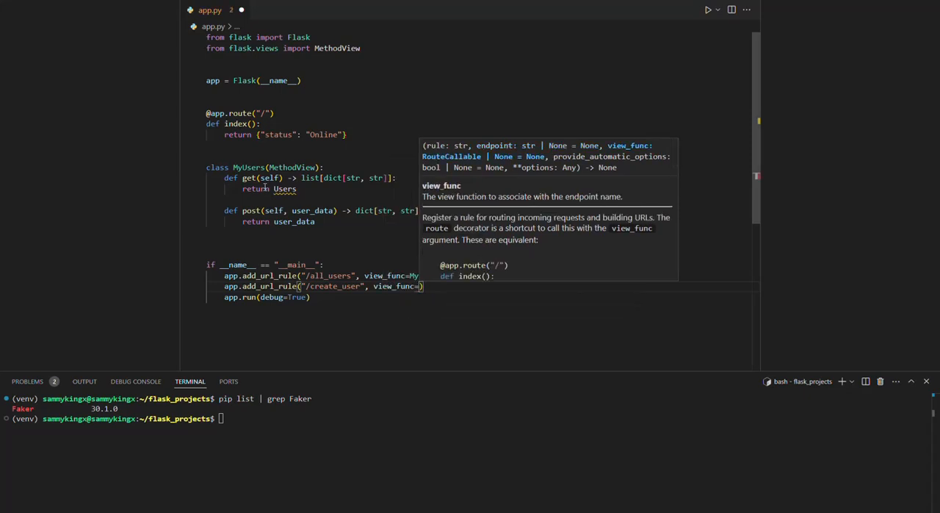
pyautogui.write('m')
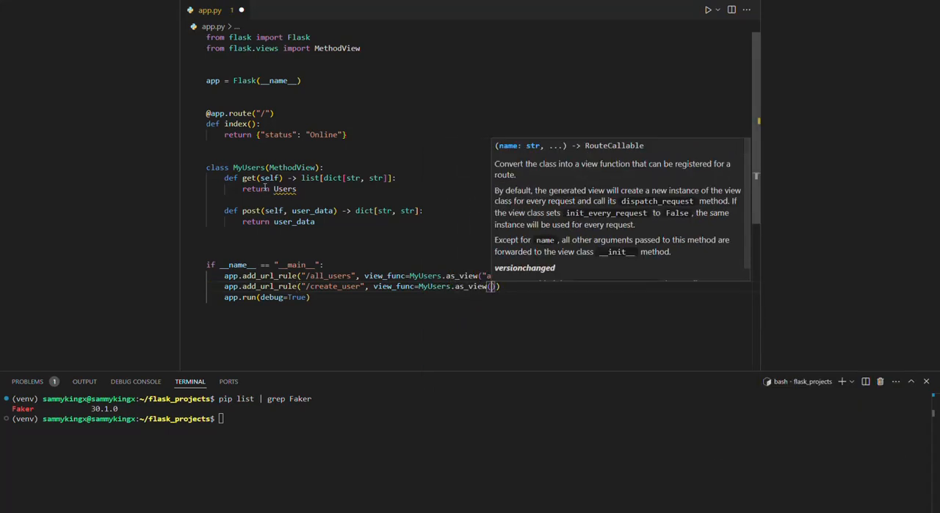
pyautogui.write('"')
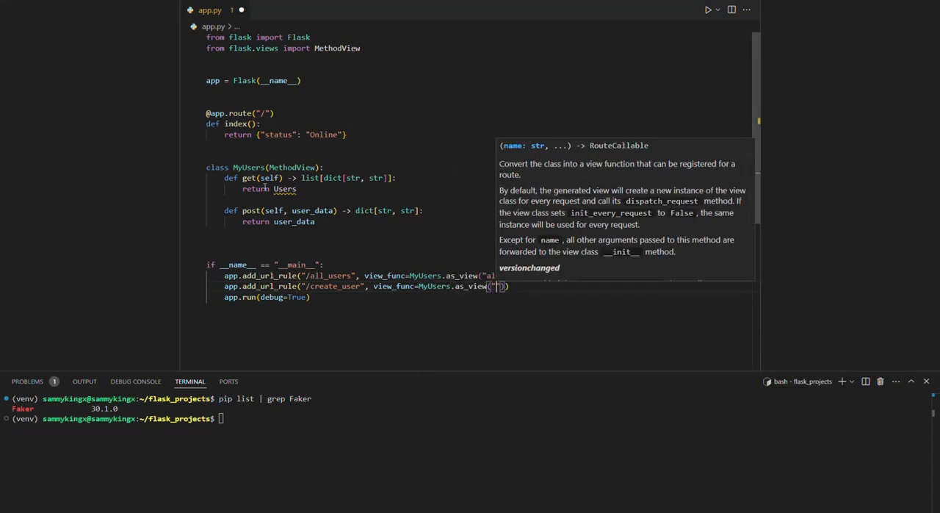
pyautogui.write('create_user')
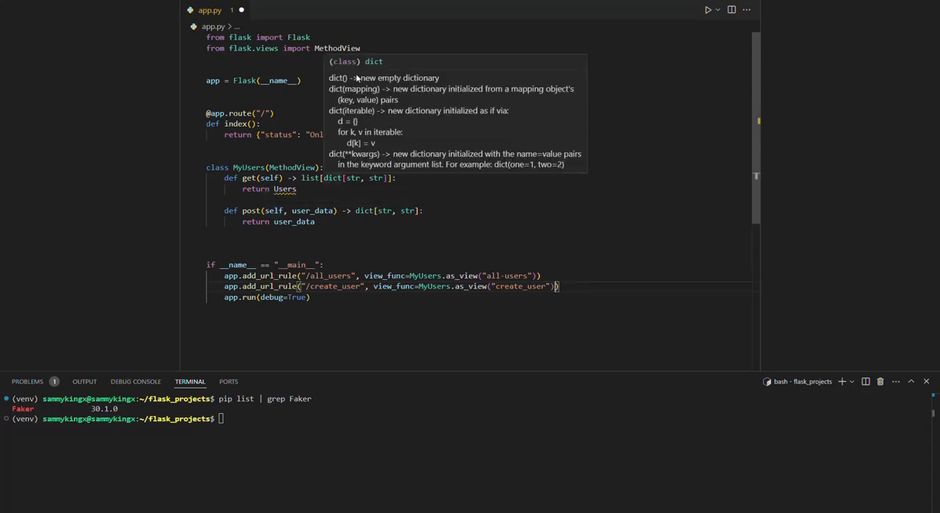
# - Add 'from faker import Faker' on a new line below the MethodView import
pyautogui.click(362, 48)
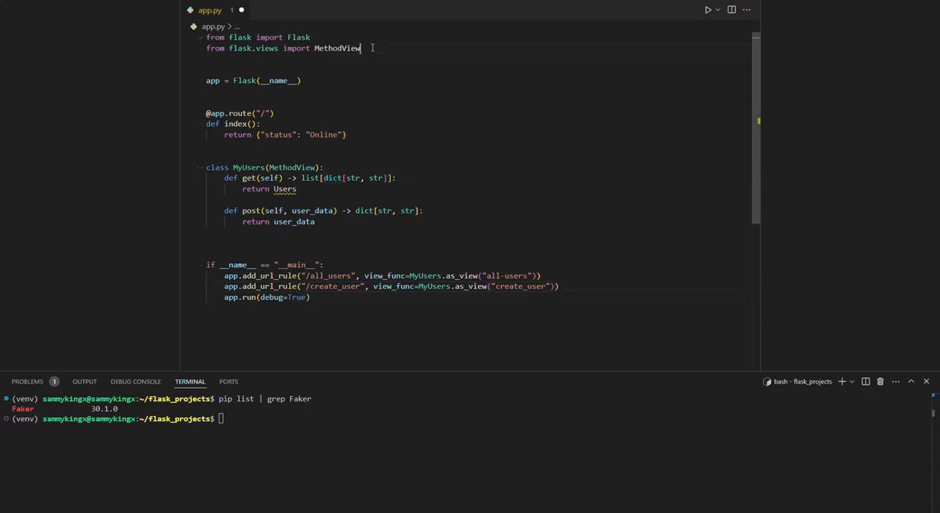
pyautogui.press('Backspace')
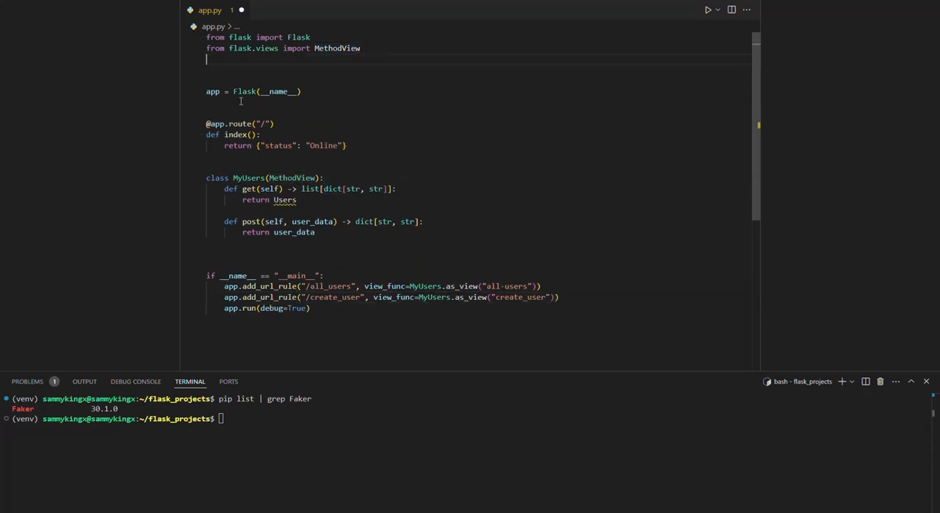
pyautogui.write('from')
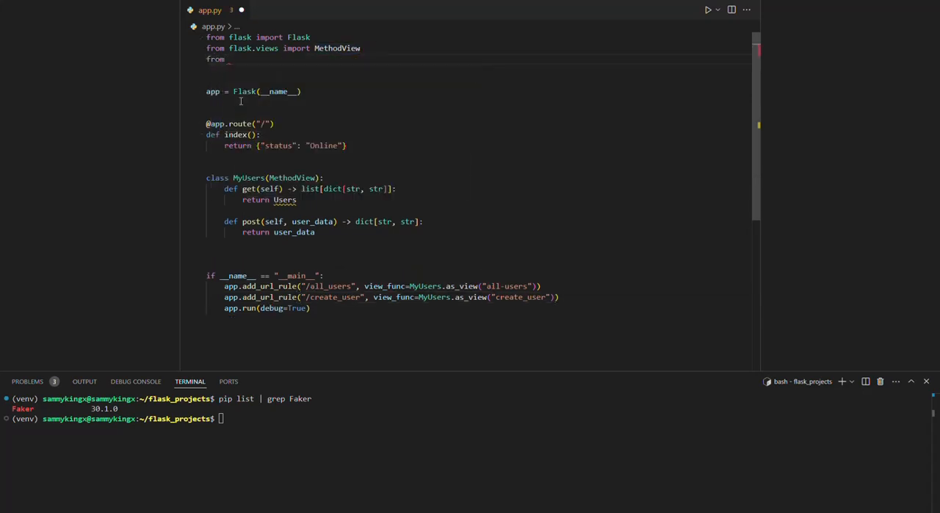
pyautogui.write('faker')
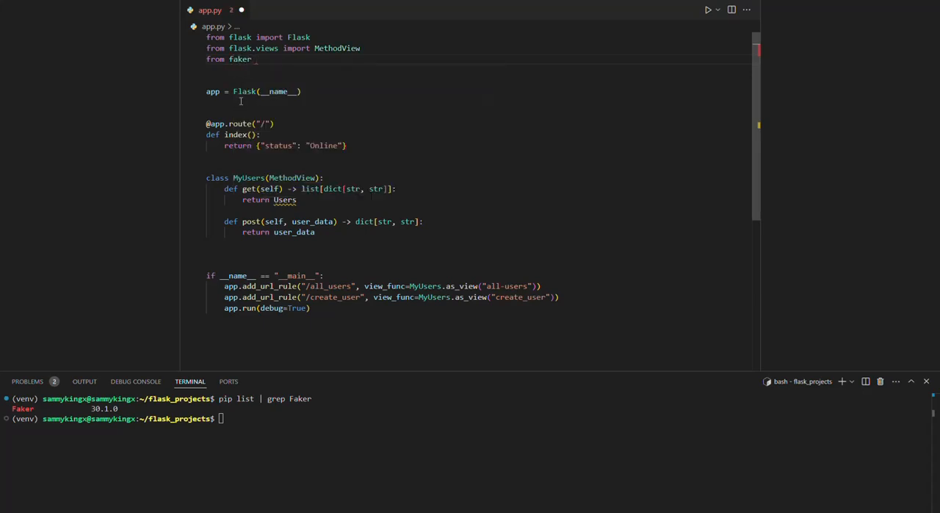
pyautogui.write('import')
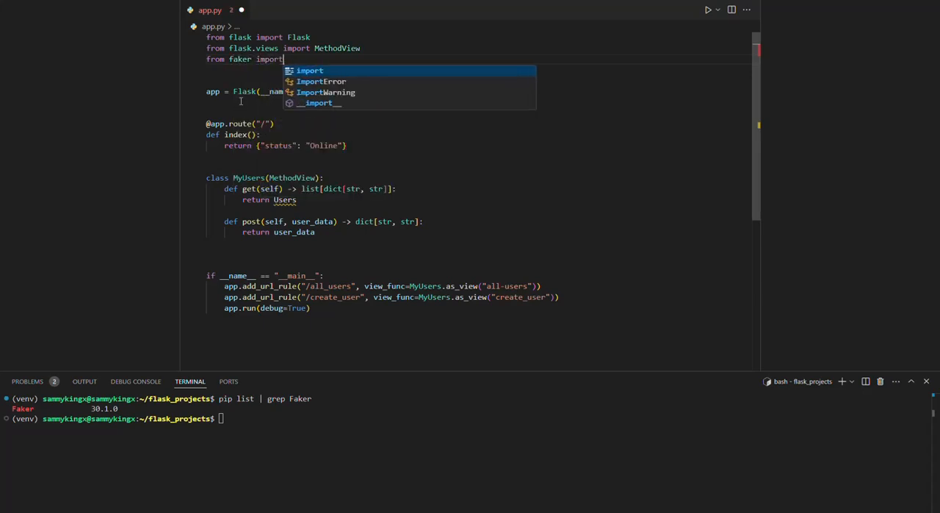
pyautogui.write('Faker')
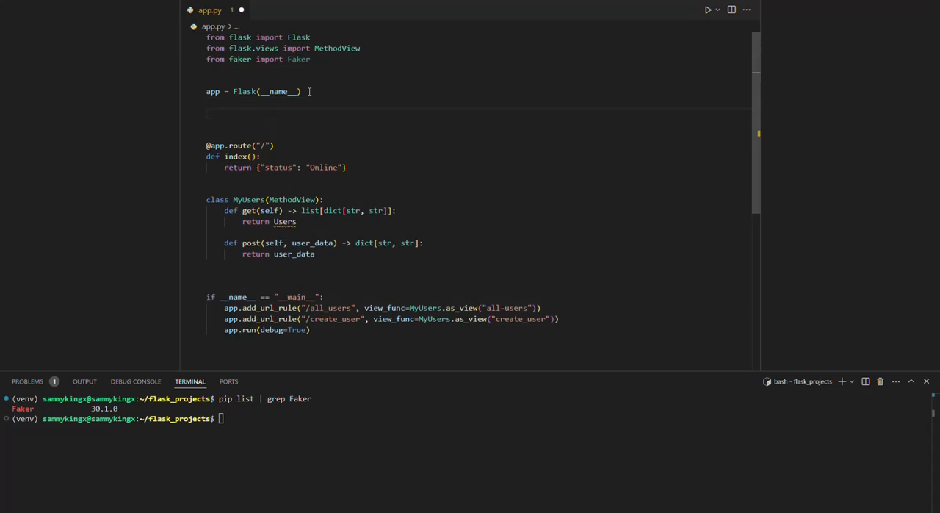
# - Add 'fake = Faker()' on the line below app = Flask(__name__)
pyautogui.write('fake = Faker')
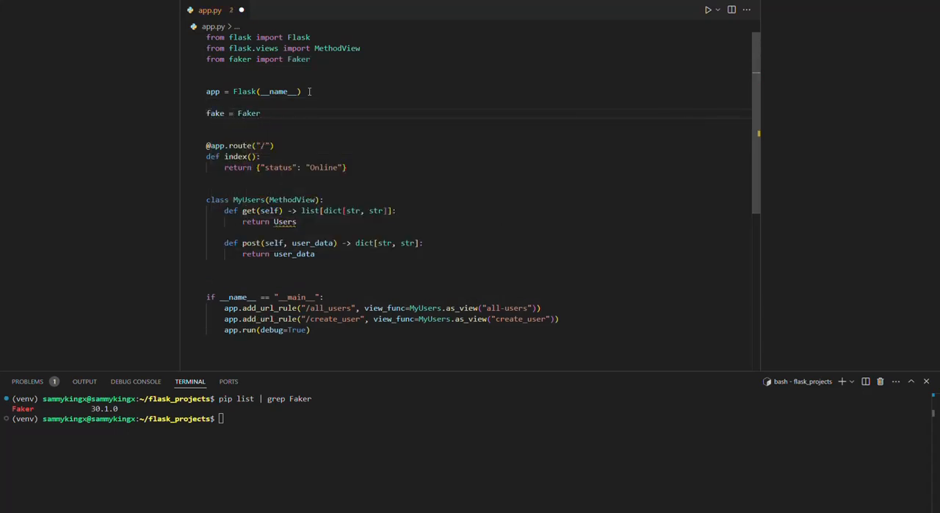
pyautogui.write('()')
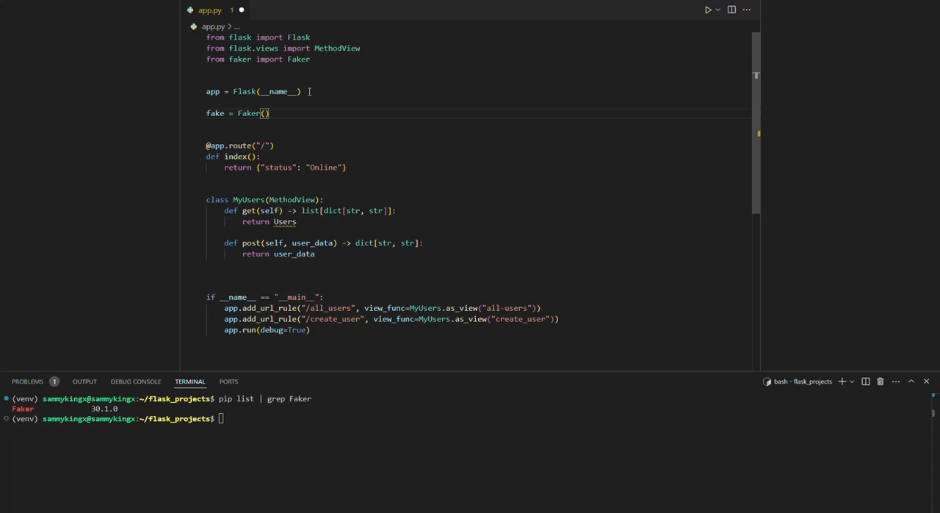
# - Start a 'Users = []' list below fake with a blank line inside the brackets
pyautogui.press('enter')
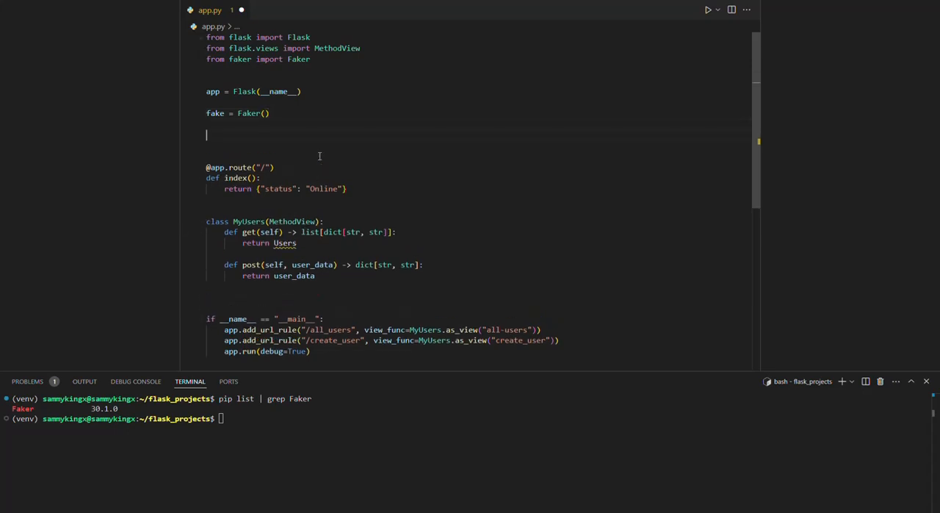
pyautogui.write('Users =')
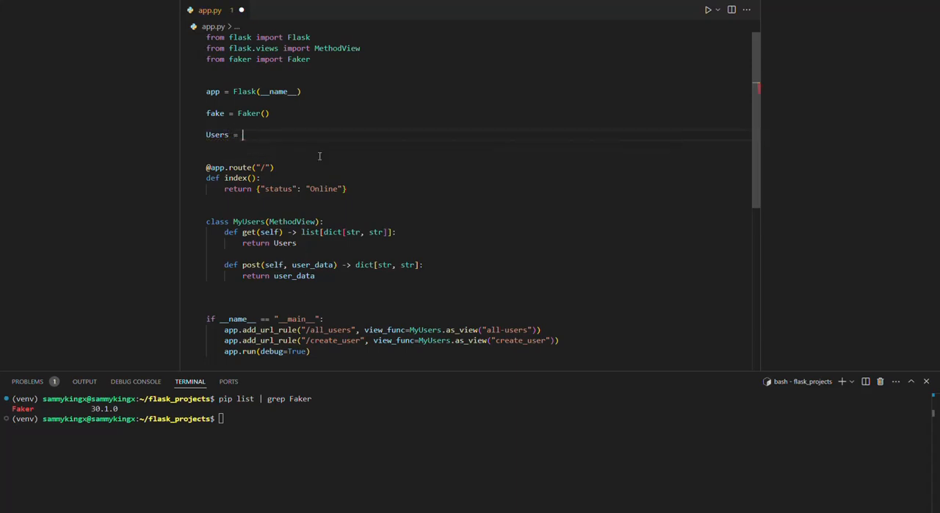
pyautogui.write('[]')
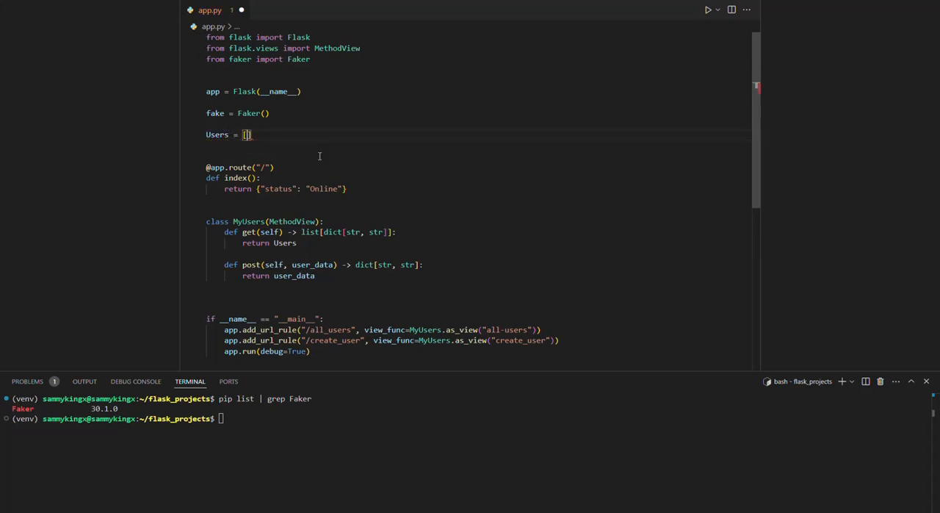
pyautogui.press('Enter')
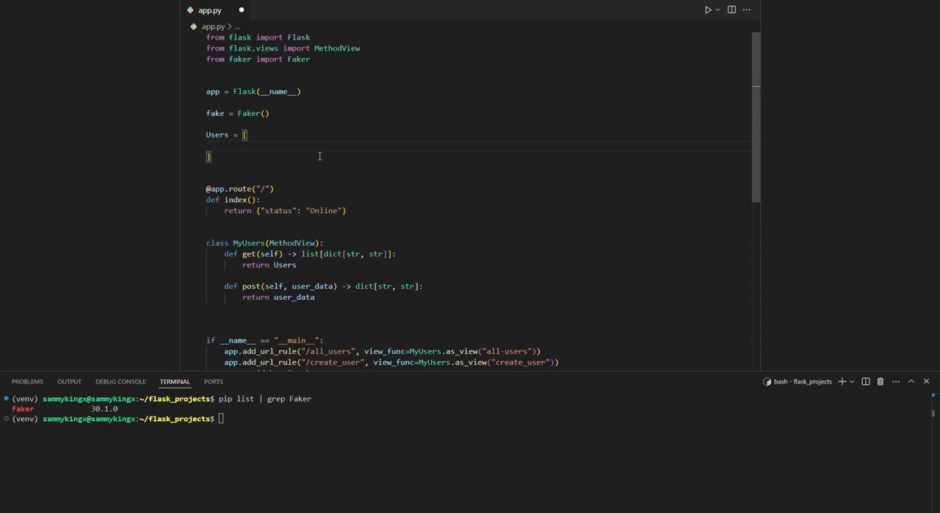
# - Add the first entry {"email": fake.ascii_safe_email()} followed by a comma
pyautogui.write('{}')
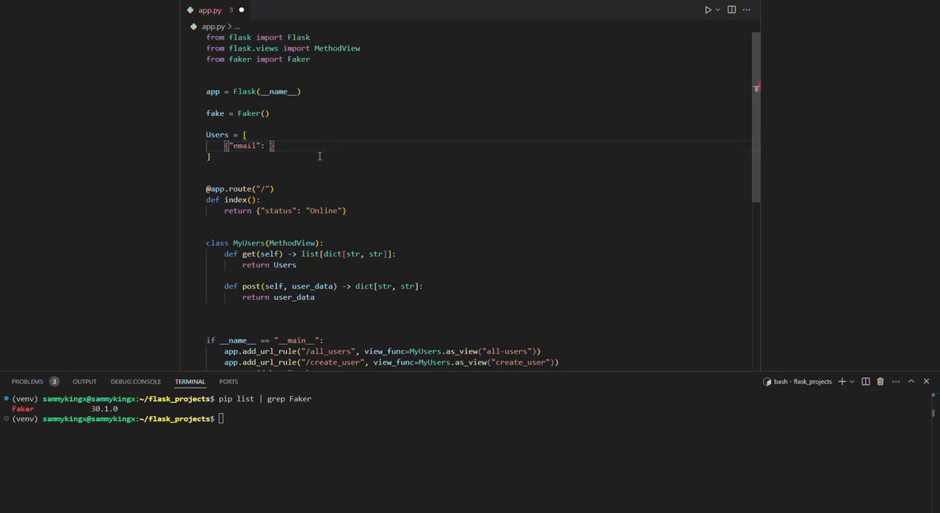
pyautogui.write('fake.')
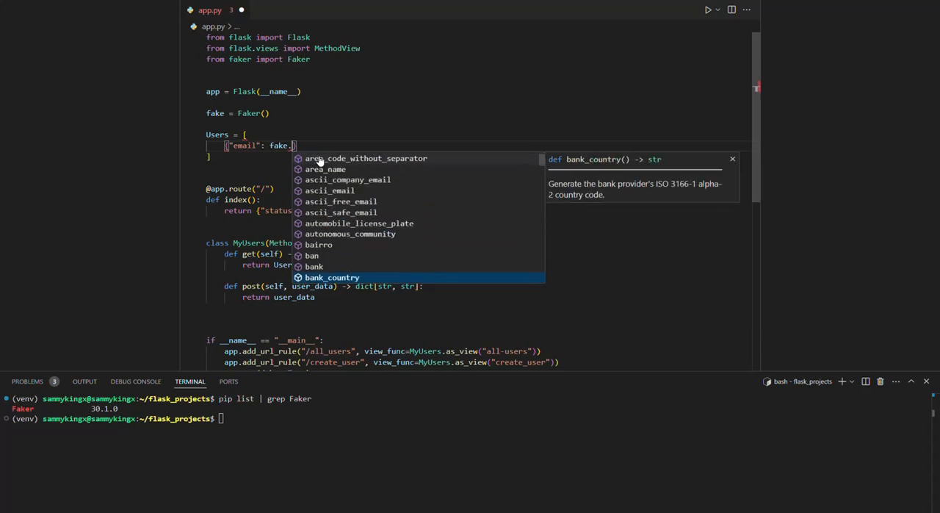
pyautogui.write('ascii_safe_email')
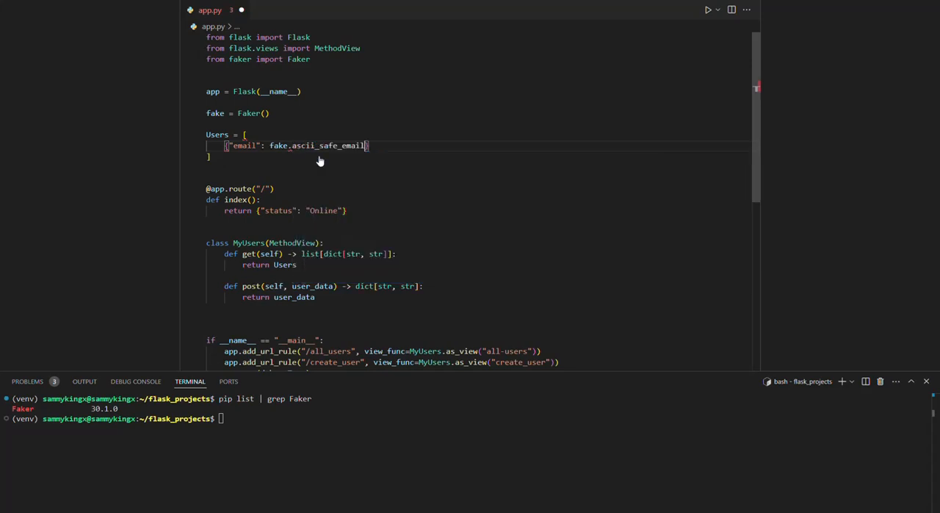
pyautogui.write('()')
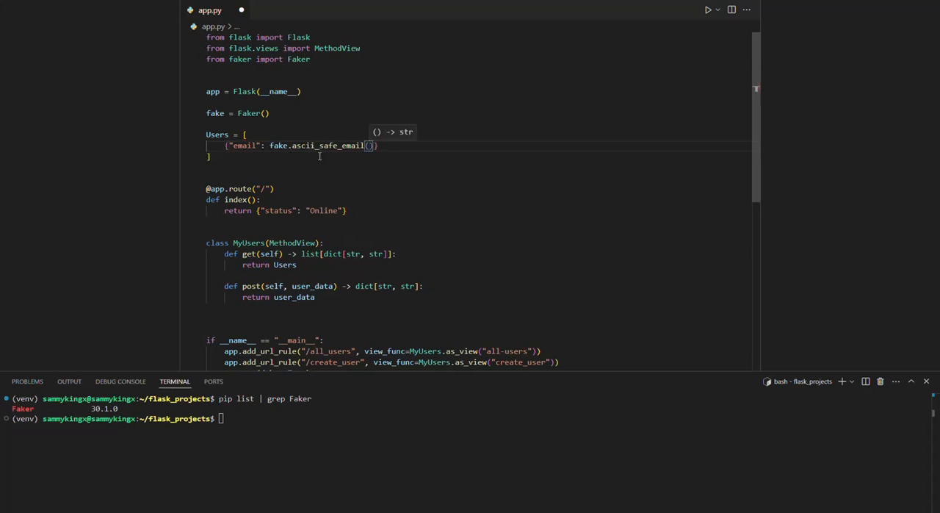
pyautogui.write(',')
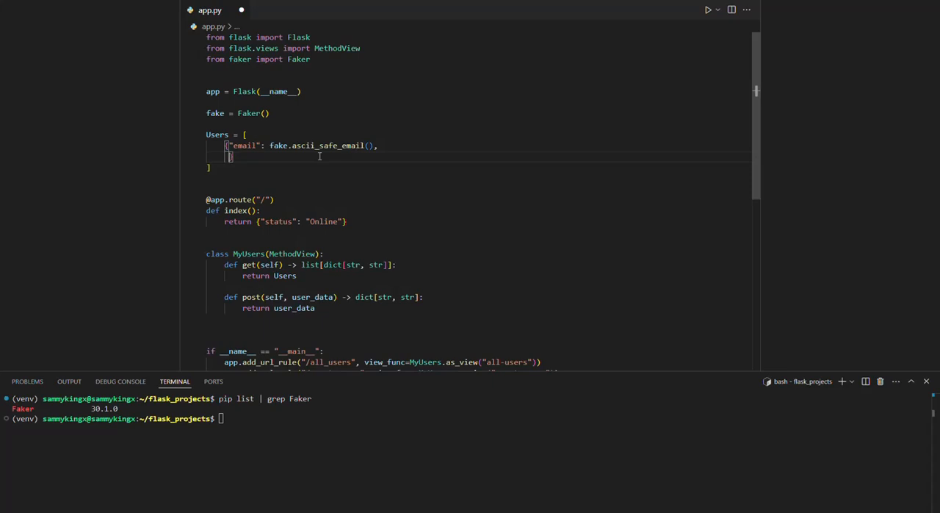
# - Add a "name": fake.name() field to the Users entry
pyautogui.write('name')
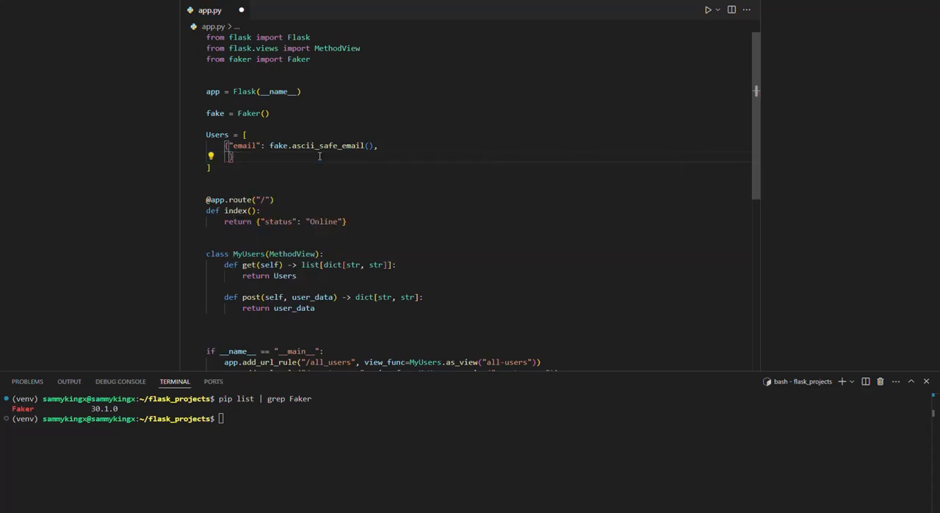
pyautogui.write('"name": fake')
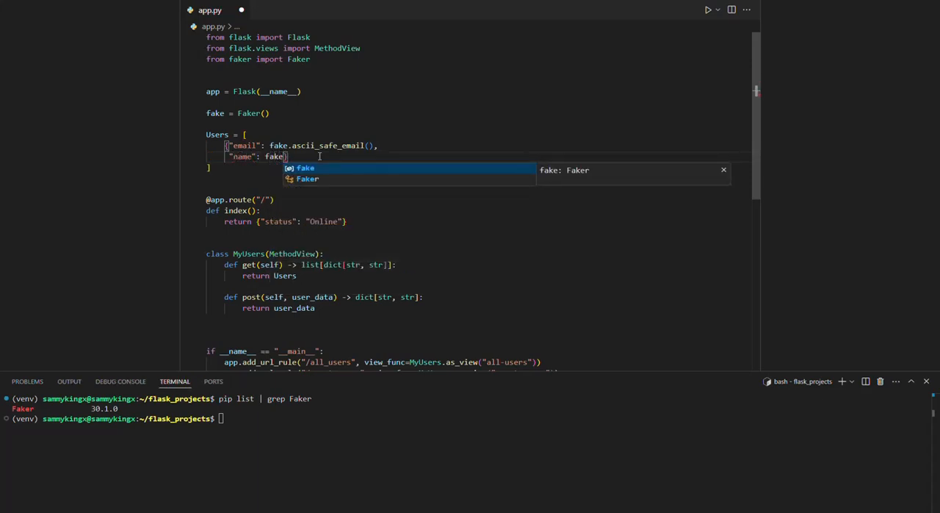
pyautogui.write('name(')
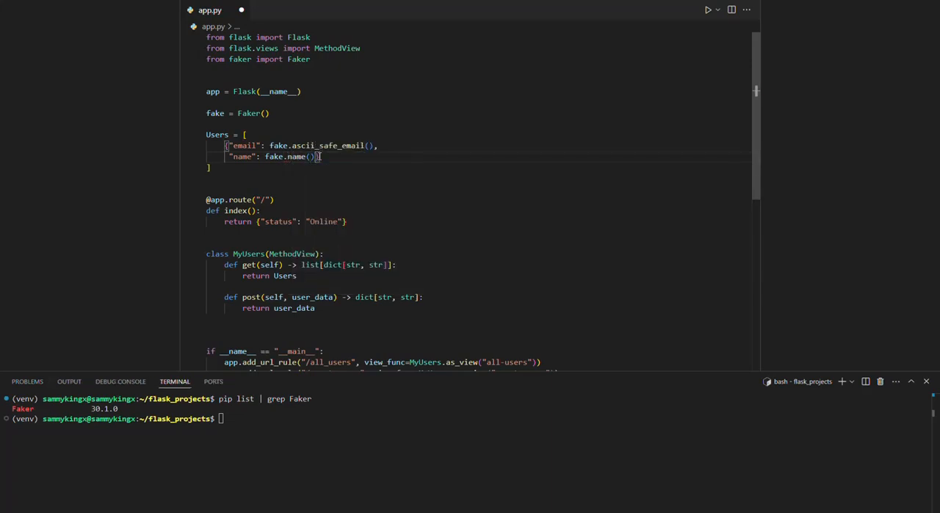
pyautogui.press('Enter')
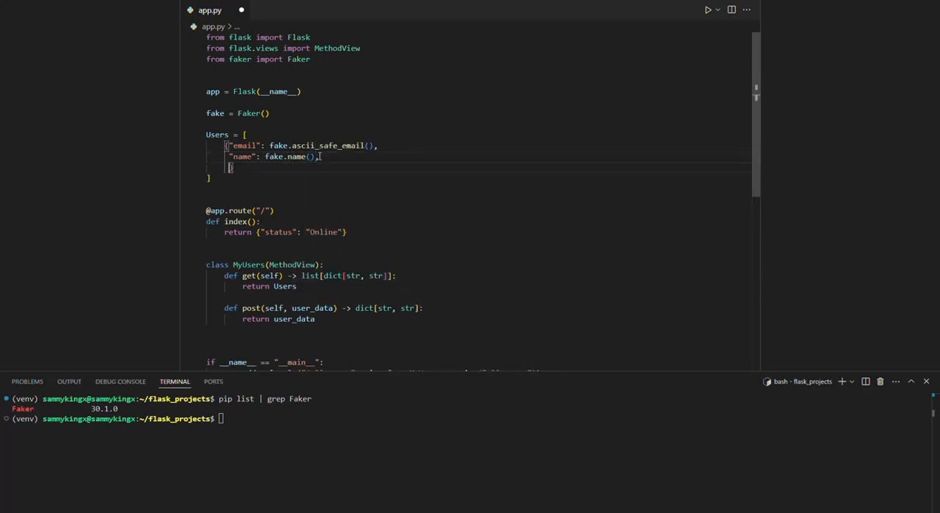
# - Add a "phone_number": fake.phone_number() field on its own line
pyautogui.write('"')
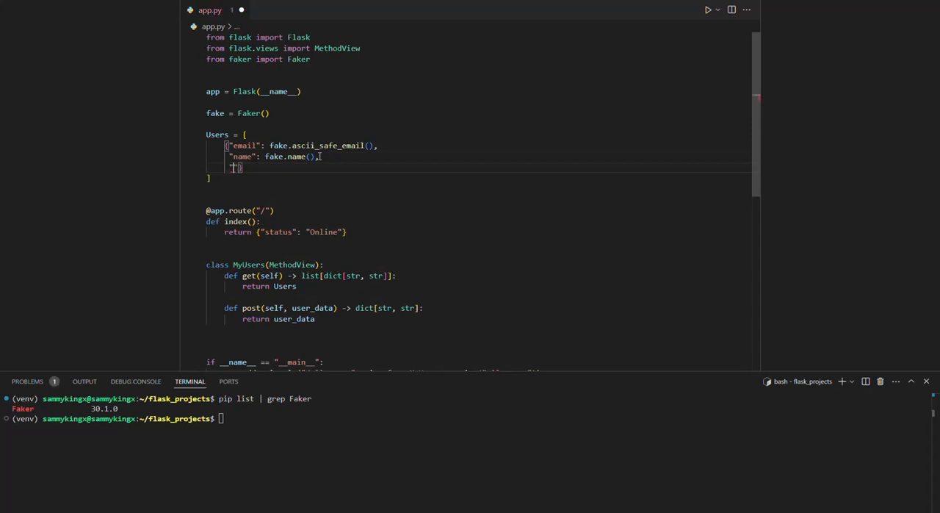
pyautogui.write('phone_num')
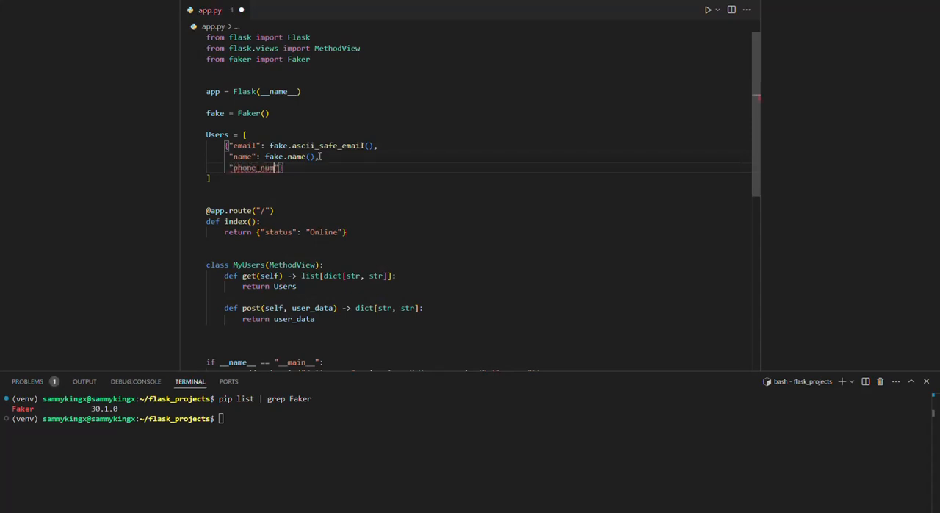
pyautogui.write('ber')
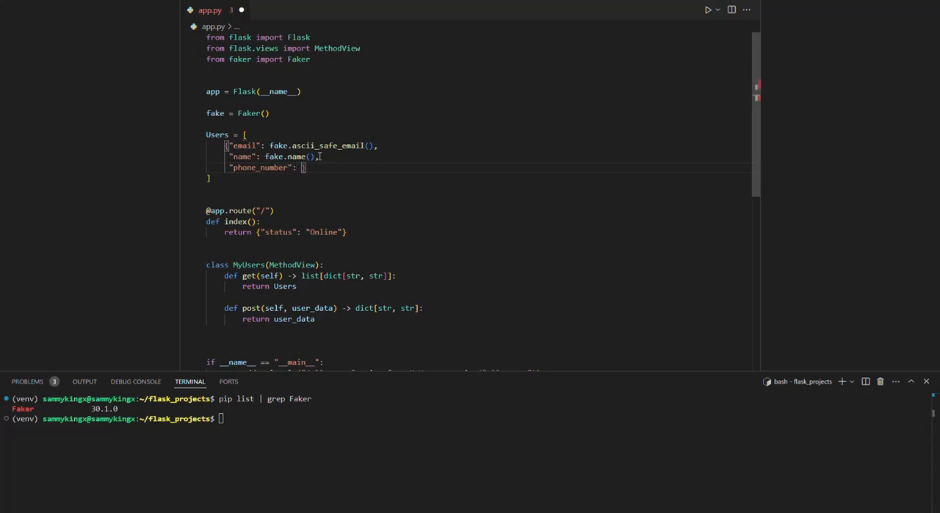
pyautogui.write('fake')
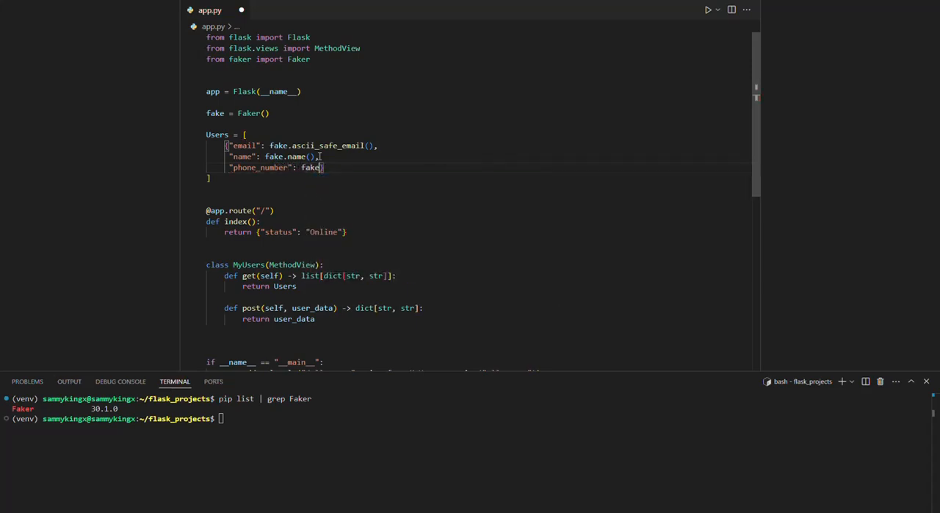
pyautogui.write('phone_number')
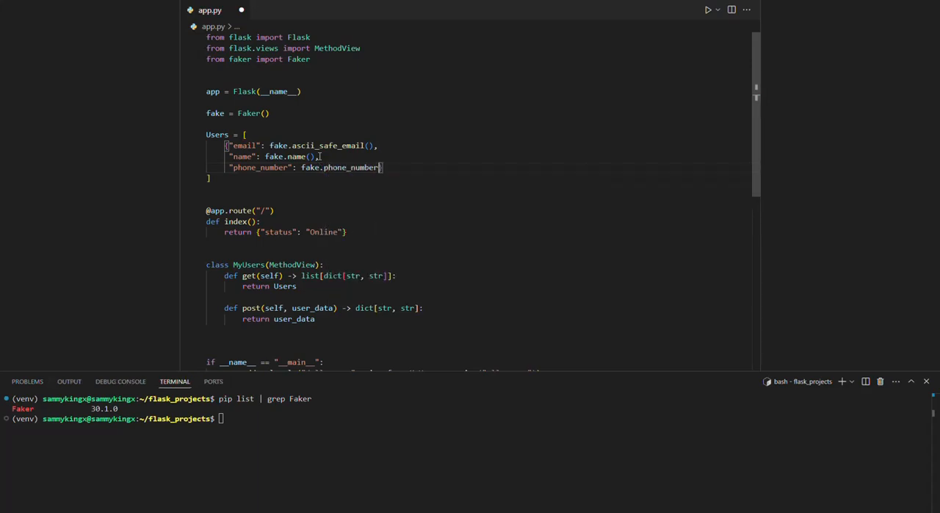
pyautogui.write('()')
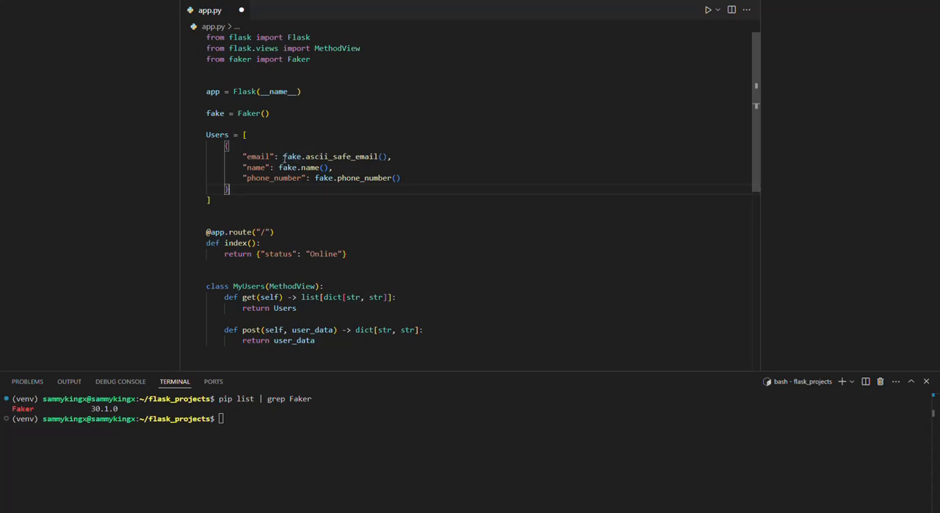
pyautogui.write('for _ in')
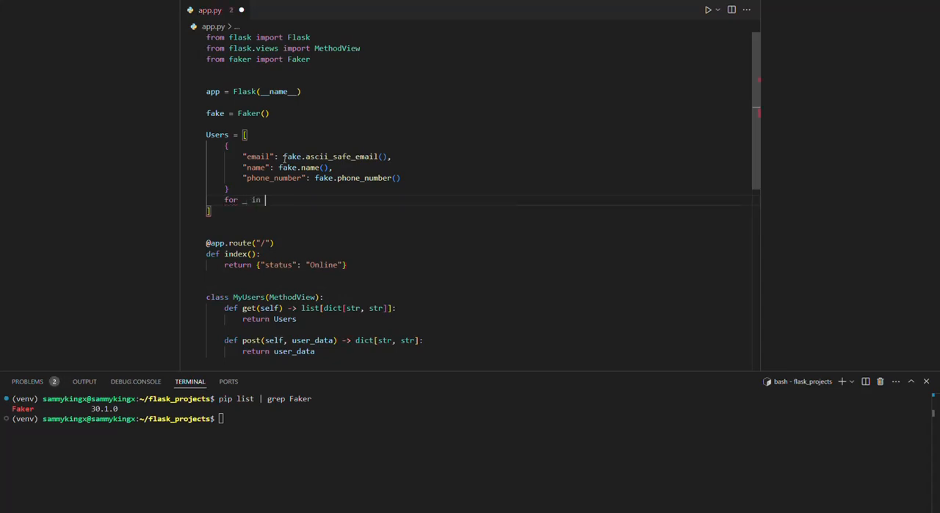
pyautogui.write('range')
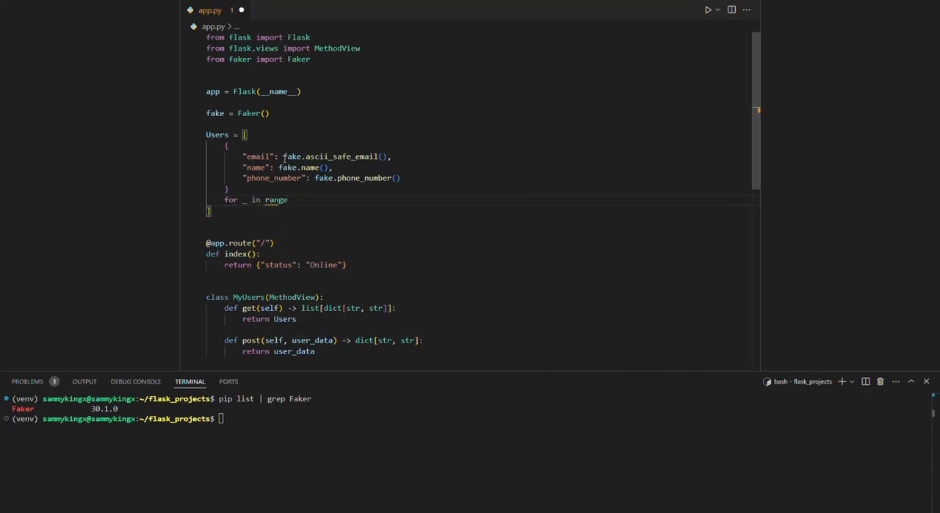
pyautogui.write('(')
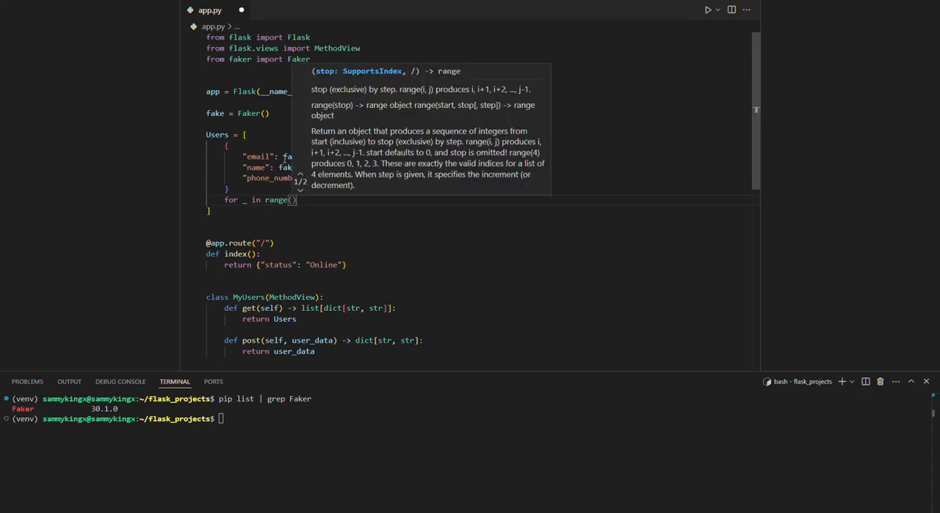
pyautogui.write('10')
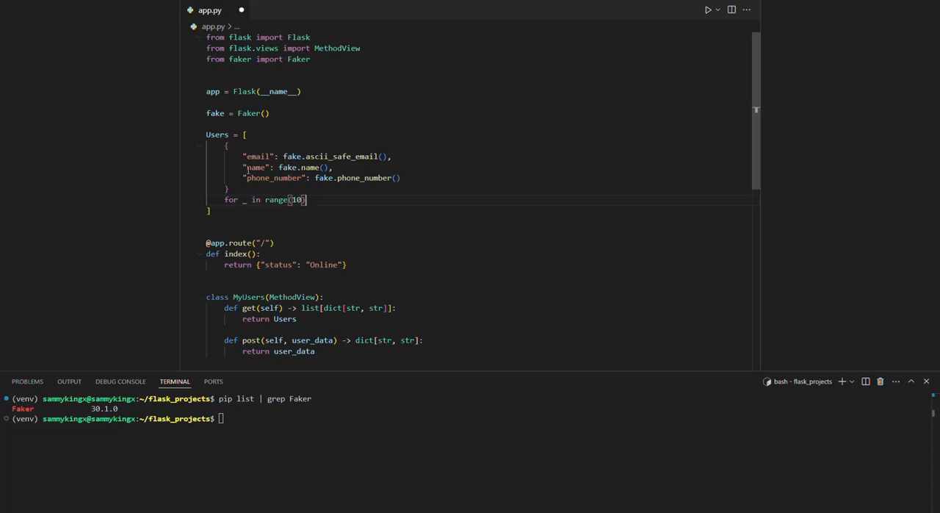
pyautogui.moveTo(258, 156)
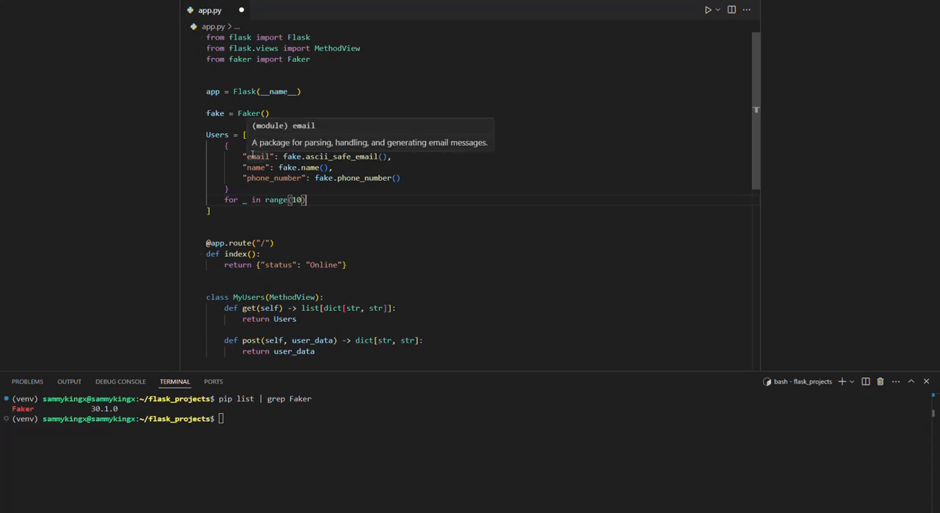
pyautogui.moveTo(259, 144)
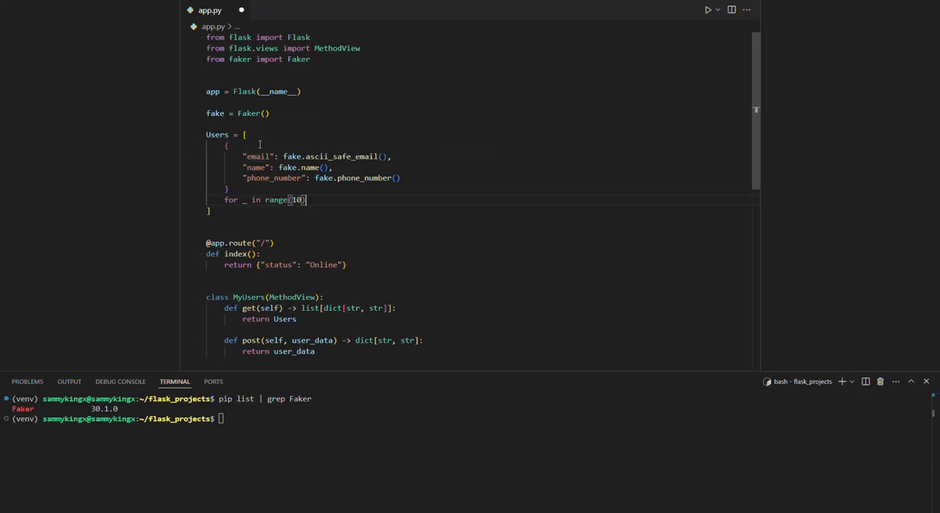
pyautogui.moveTo(261, 156)
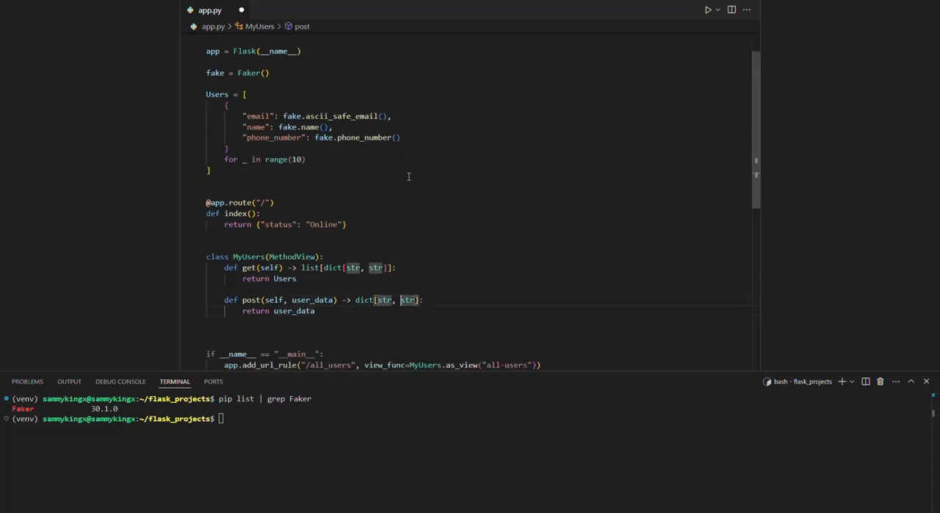
# - Insert Users.append(user_data) above the return statement in post()
pyautogui.scroll(-3)
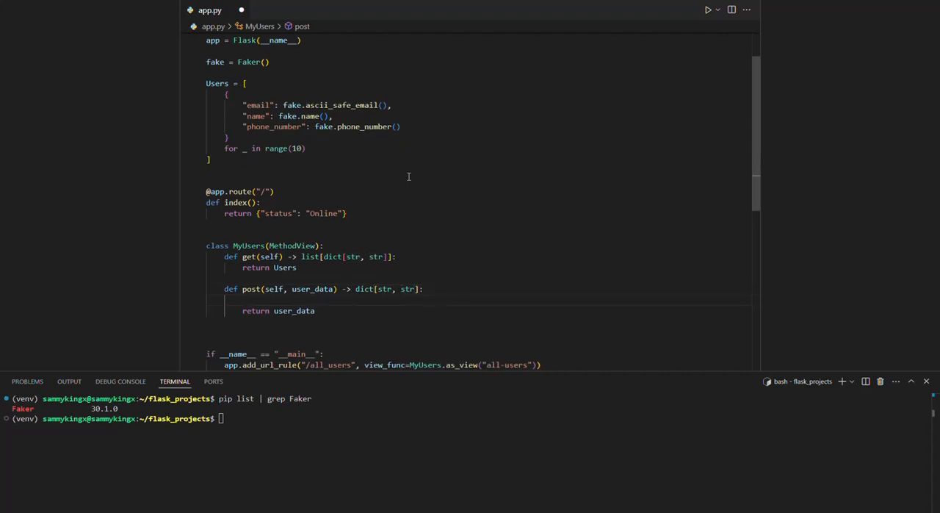
pyautogui.write('Users.append(')
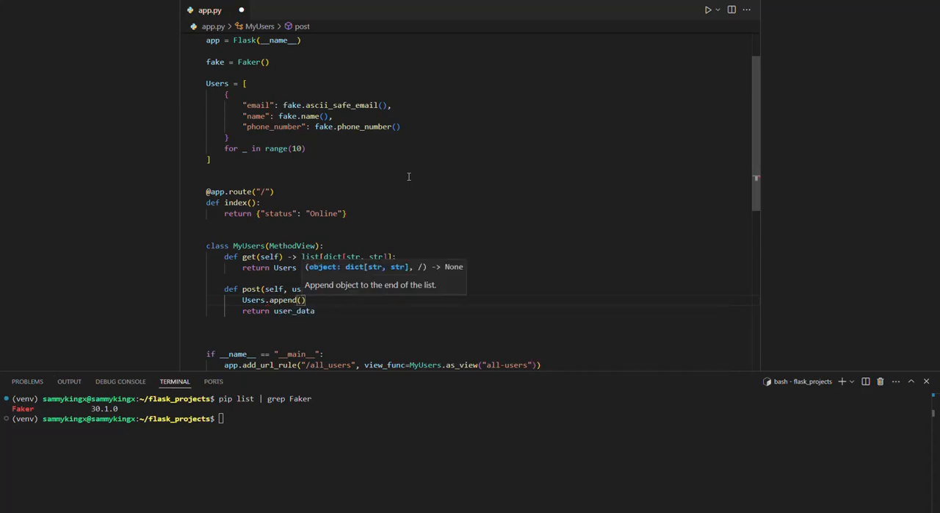
pyautogui.write('User')
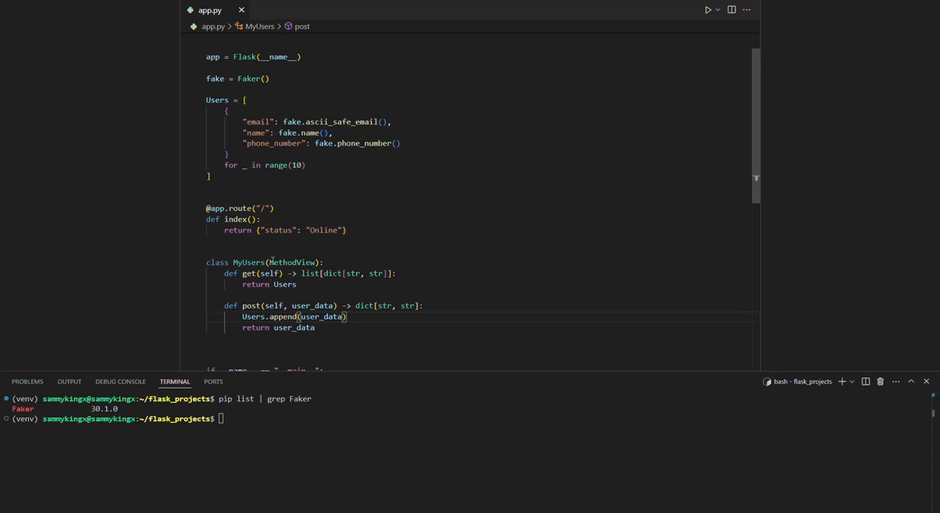
pyautogui.scroll(-3)
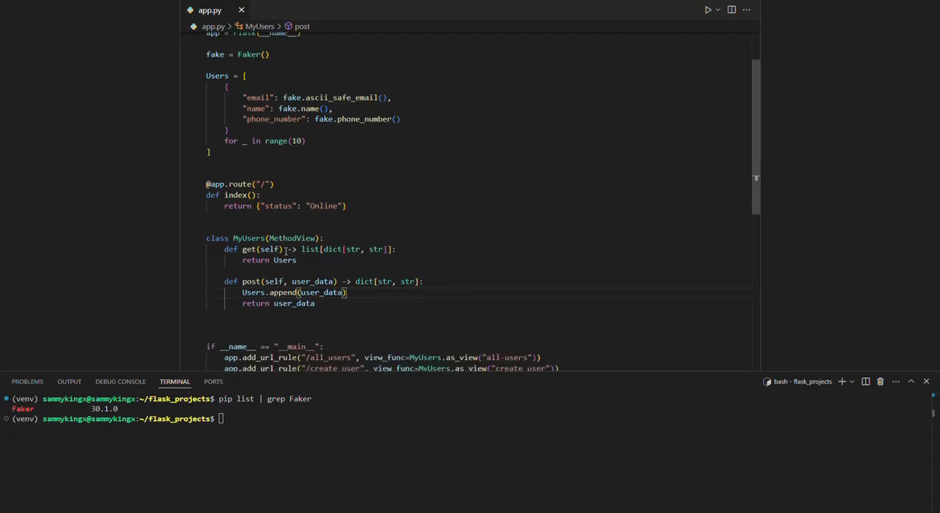
pyautogui.scroll(-3)
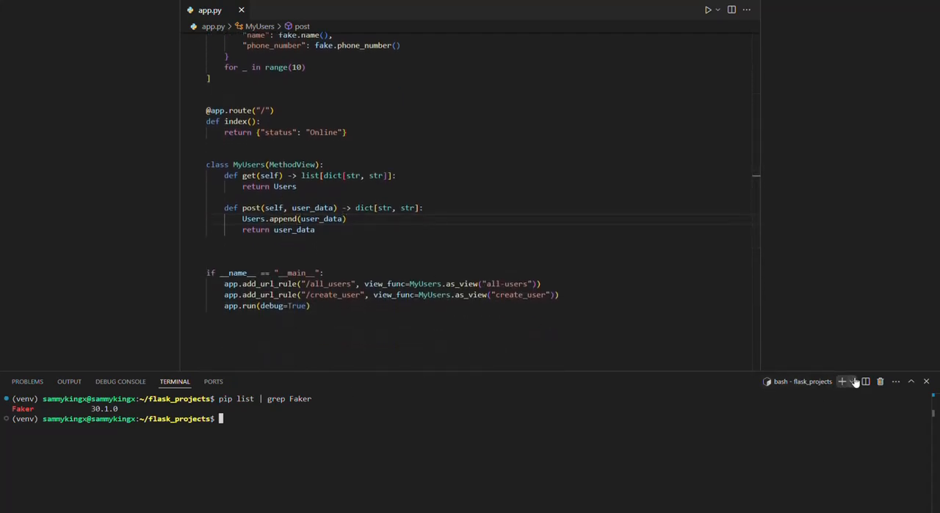
# - Split the terminal and run 'python app.py' to serve Flask on 127.0.0.1:5000
pyautogui.click(843, 381)
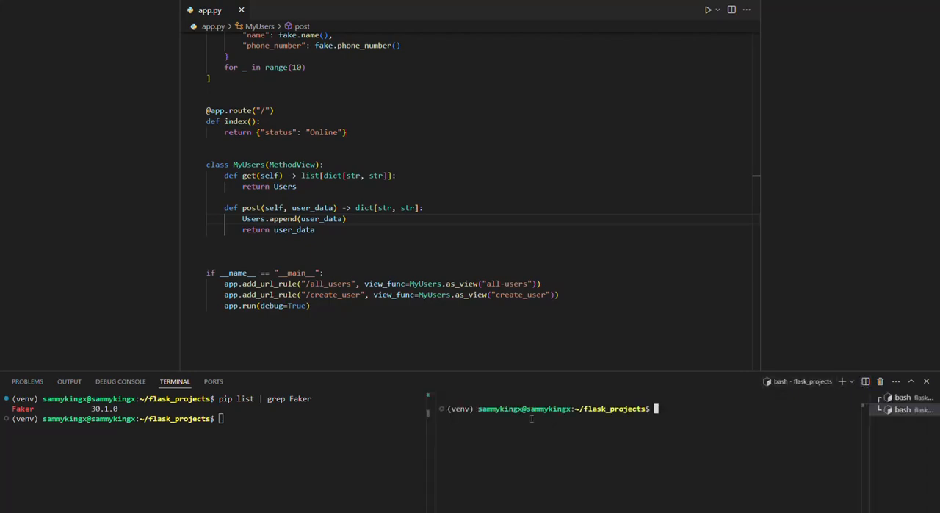
pyautogui.moveTo(605, 443)
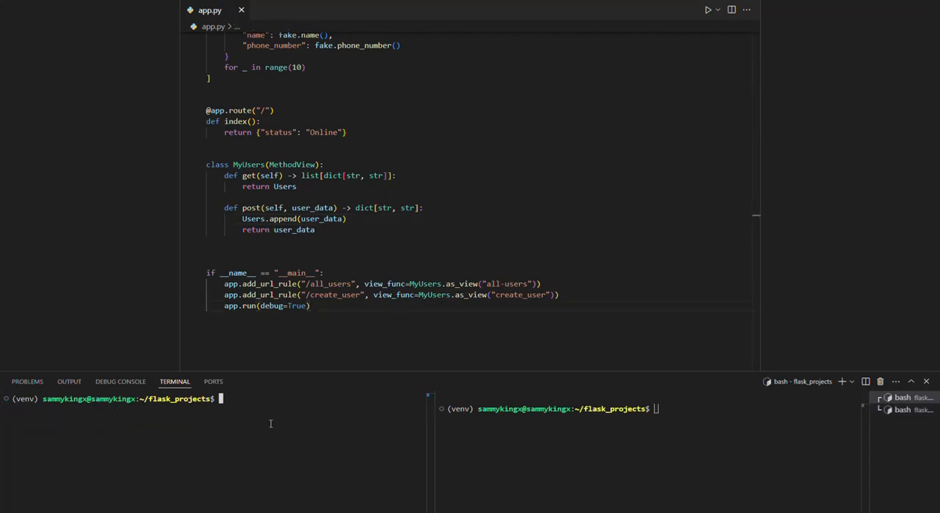
pyautogui.write('python app.py')
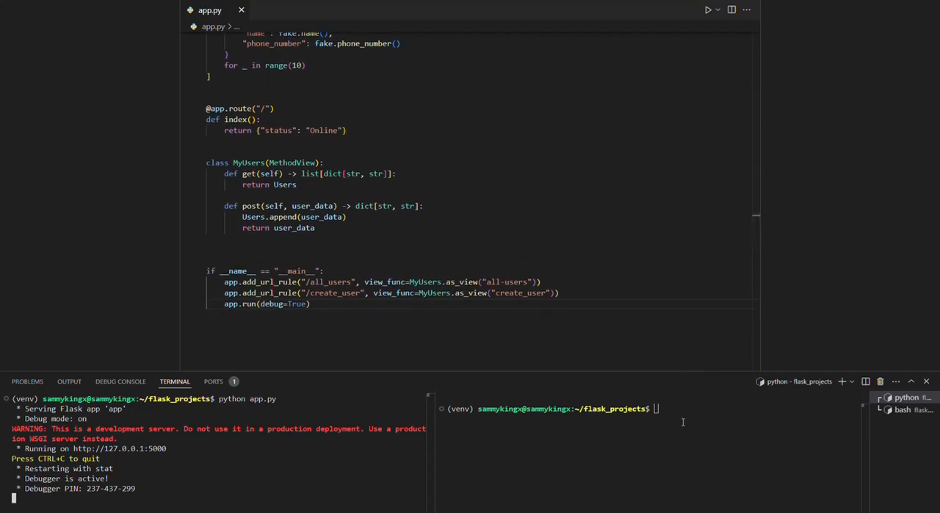
# - Run 'curl localhost:5000' in the second terminal, returning status Online
pyautogui.write('curl')
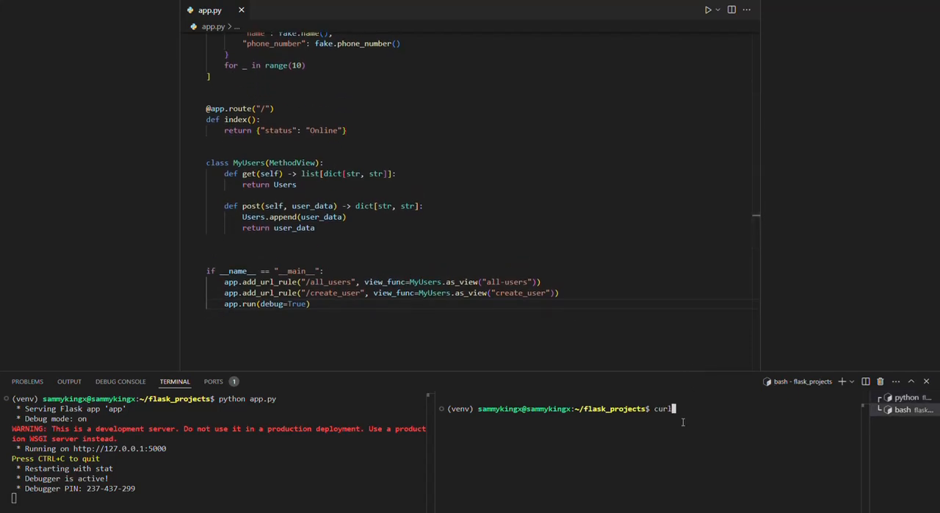
pyautogui.write('local')
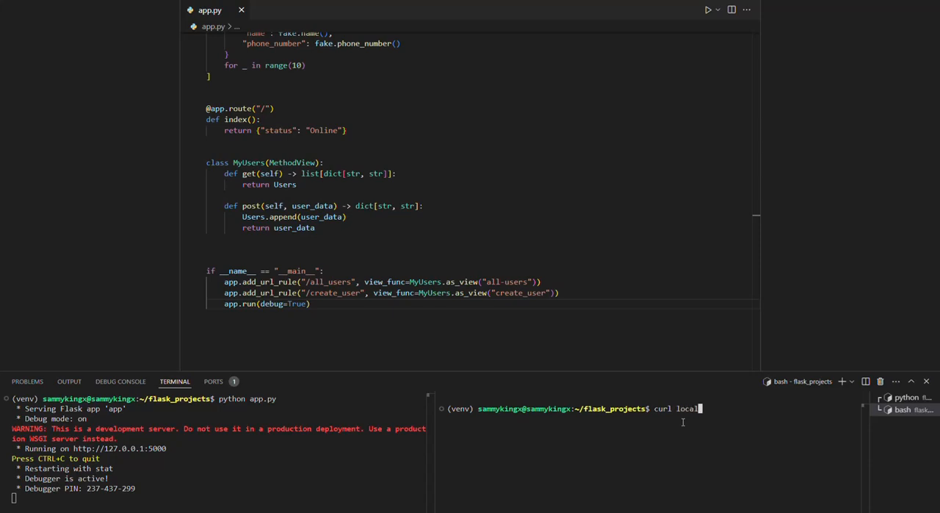
pyautogui.write('host:5000')
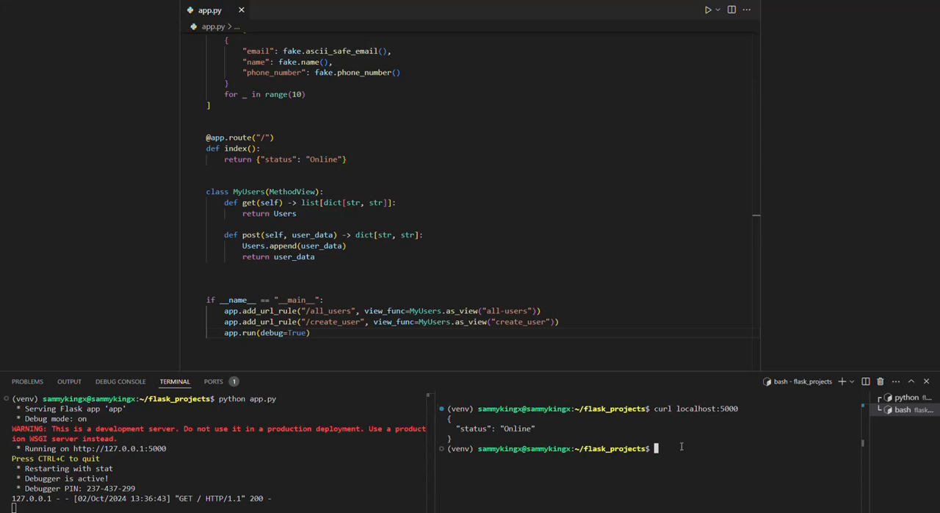
# - Clear the terminal, run 'curl localhost:5000/all_users', and scroll through the returned users
pyautogui.write('clear')
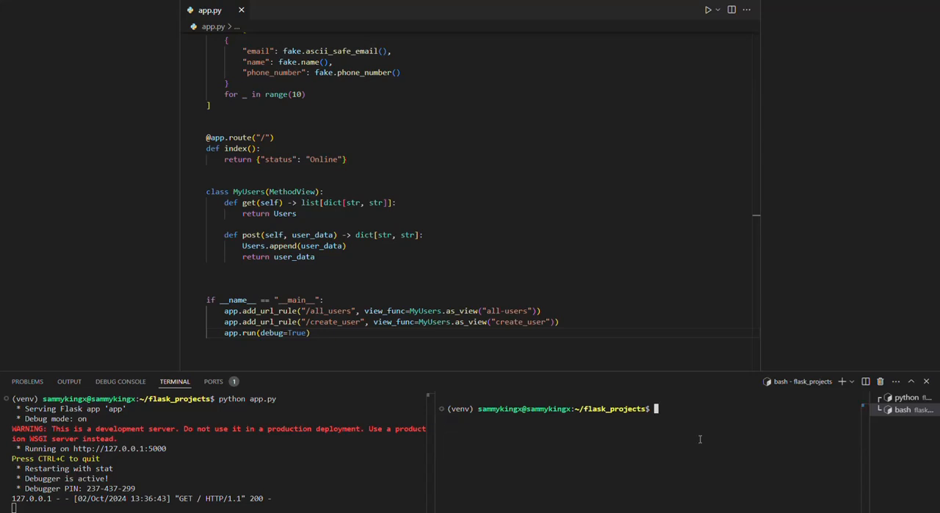
pyautogui.write('curl localhost:5000/')
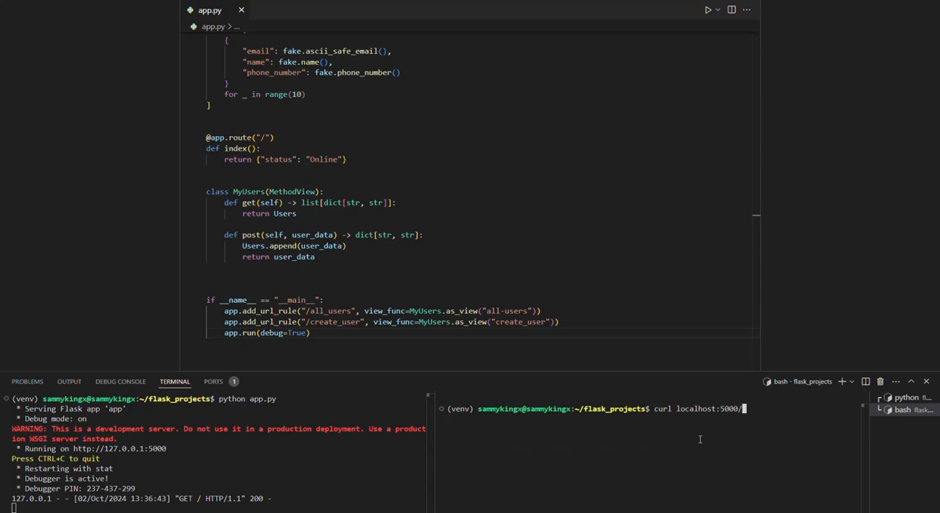
pyautogui.write('all')
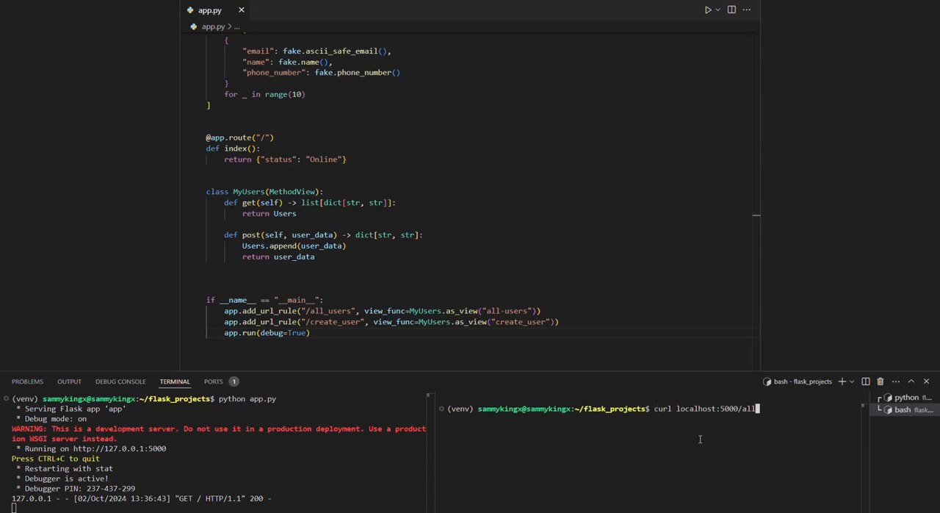
pyautogui.write('users')
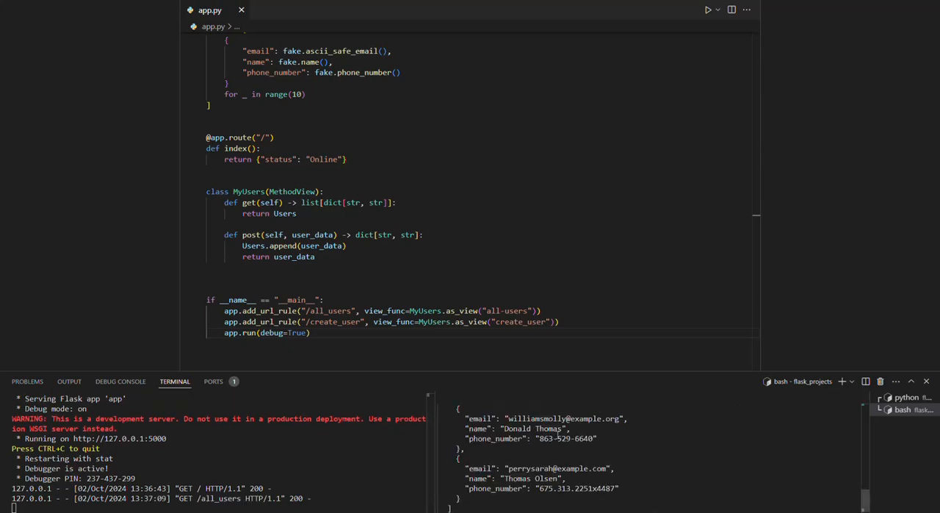
pyautogui.scroll(-3)
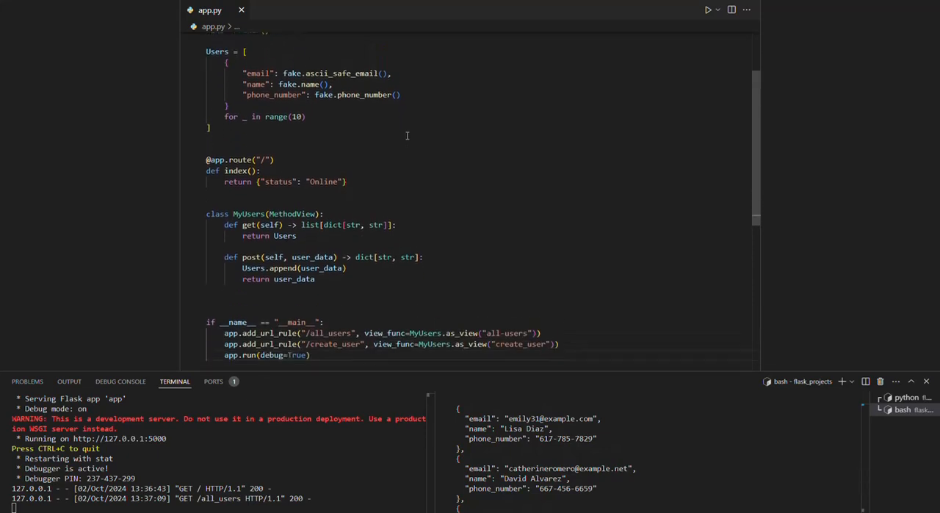
pyautogui.scroll(-3)
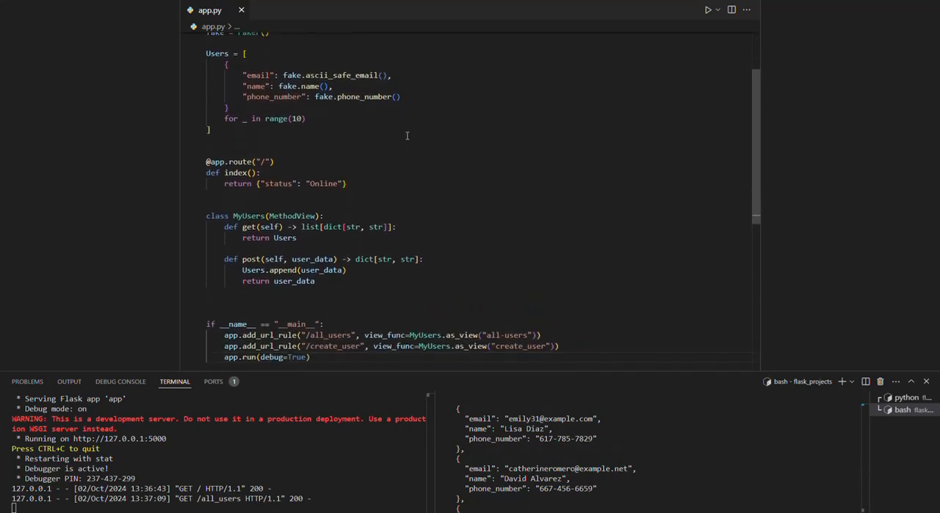
pyautogui.scroll(-3)
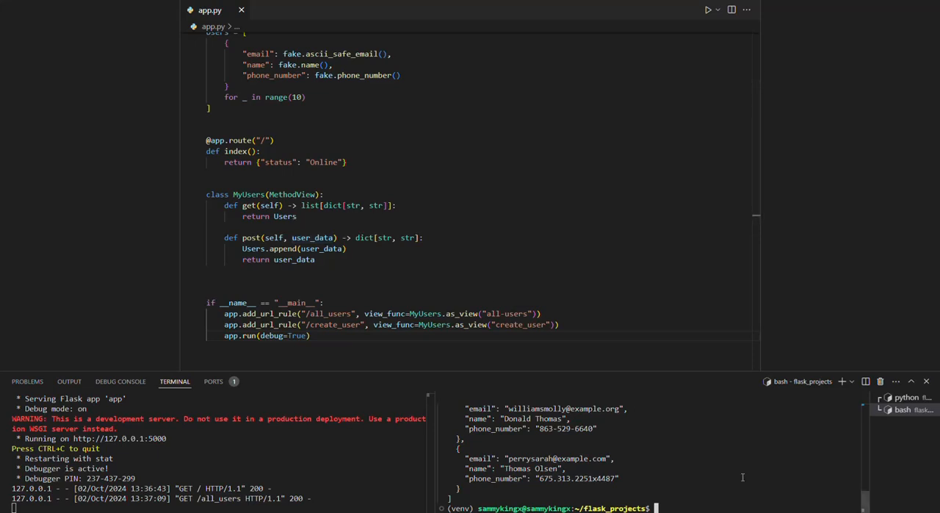
# - Clear the terminal and begin a multi-line 'curl -X POST \' command
pyautogui.write('cl')
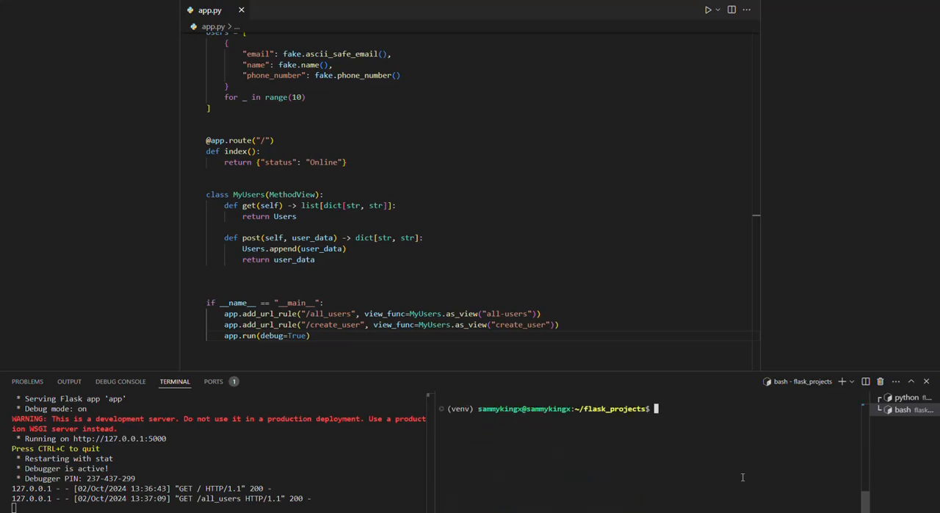
pyautogui.write('curl')
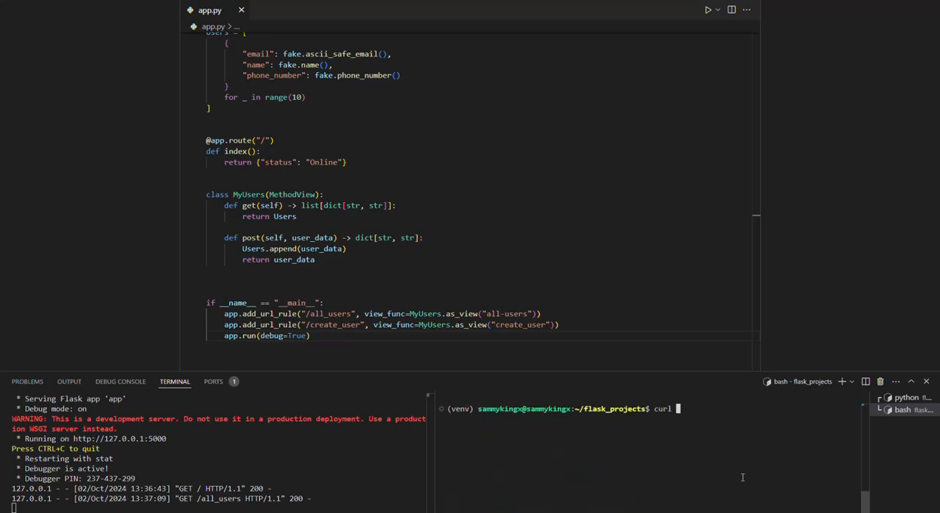
pyautogui.write('-')
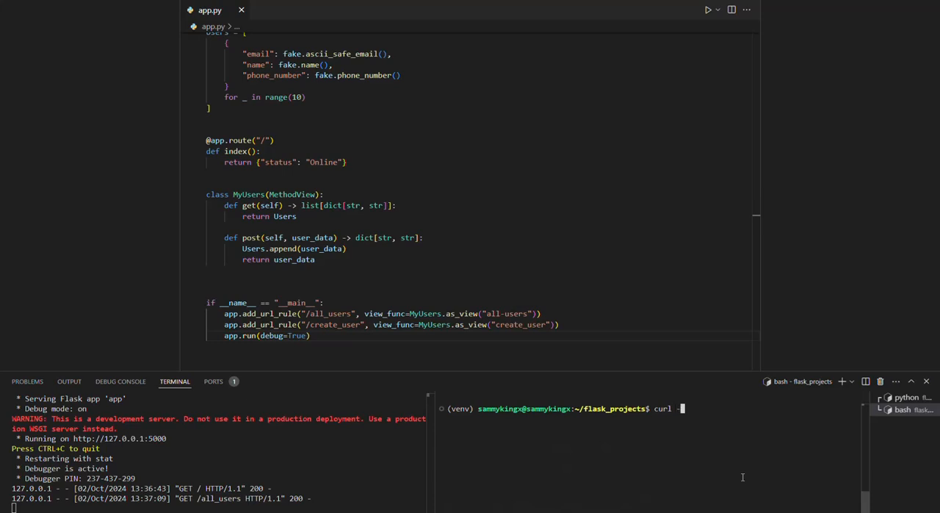
pyautogui.write('X POST')
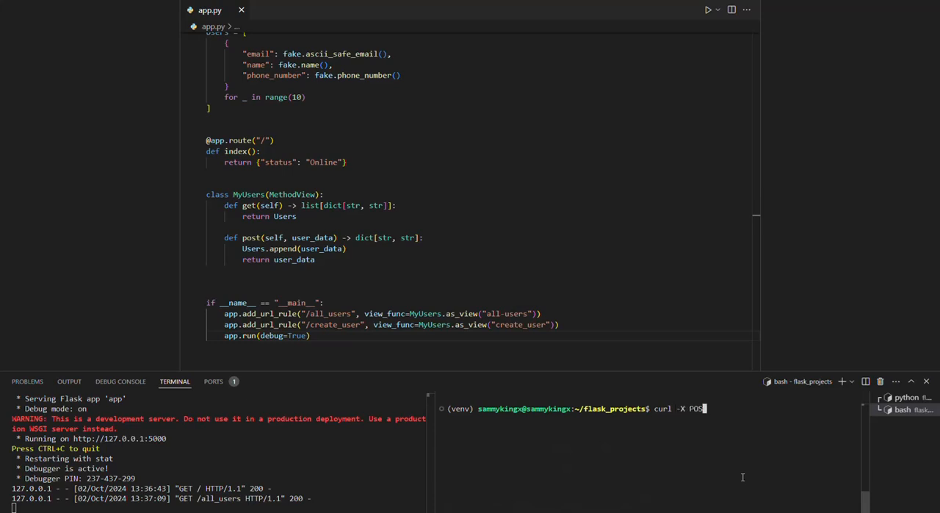
pyautogui.write('T')
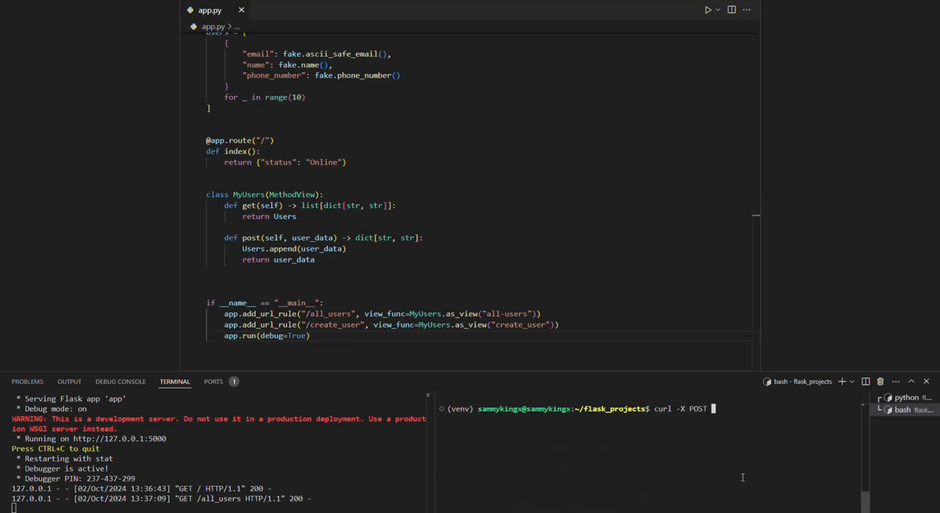
pyautogui.write('\\')
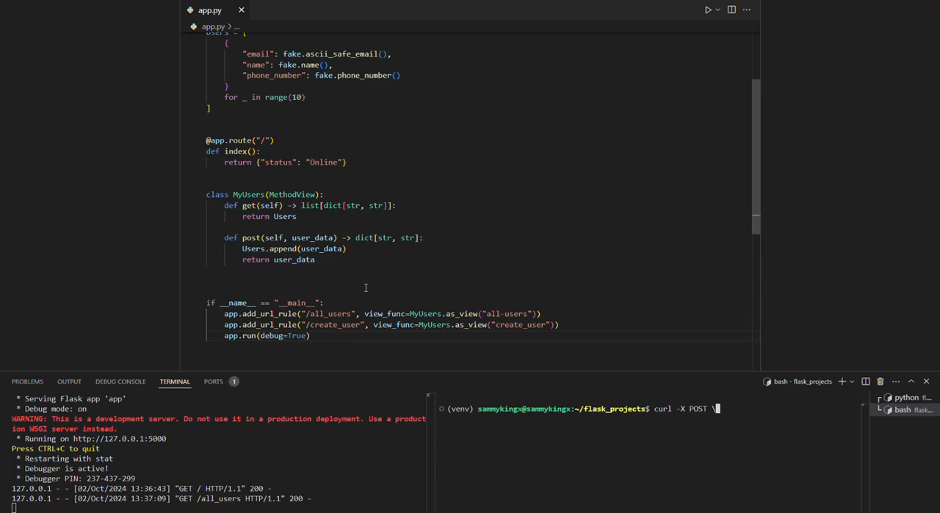
pyautogui.click(424, 237)
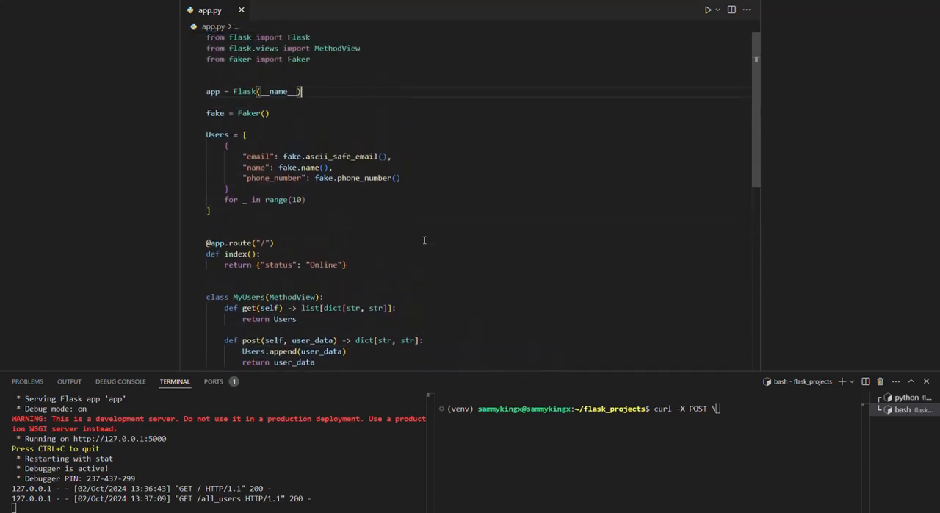
# - Add request to the flask import and remove the user_data parameter from post()
pyautogui.write(', req')
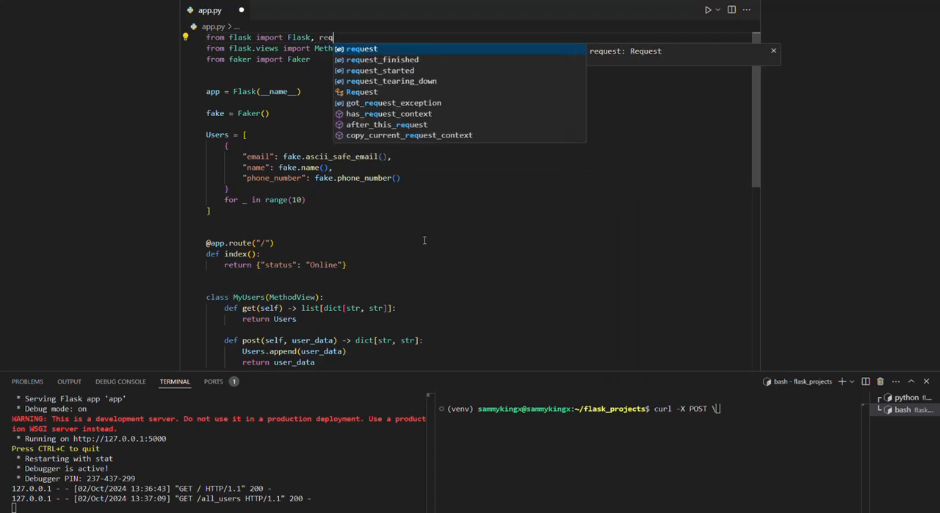
pyautogui.press('Enter')
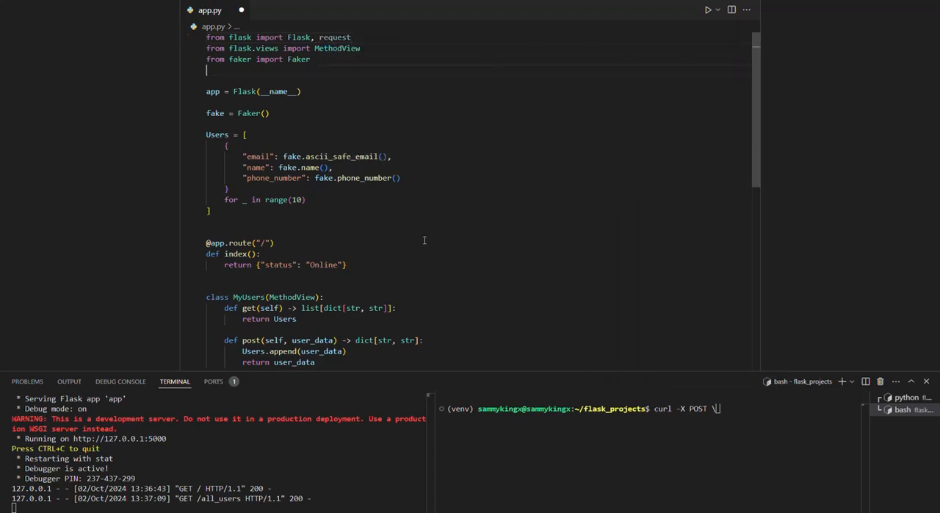
pyautogui.click(261, 253)
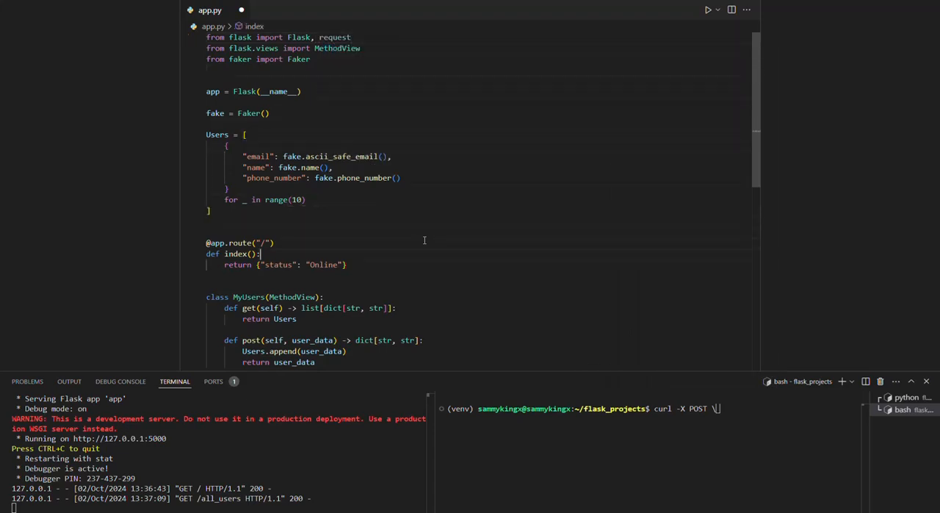
pyautogui.scroll(-3)
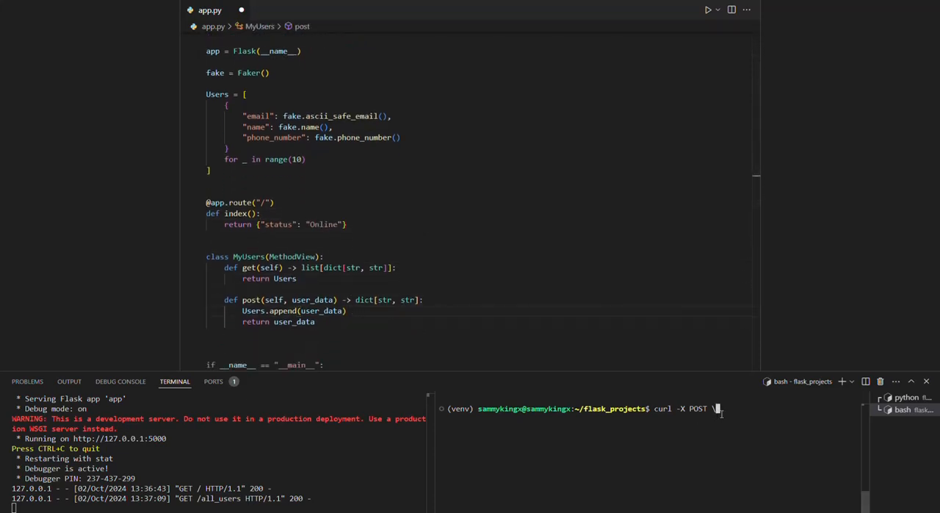
pyautogui.moveTo(436, 312)
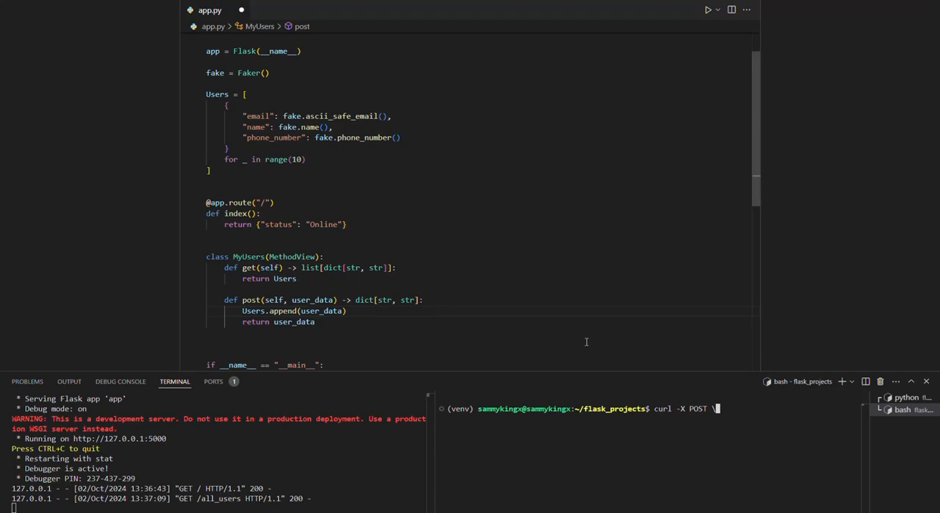
pyautogui.moveTo(586, 342)
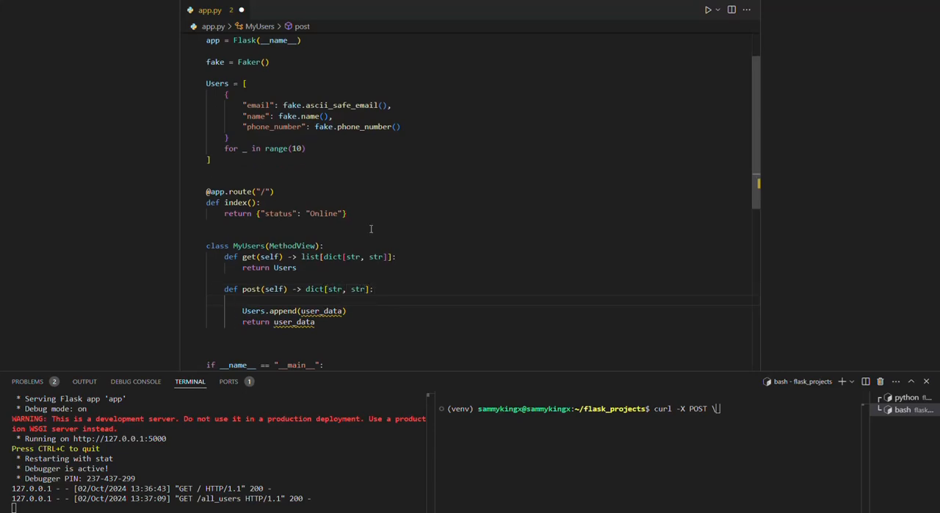
# - Set user_data = request.form.to_dict() as the first line of post()
pyautogui.write('user_data = request')
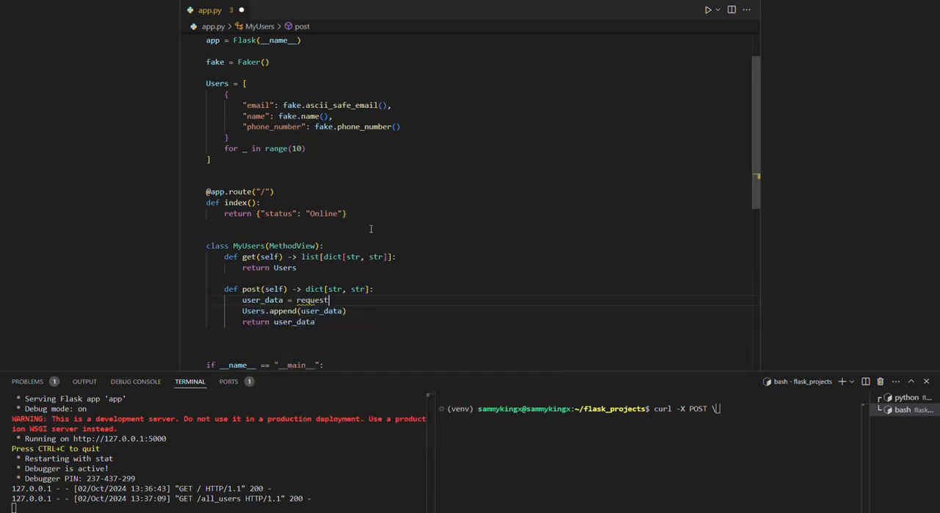
pyautogui.write('.form.')
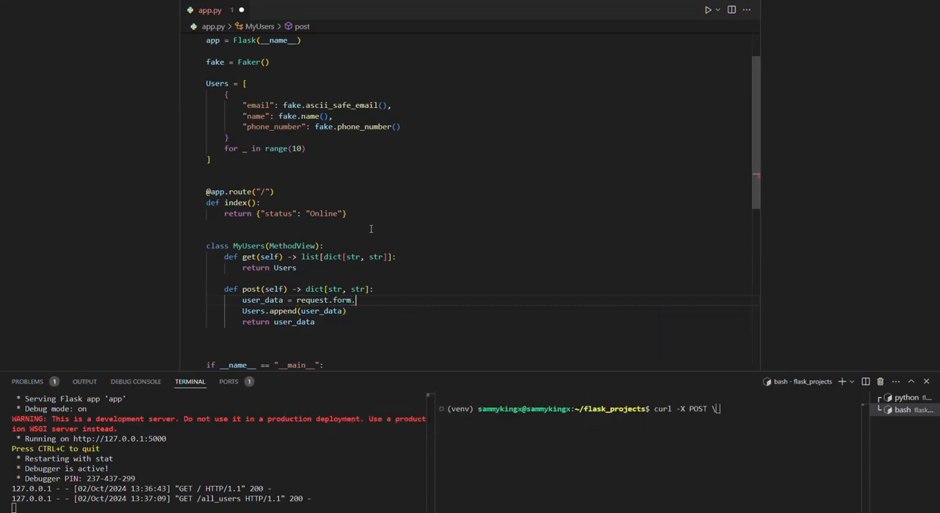
pyautogui.write('to_dict(')
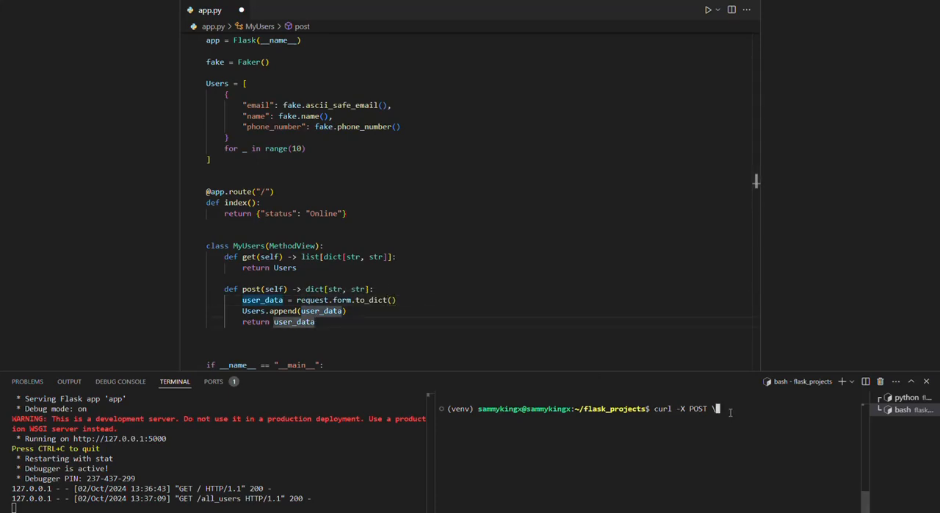
# - Add a -H "Content-type: multipart/form-data" header line to the curl command
pyautogui.press('enter')
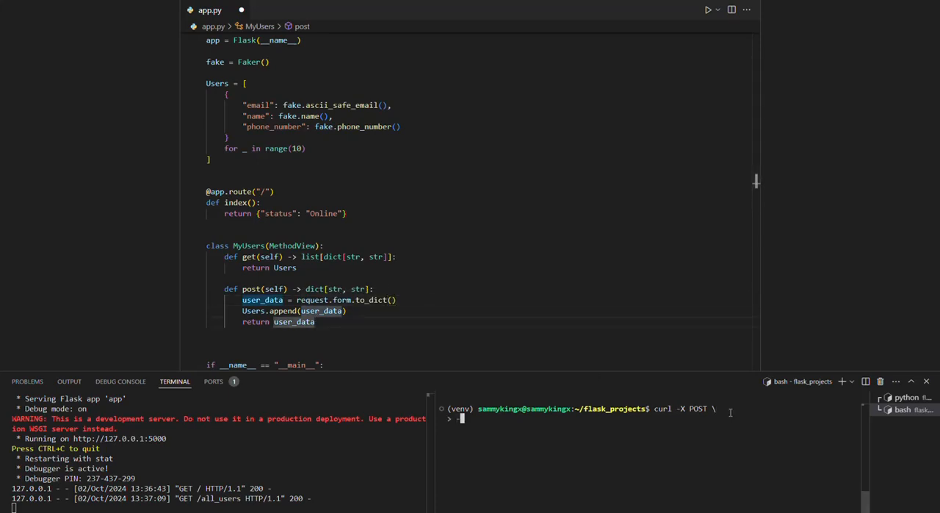
pyautogui.write('-H')
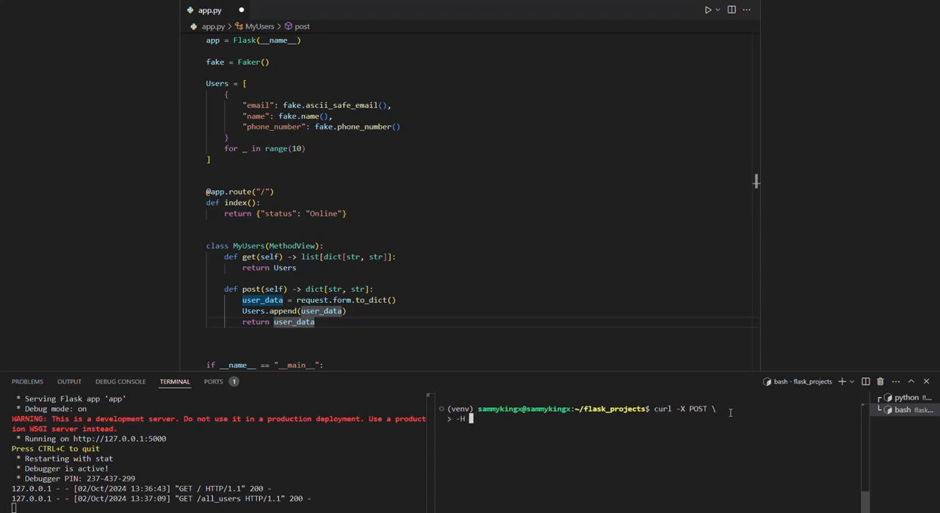
pyautogui.write('"')
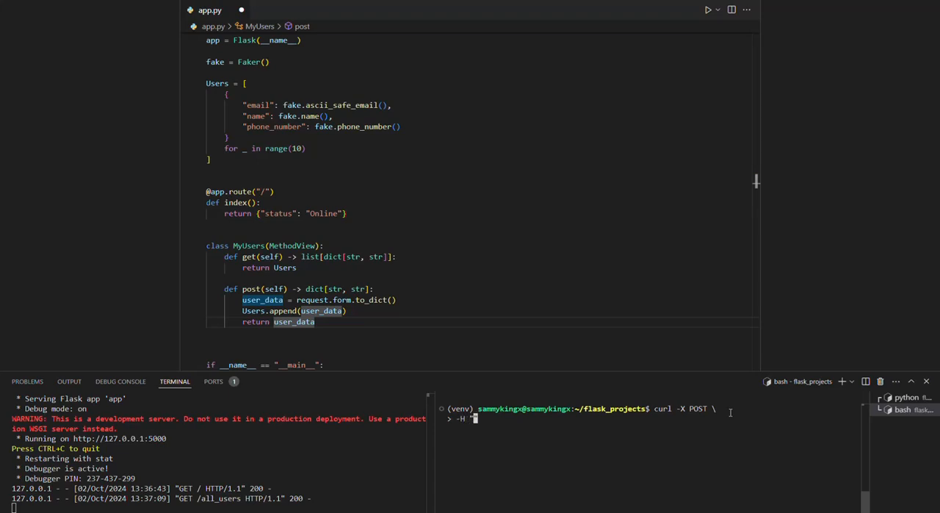
pyautogui.write('Content')
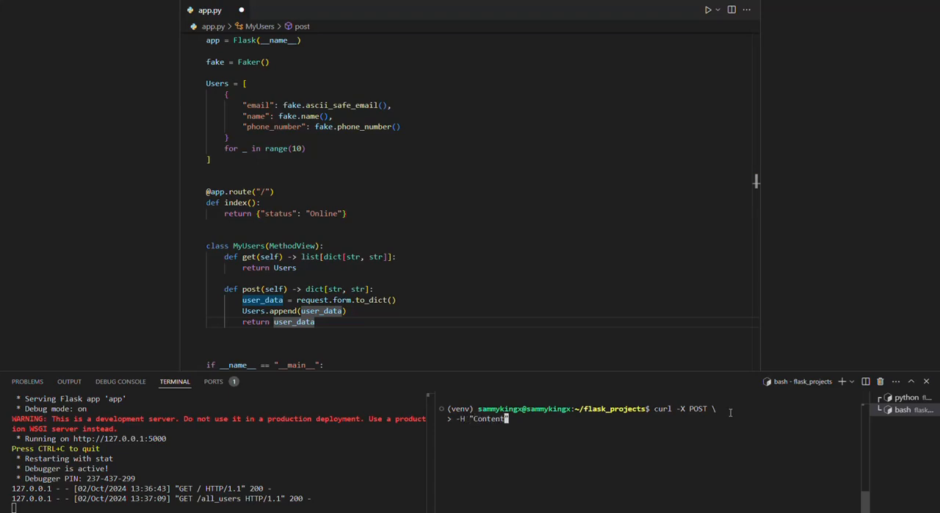
pyautogui.write('-type: mult')
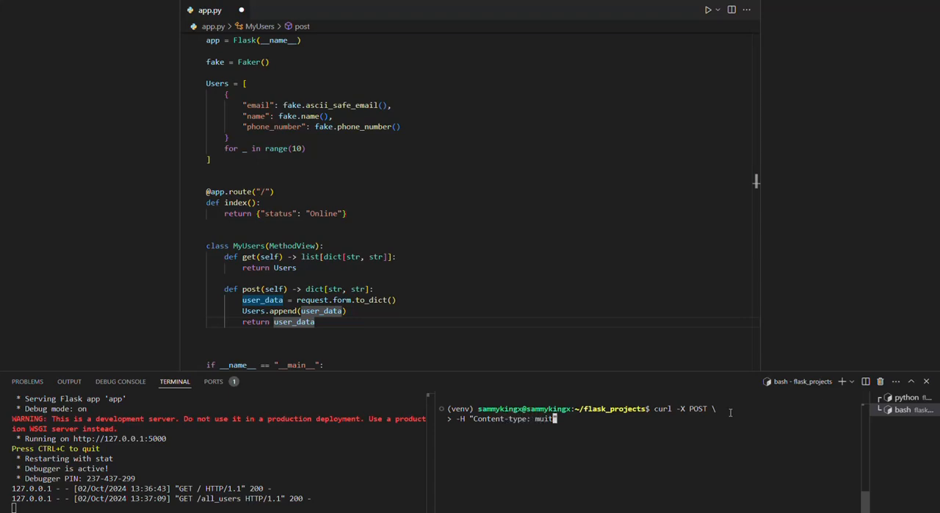
pyautogui.press('BackSpace')
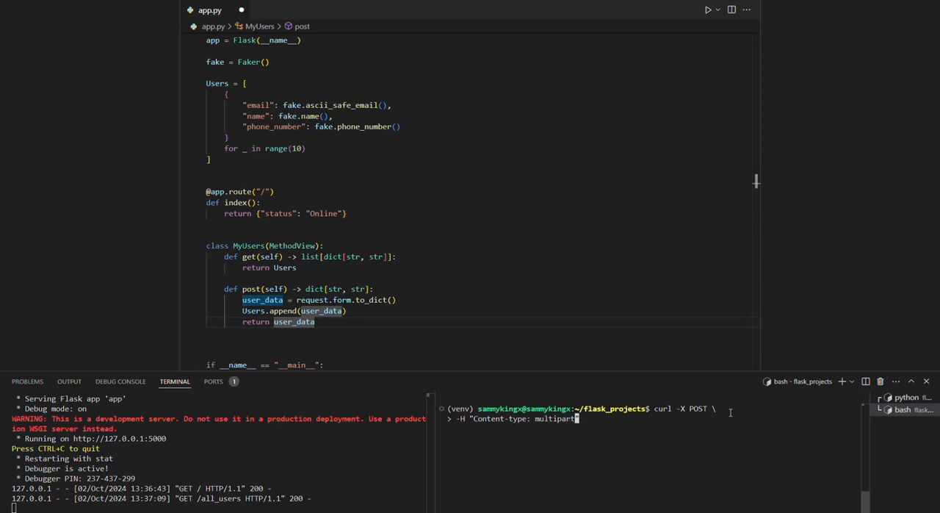
pyautogui.write('/form')
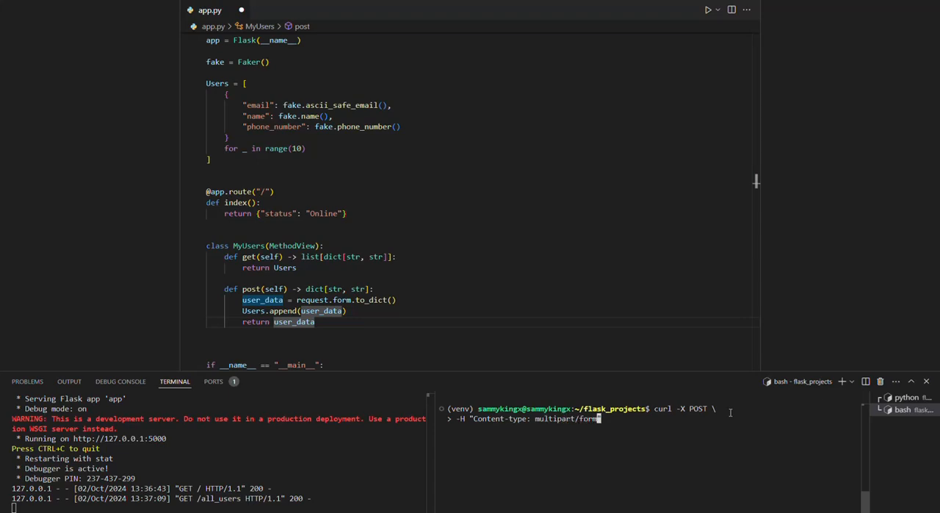
pyautogui.write('data"')
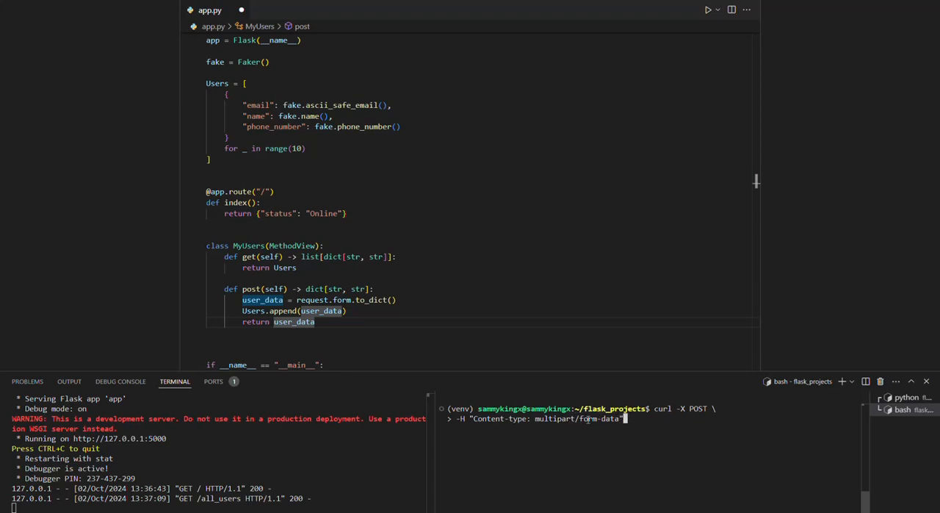
pyautogui.moveTo(613, 433)
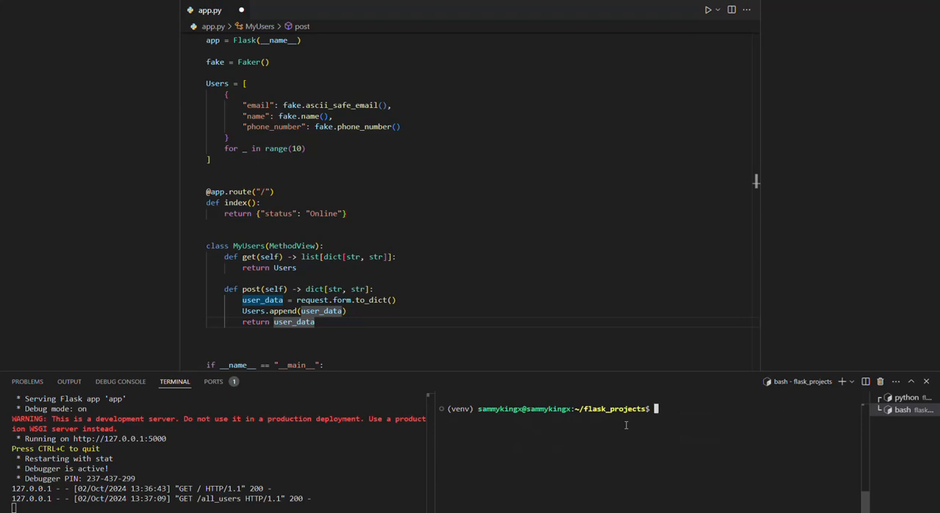
# - Retype curl -X POST with the -H "Content-type: multipart/form-data" header
pyautogui.write('curl')
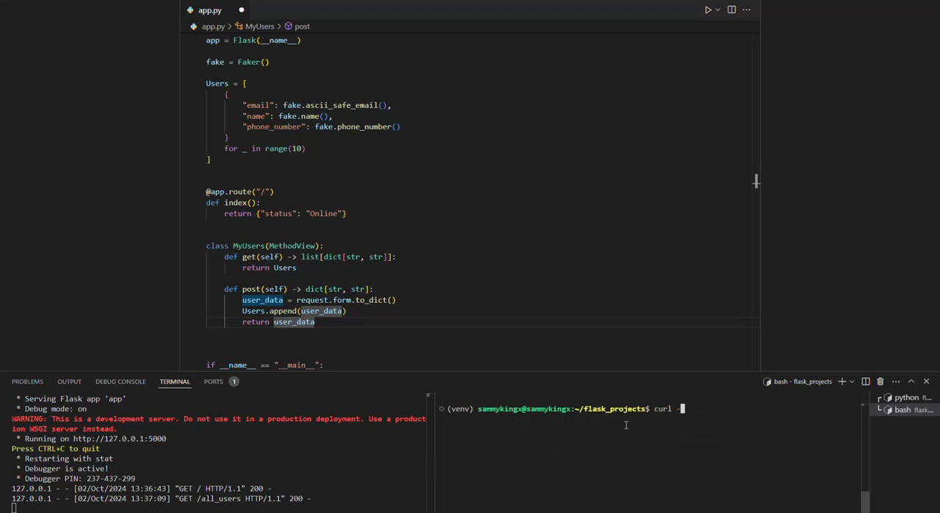
pyautogui.write('-X POST \\')
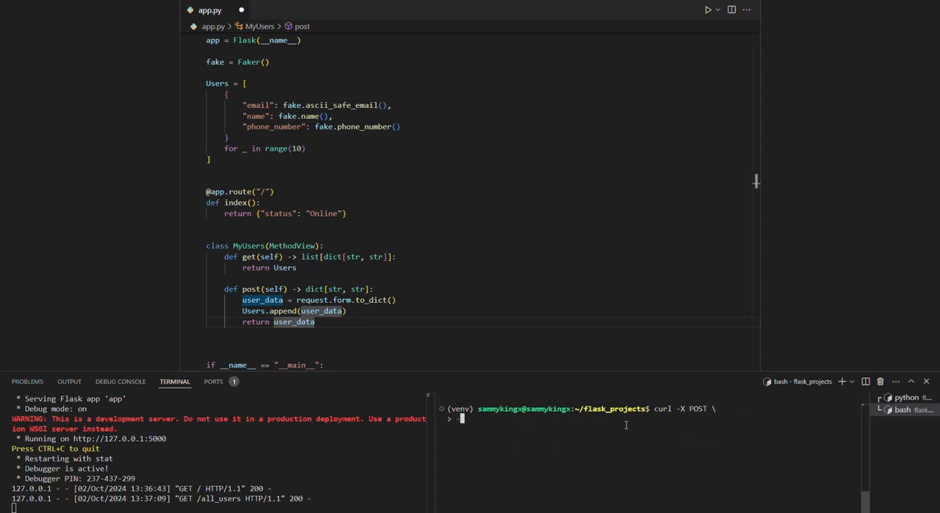
pyautogui.write('-H ""')
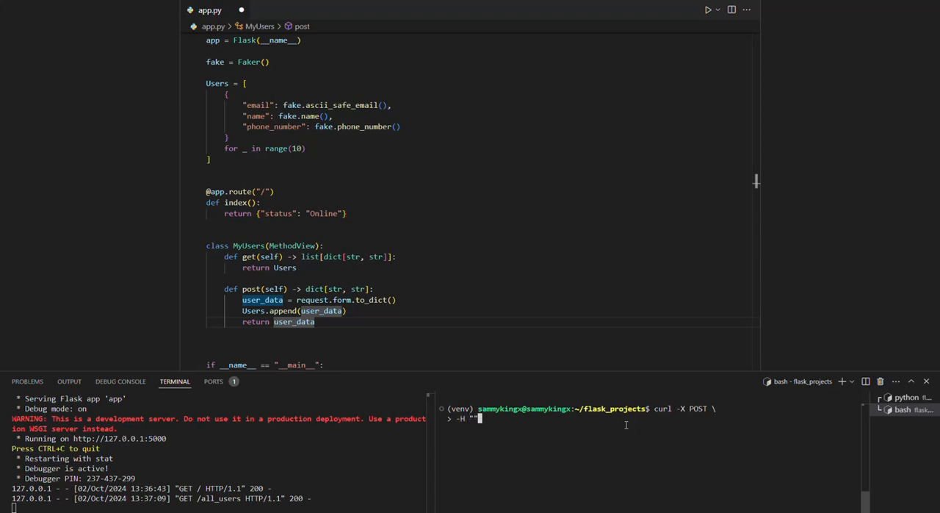
pyautogui.write('Content')
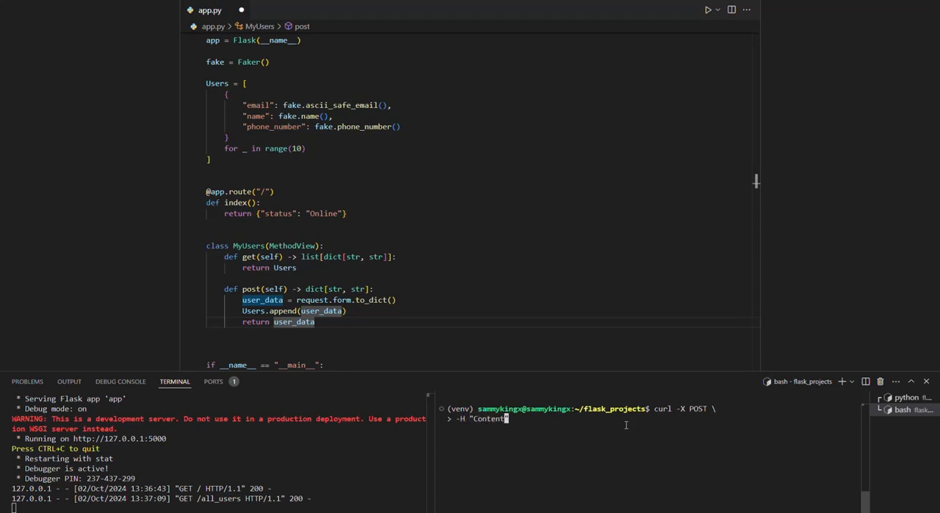
pyautogui.write('-type')
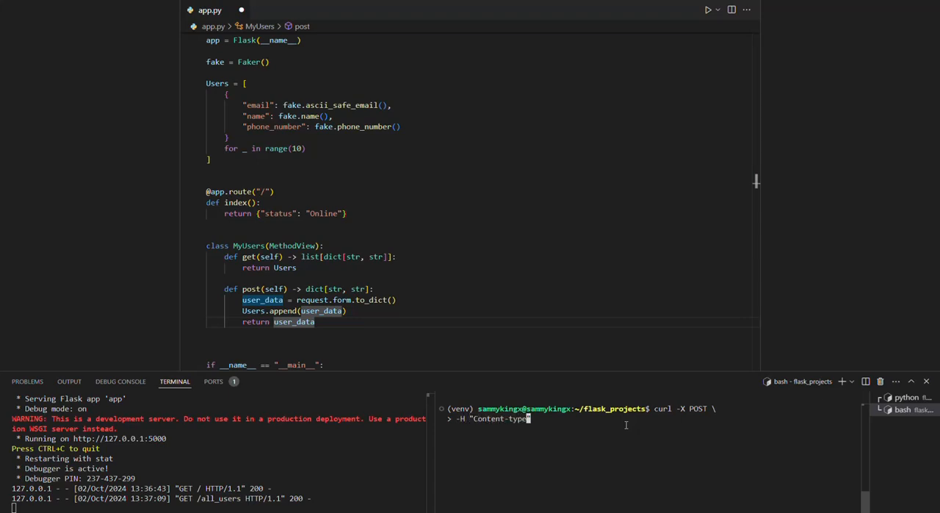
pyautogui.write('m')
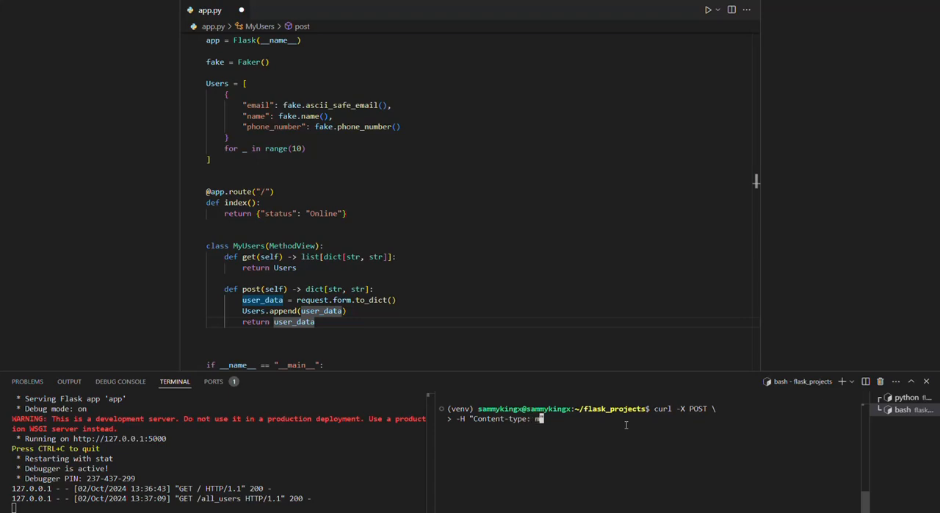
pyautogui.write('ultipart')
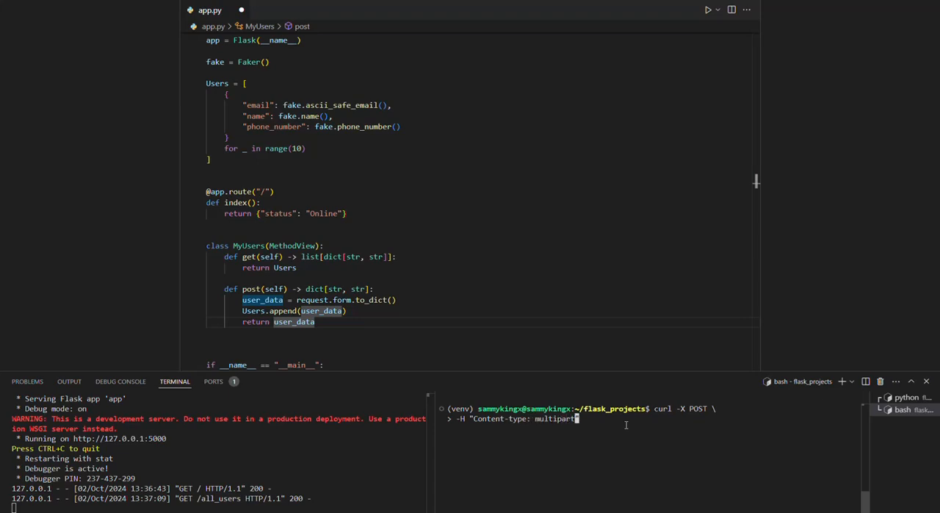
pyautogui.write('form')
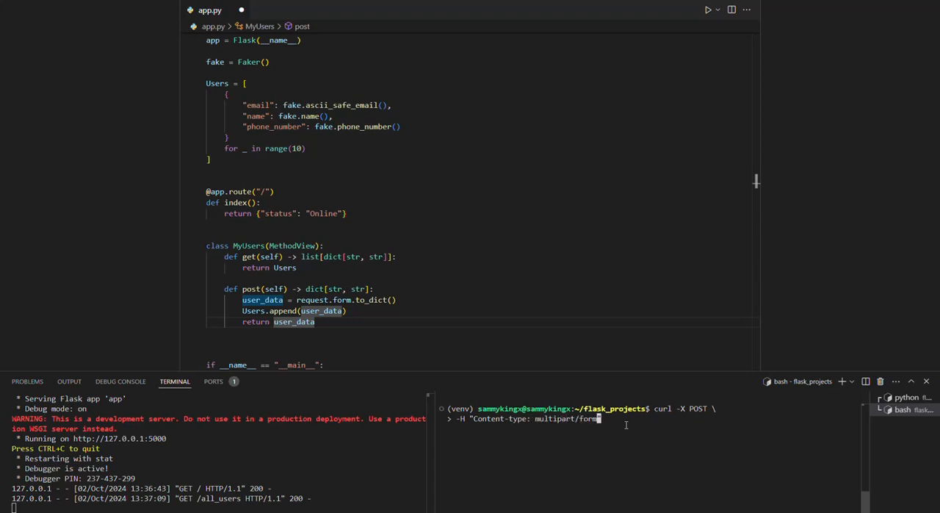
pyautogui.write('-data" \\')
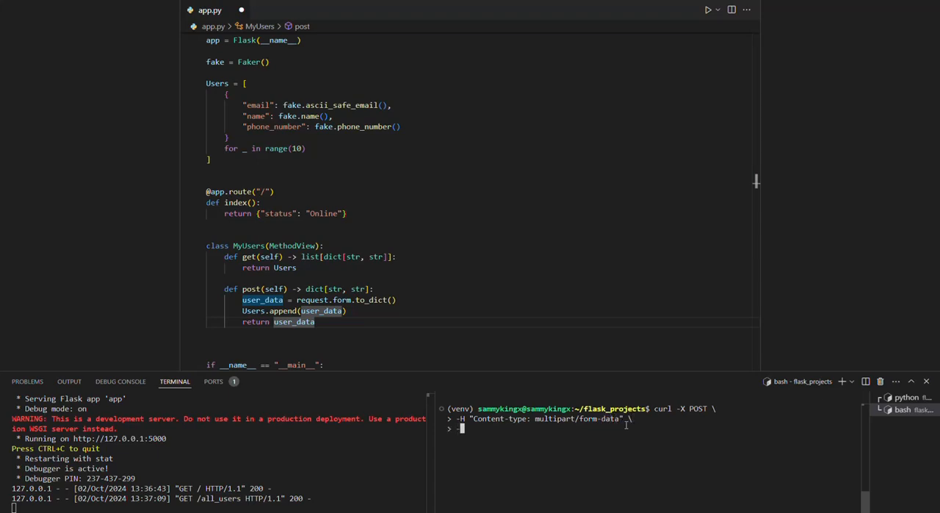
pyautogui.write('-F')
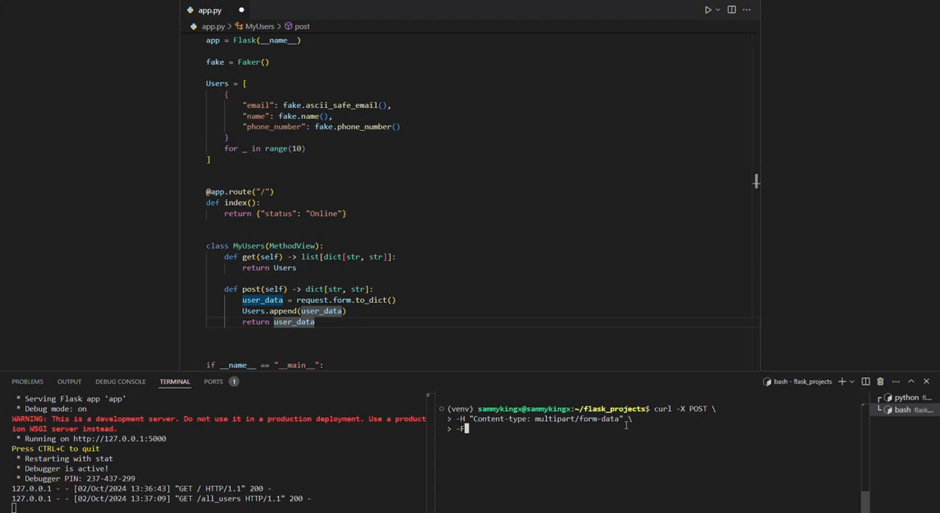
pyautogui.write('" "')
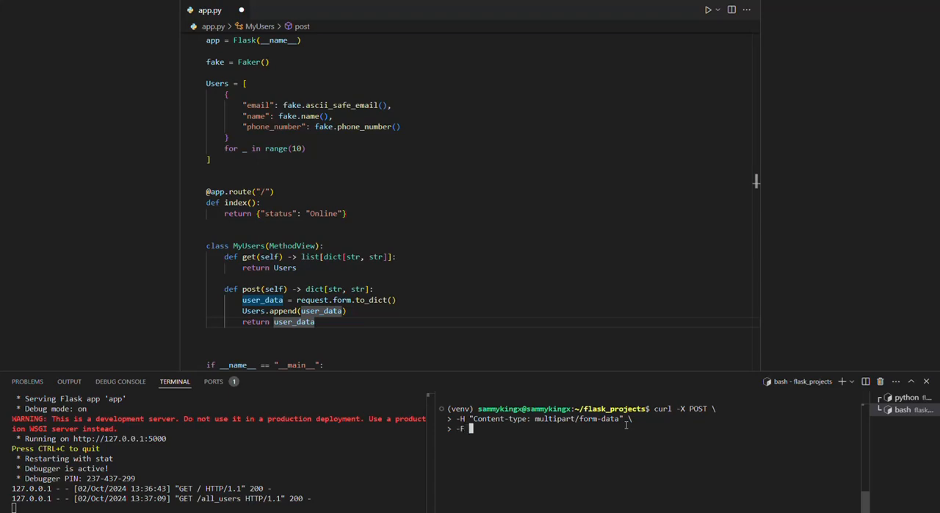
pyautogui.write('"')
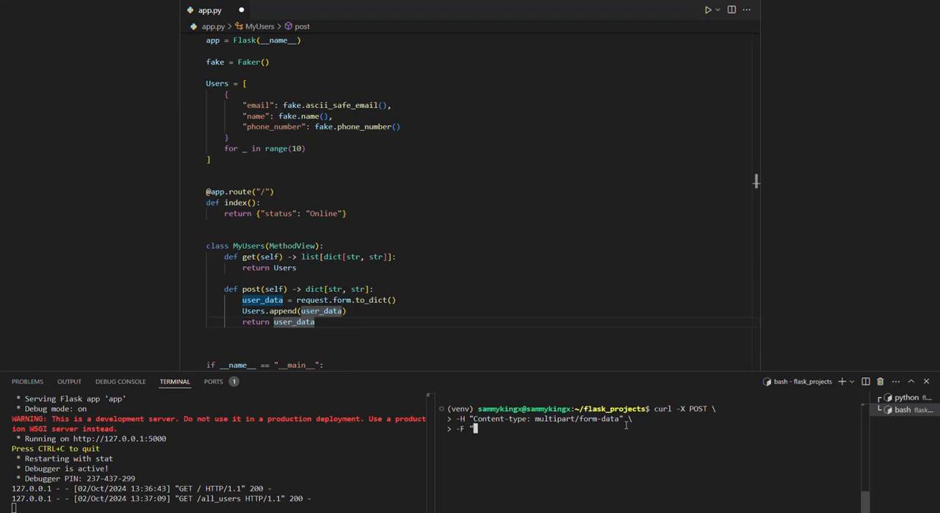
pyautogui.write('email=')
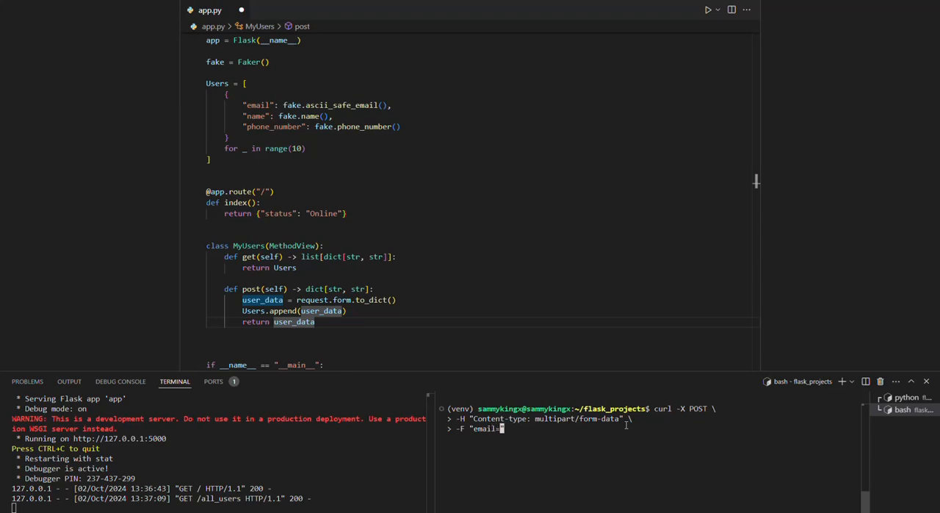
pyautogui.write('user')
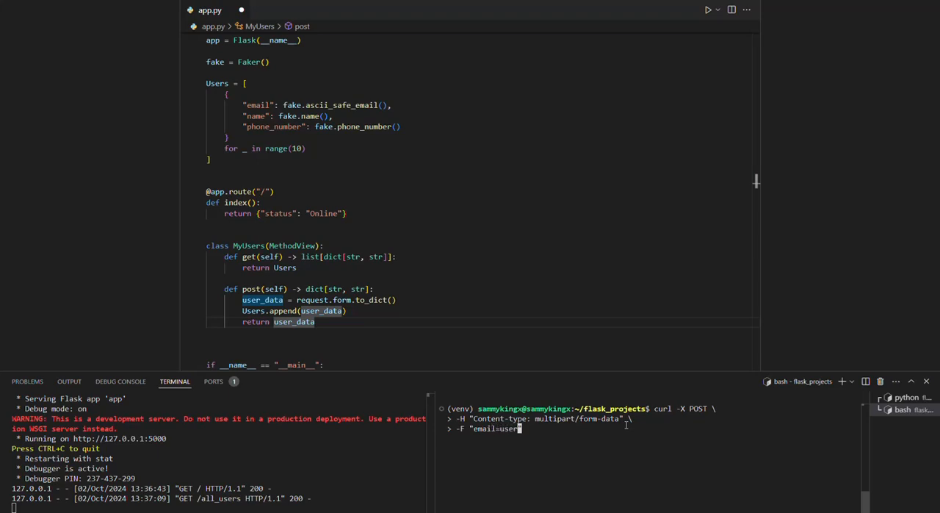
pyautogui.write('s')
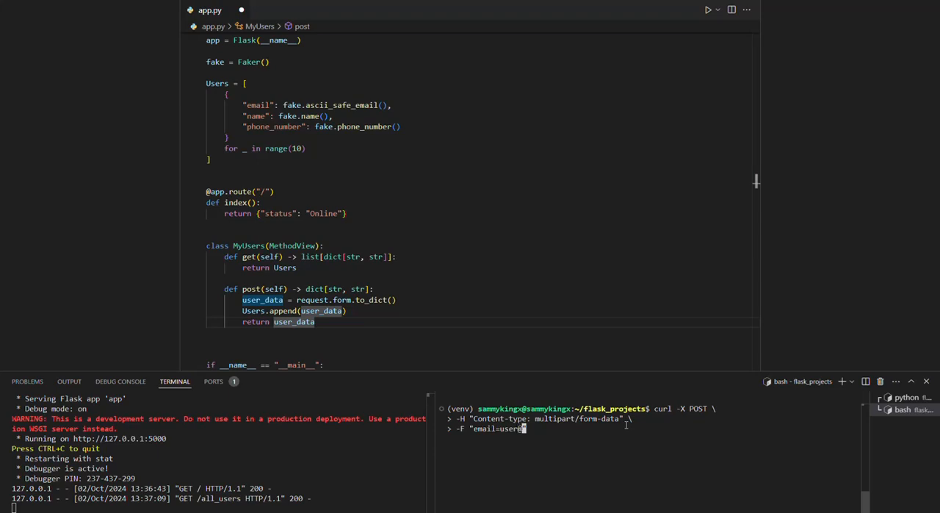
pyautogui.write('@em')
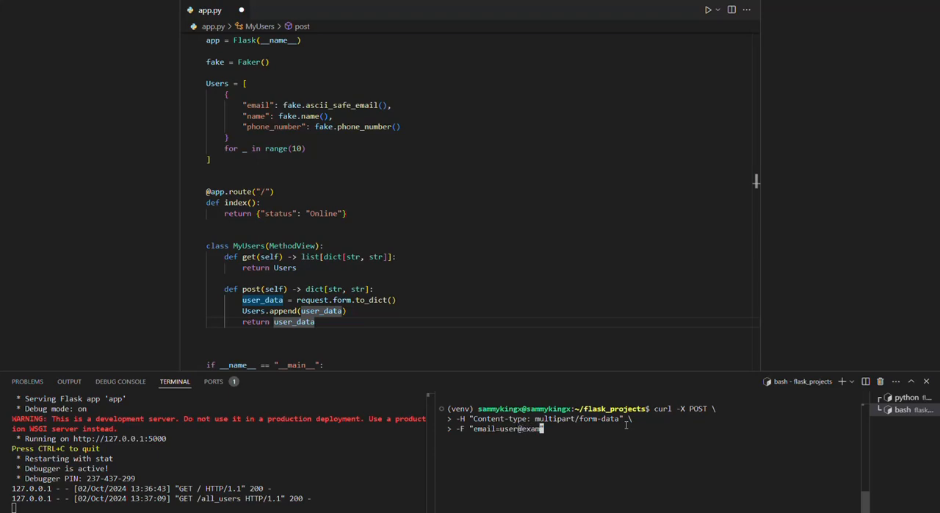
pyautogui.write('ple.com" \\')
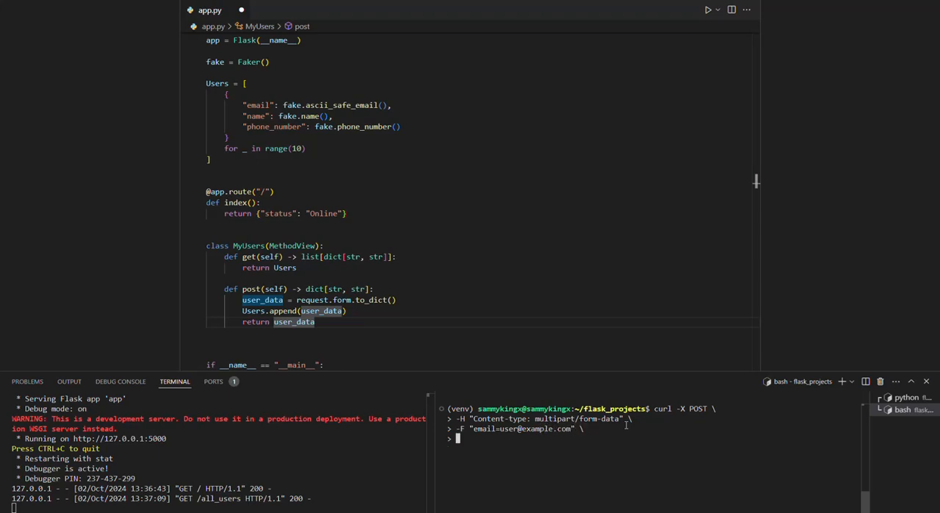
# - Add -F form fields for name (sammy kingx) and phone_number starting +2340
pyautogui.write('-F')
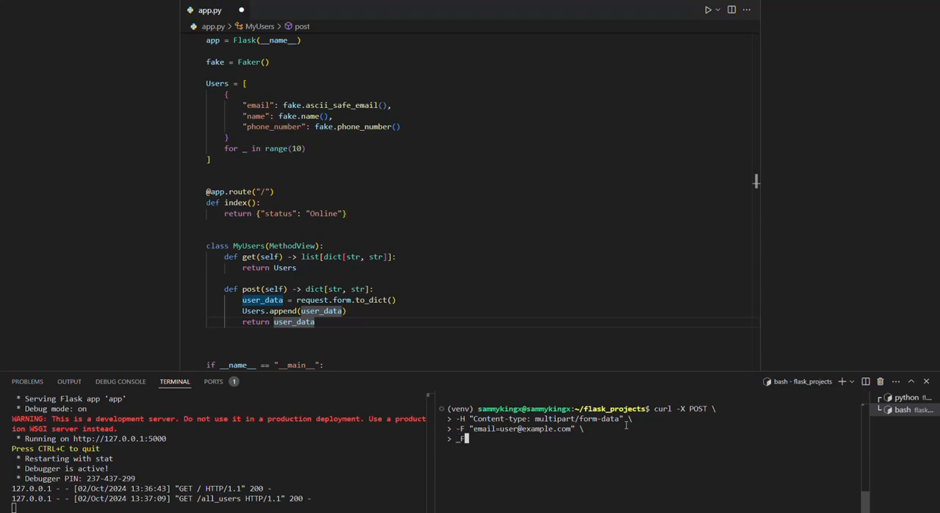
pyautogui.write('-F')
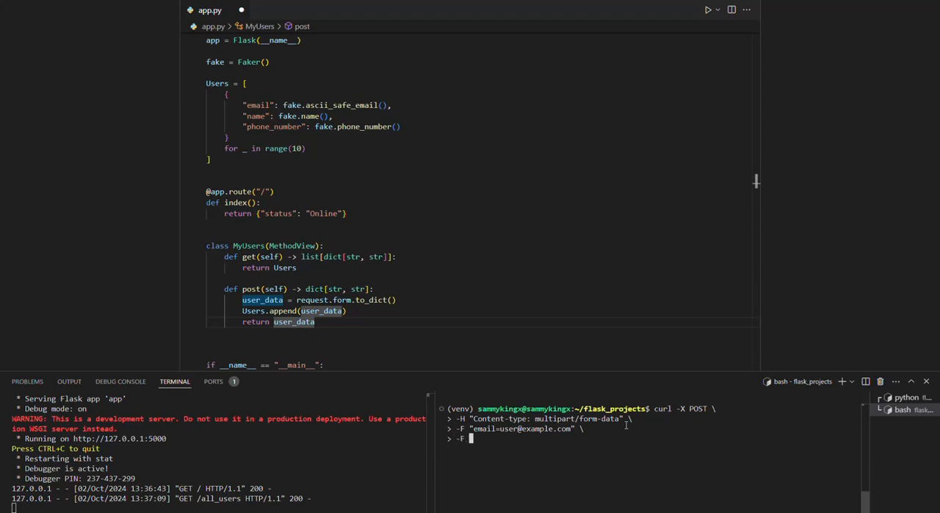
pyautogui.write('"')
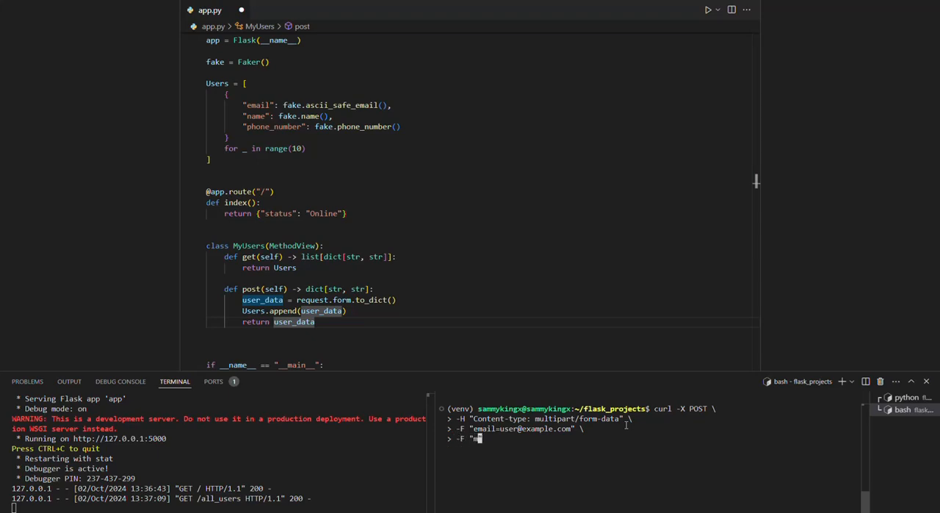
pyautogui.write('name=')
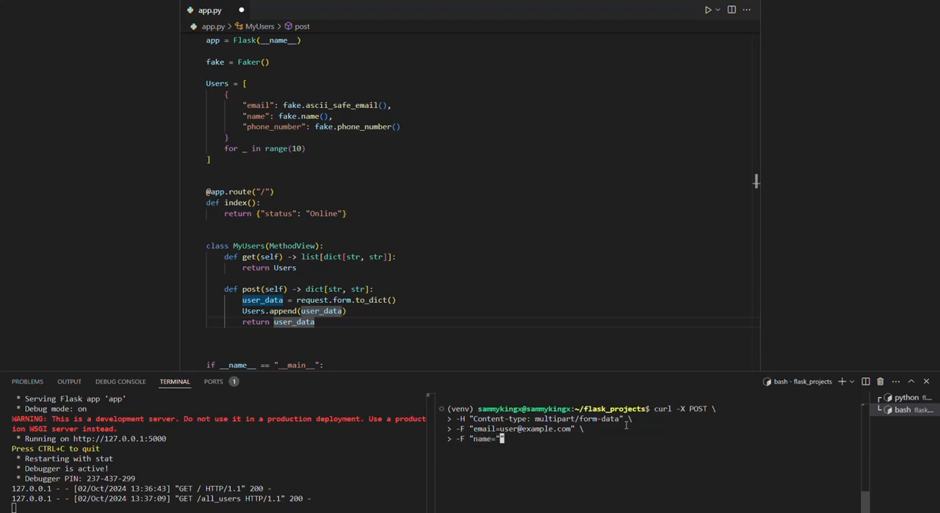
pyautogui.write('sammy kingx')
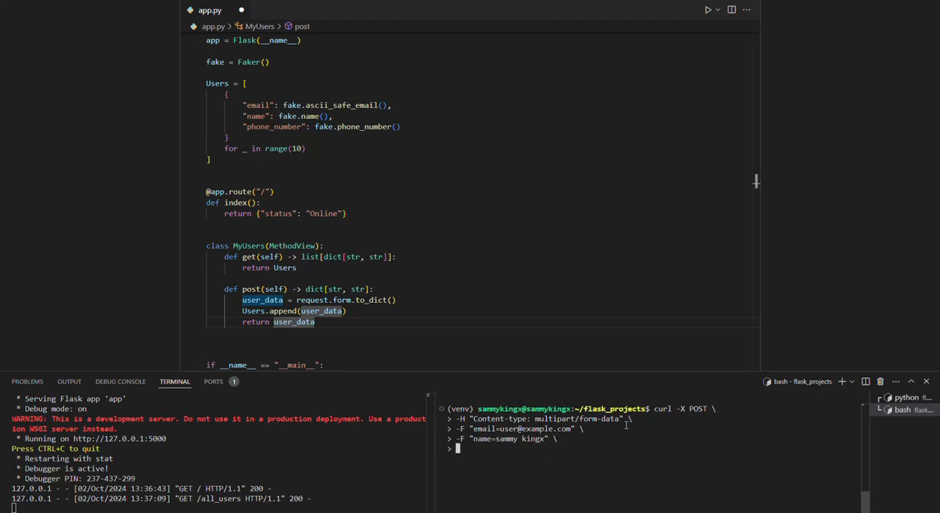
pyautogui.write('-F')
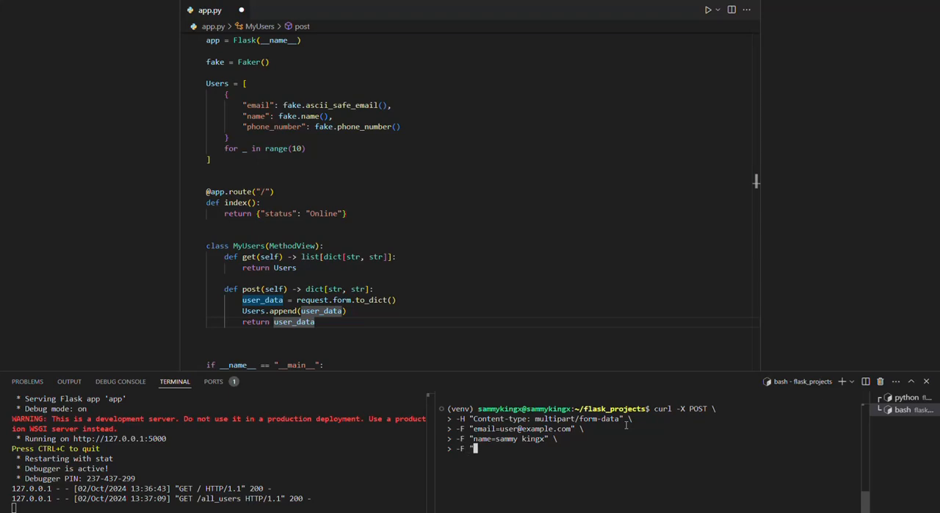
pyautogui.write('phone_')
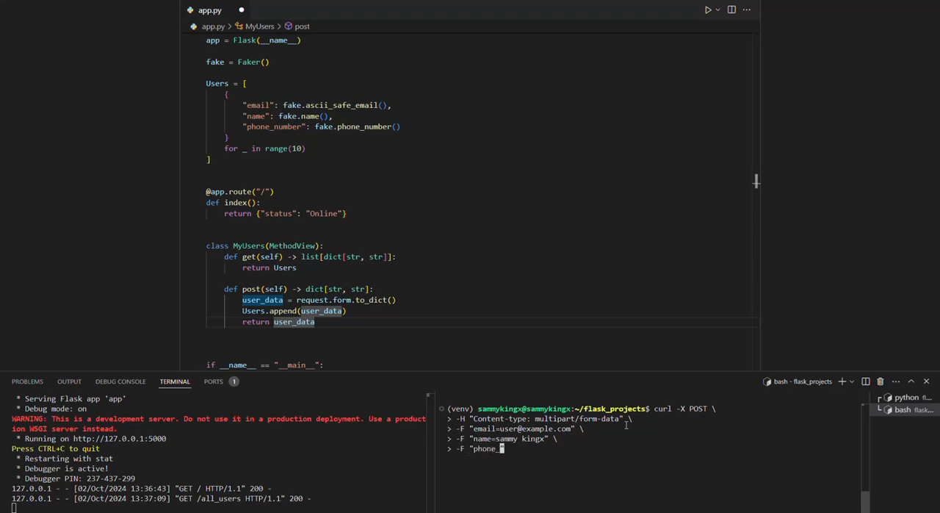
pyautogui.write('_number')
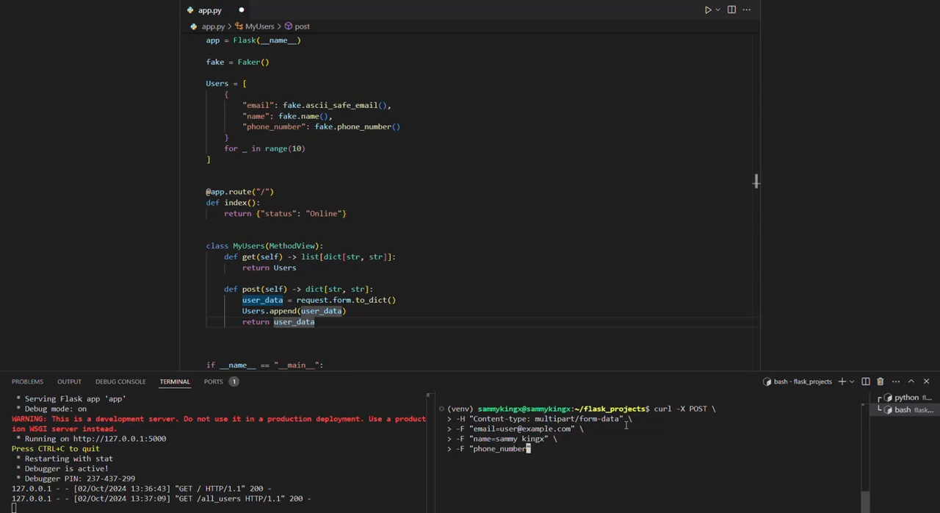
pyautogui.write('+2')
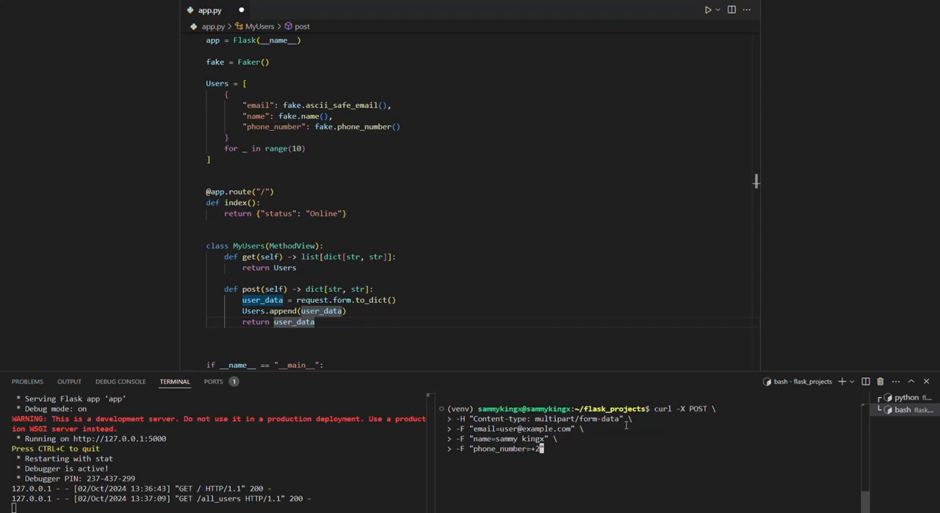
pyautogui.write('34098765442321" \\')
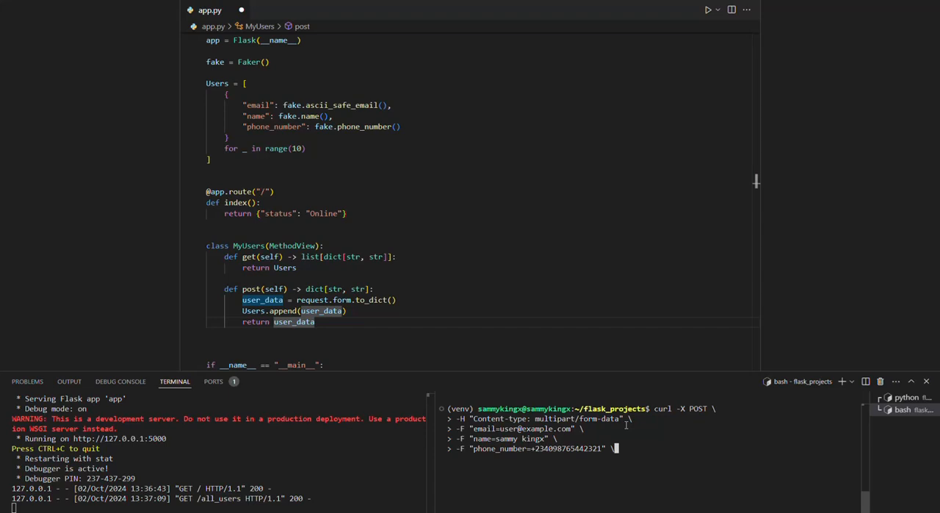
# - Point the curl POST command at localhost:5000/create_user
pyautogui.write('local')
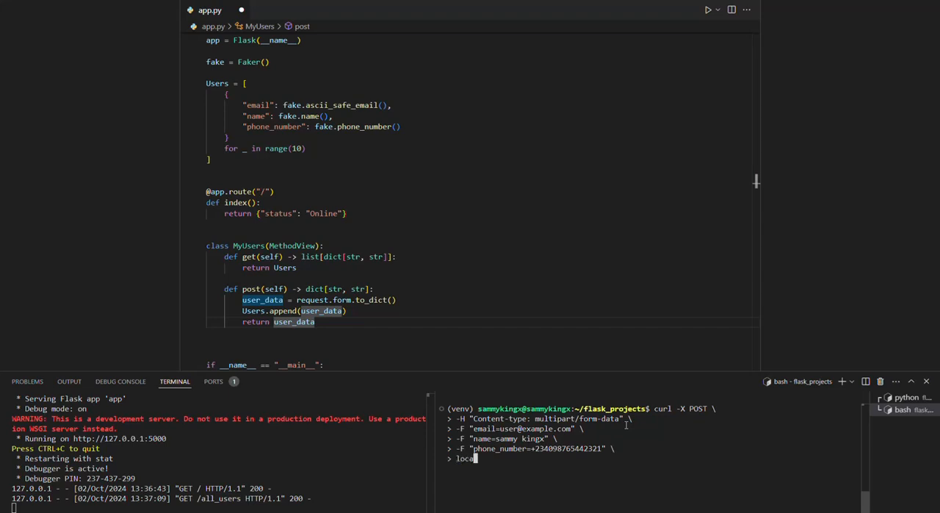
pyautogui.write('lhost')
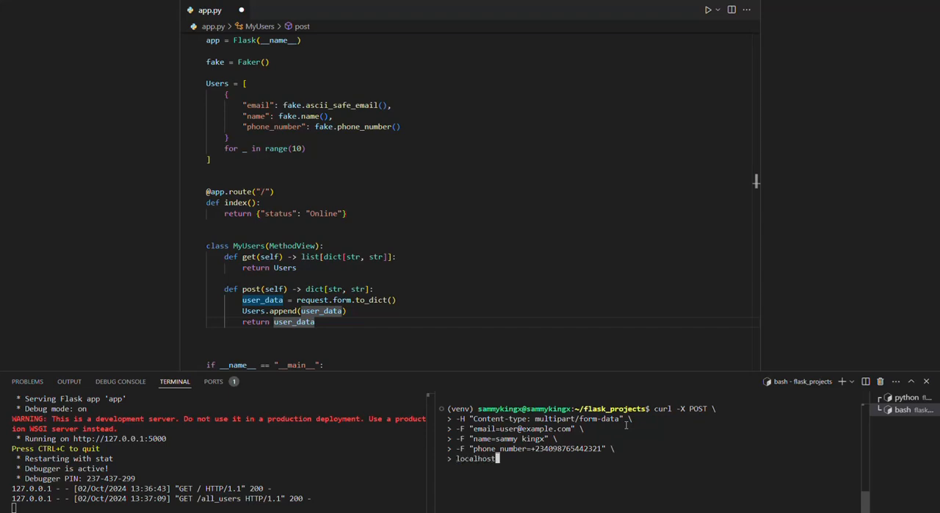
pyautogui.write(':5000')
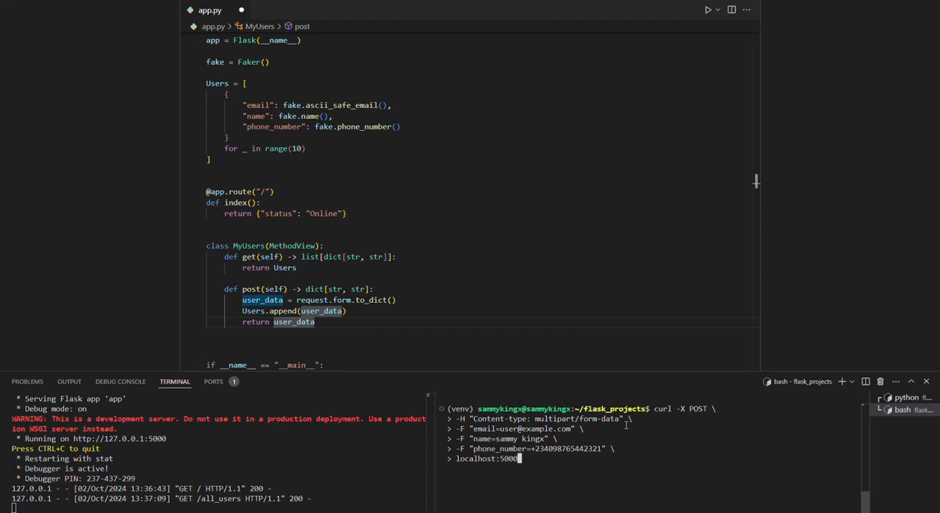
pyautogui.write('/create')
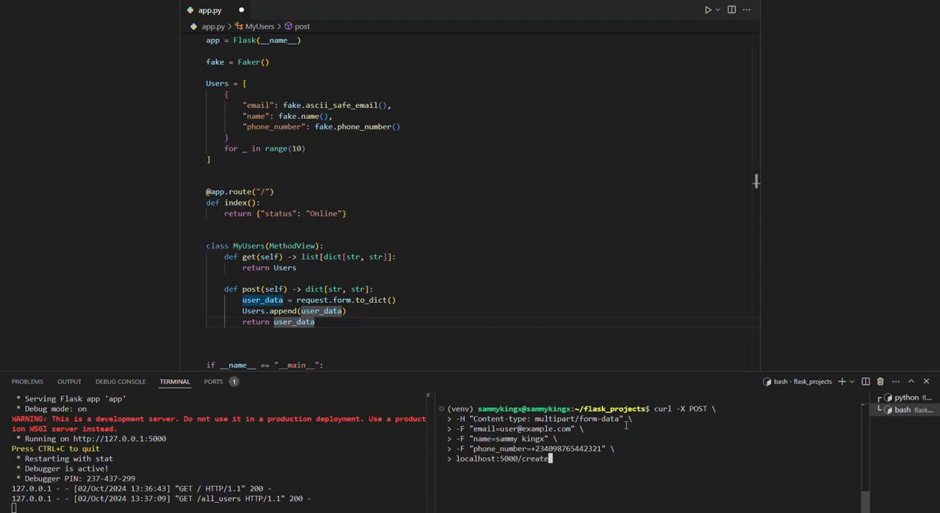
pyautogui.write('_user')
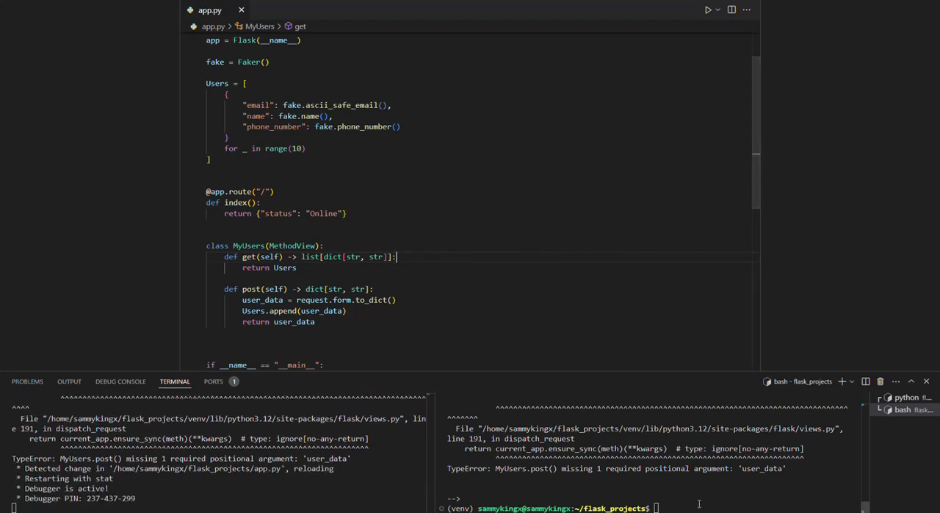
# - Rerun the full one-line multipart curl POST with email, name and phone fields
pyautogui.write('curl -X POST -H "Content-type: multipart/form-data" -F "email=user@example.com" -F "name=sammy kingx" -F "phone_number=+234098765442321" localhost:5000/create_user')
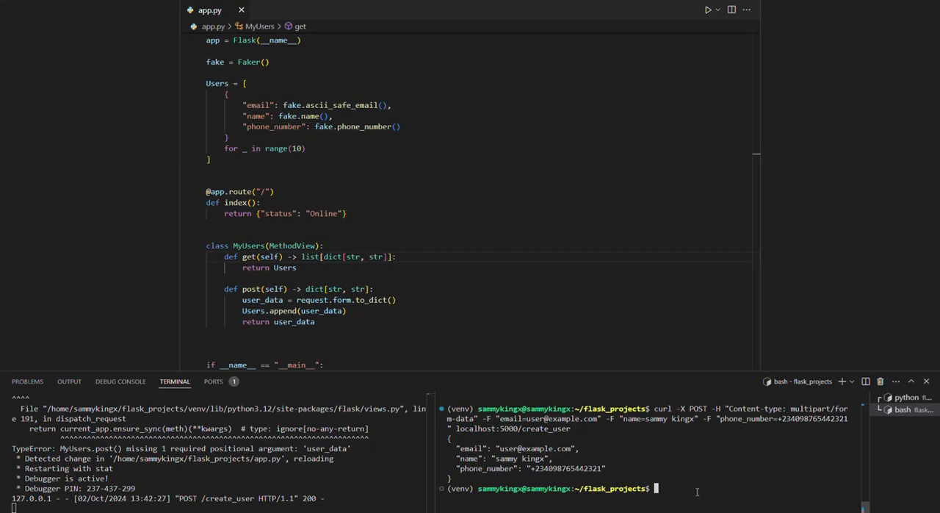
# - Request localhost:5000/all_users with curl to see sammy kingx listed last
pyautogui.write('curl -X POST -H "Content-type: multipart/form-data"')
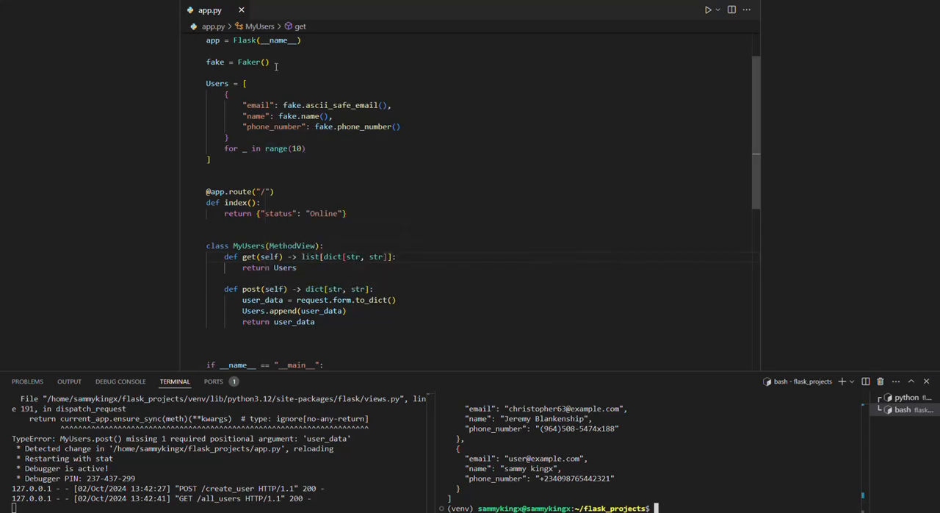
pyautogui.moveTo(285, 105)
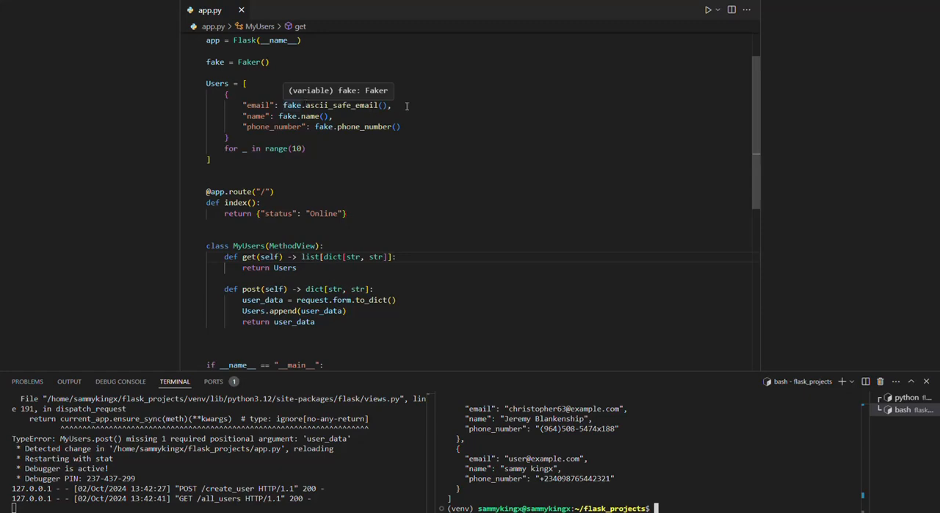
pyautogui.moveTo(416, 114)
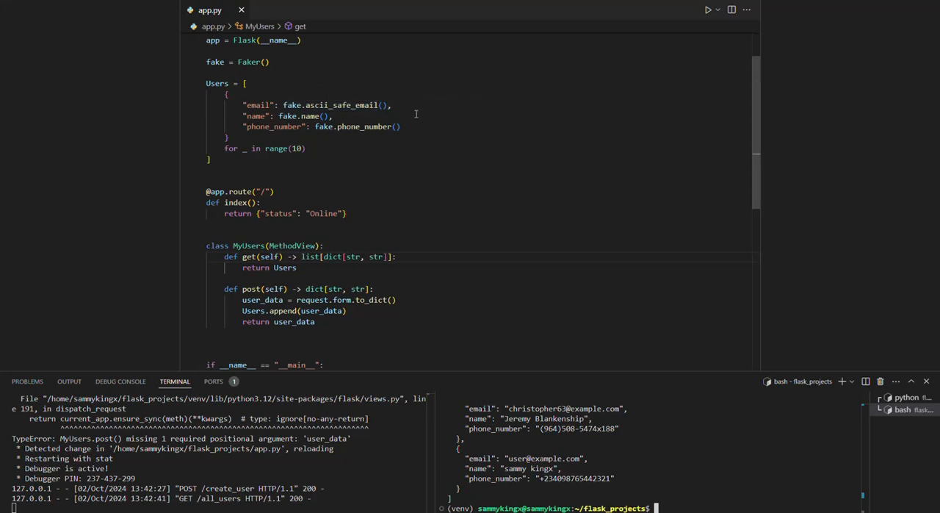
pyautogui.moveTo(705, 324)
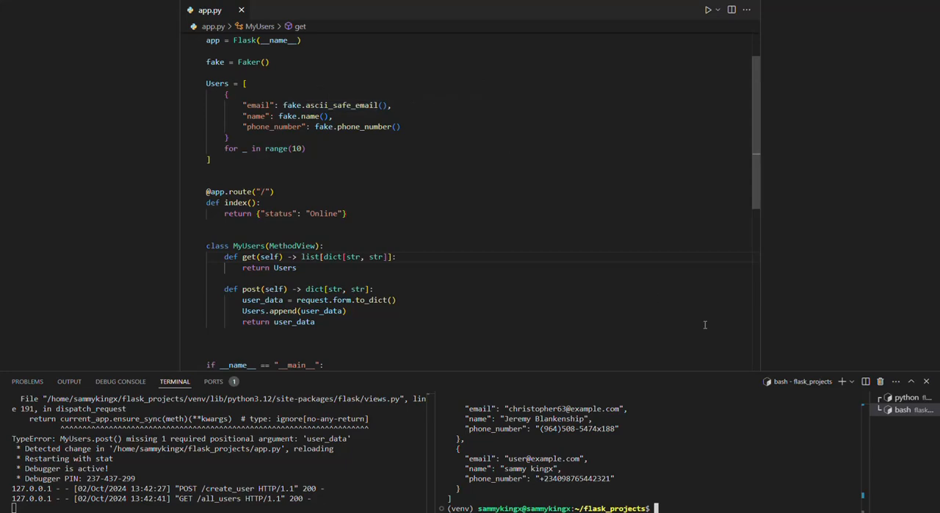
pyautogui.moveTo(643, 291)
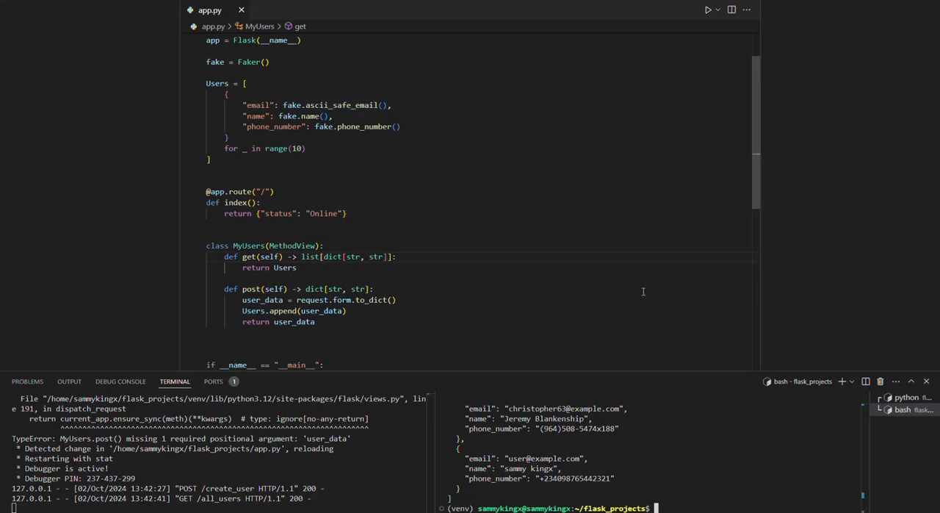